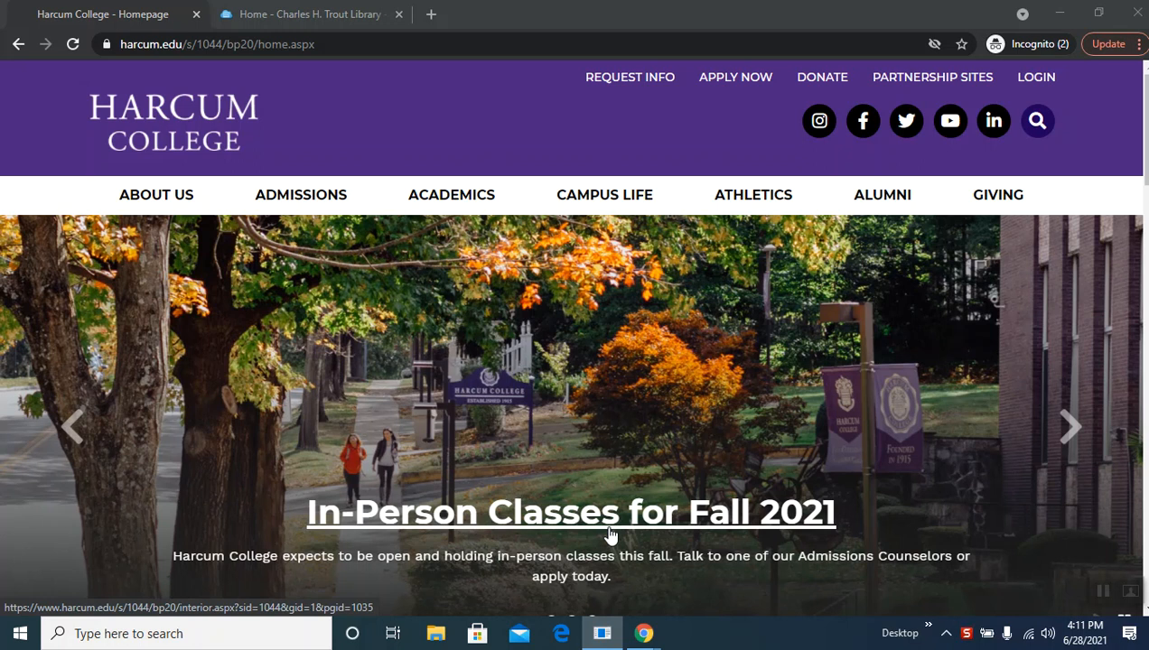
mouse_move(36, 233)
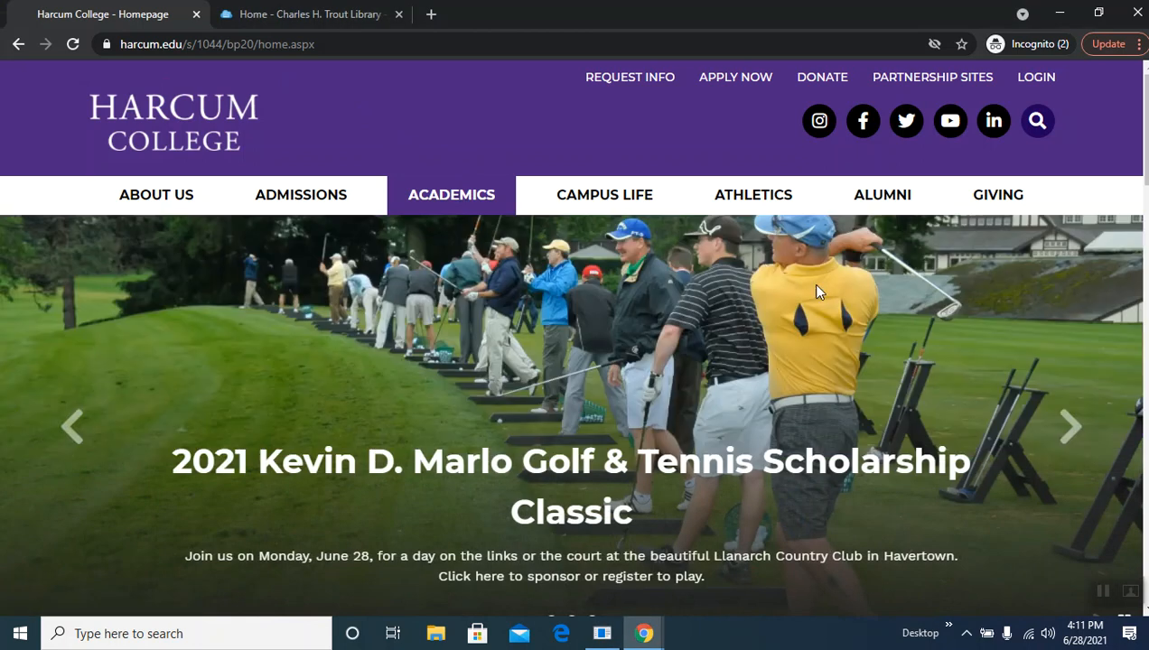
Step: Switch to the Charles H. Trout Library home page browser tab
click(309, 14)
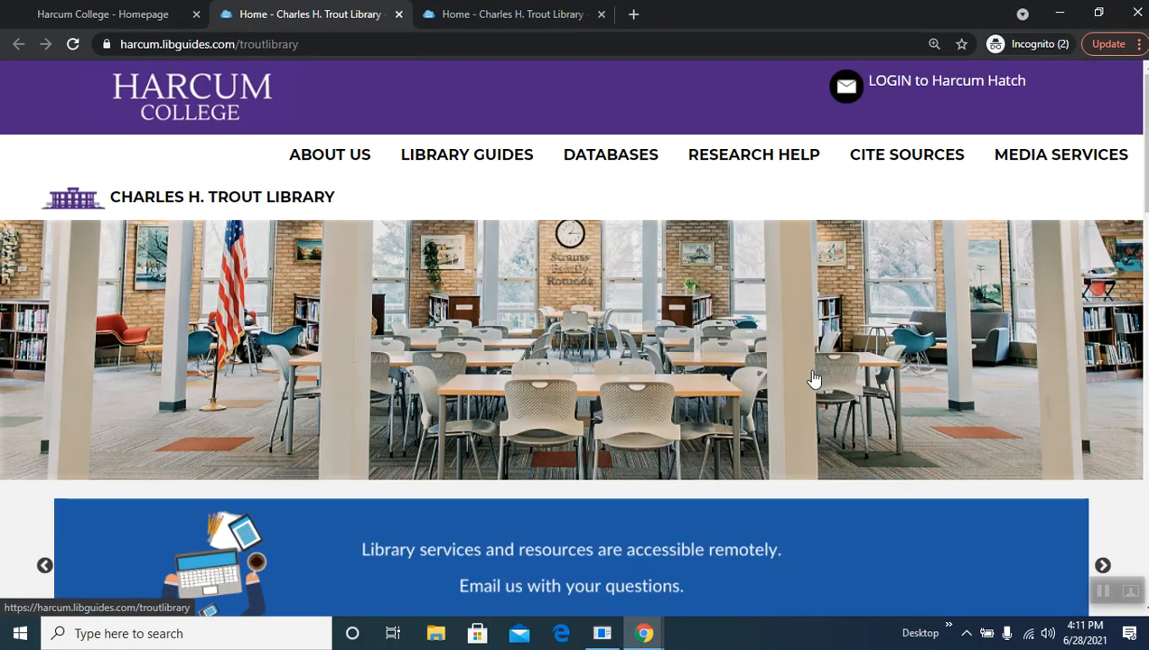
mouse_move(603, 154)
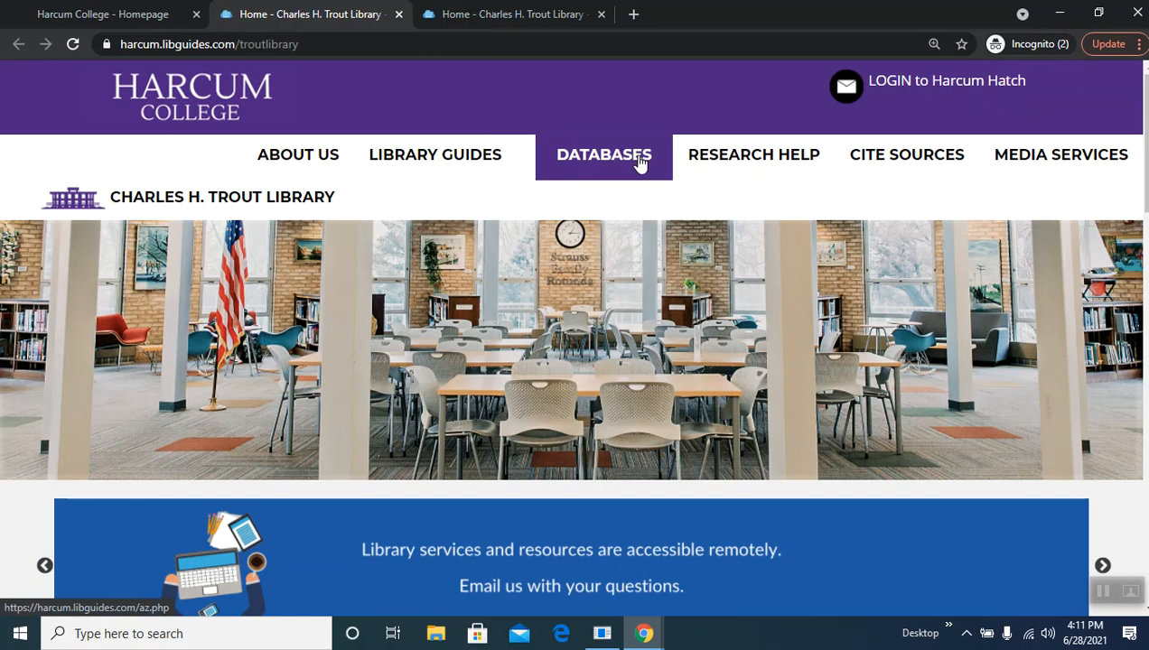
Step: Reach the Databases quick link and load the library's A-Z Databases list
scroll(down, 3)
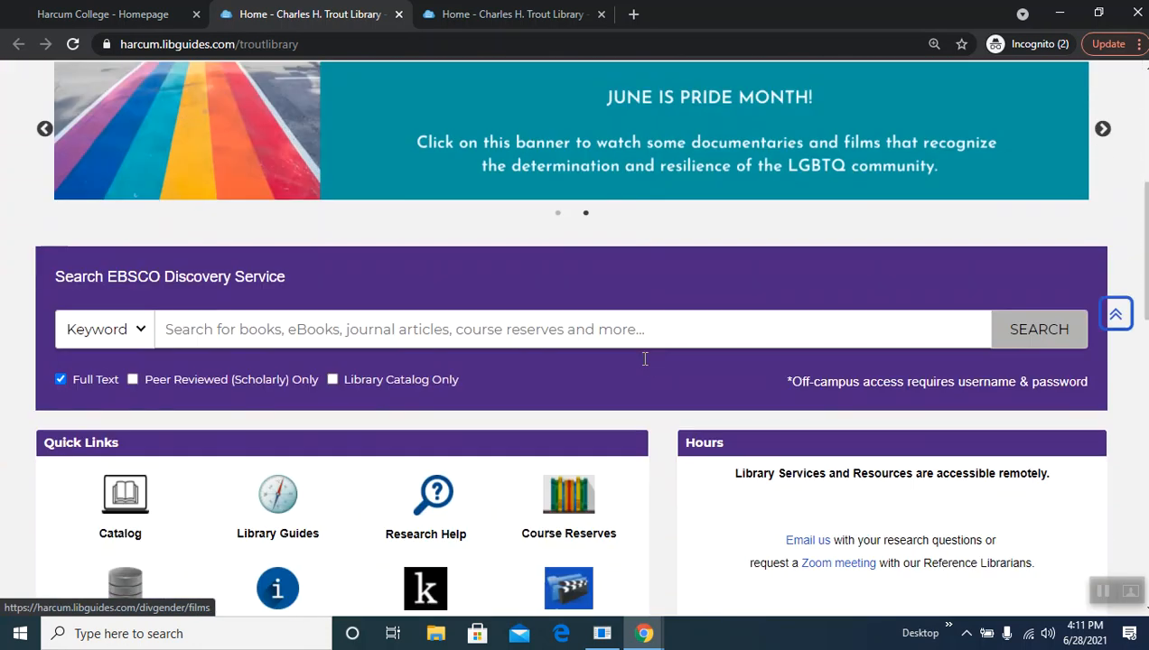
scroll(down, 3)
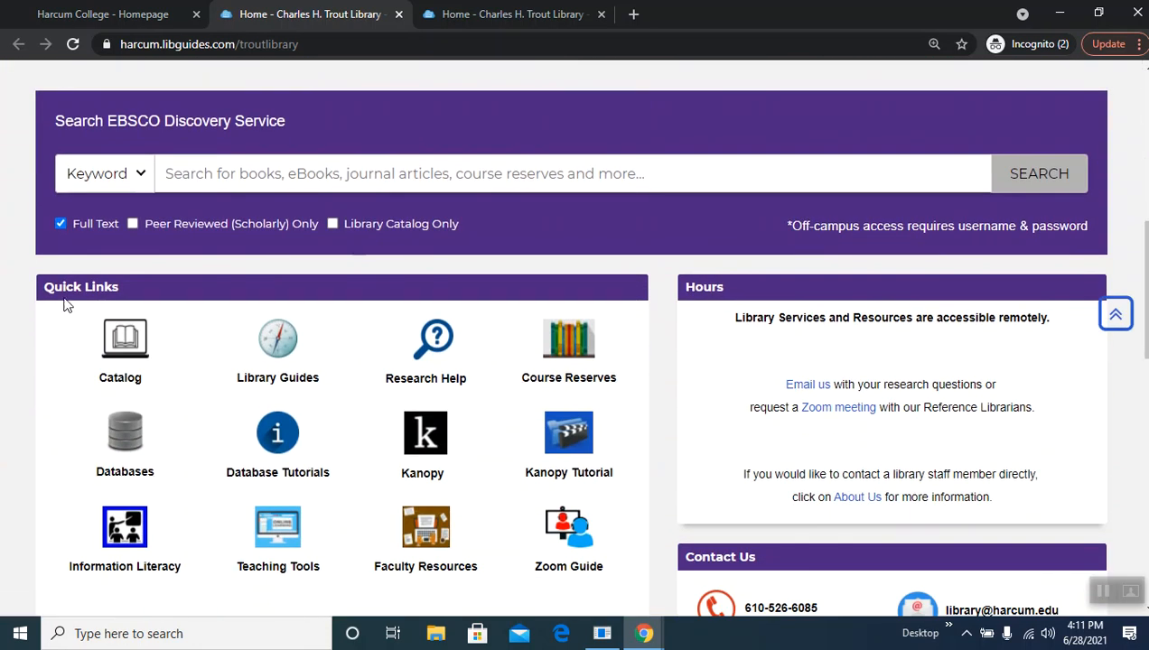
click(124, 433)
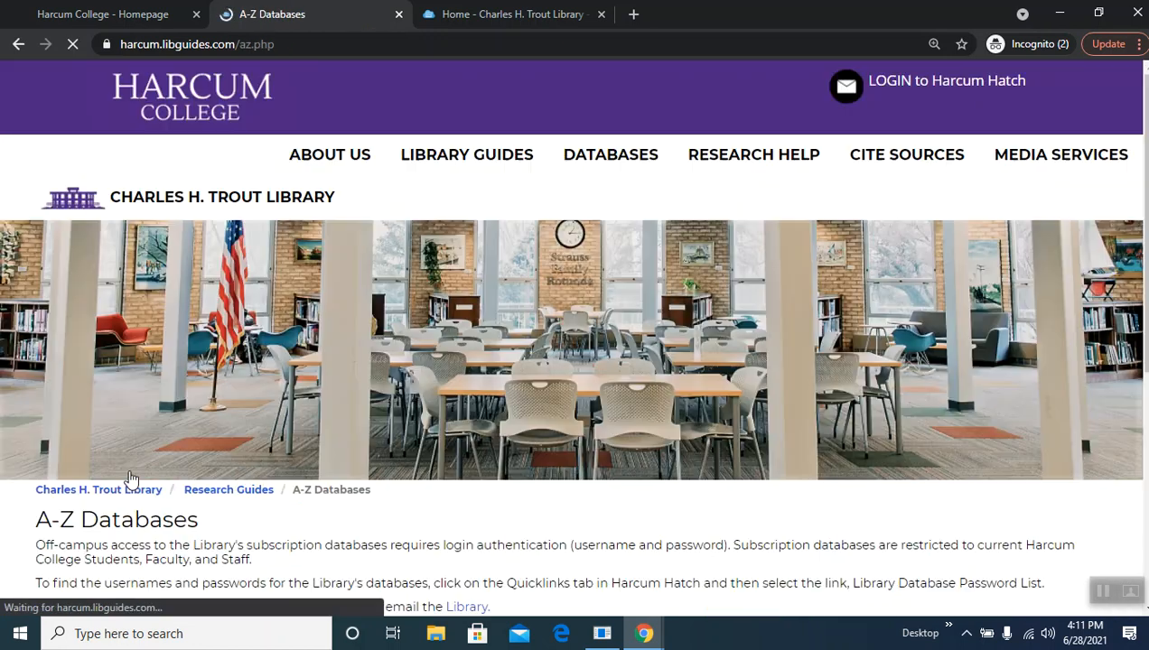
scroll(down, 3)
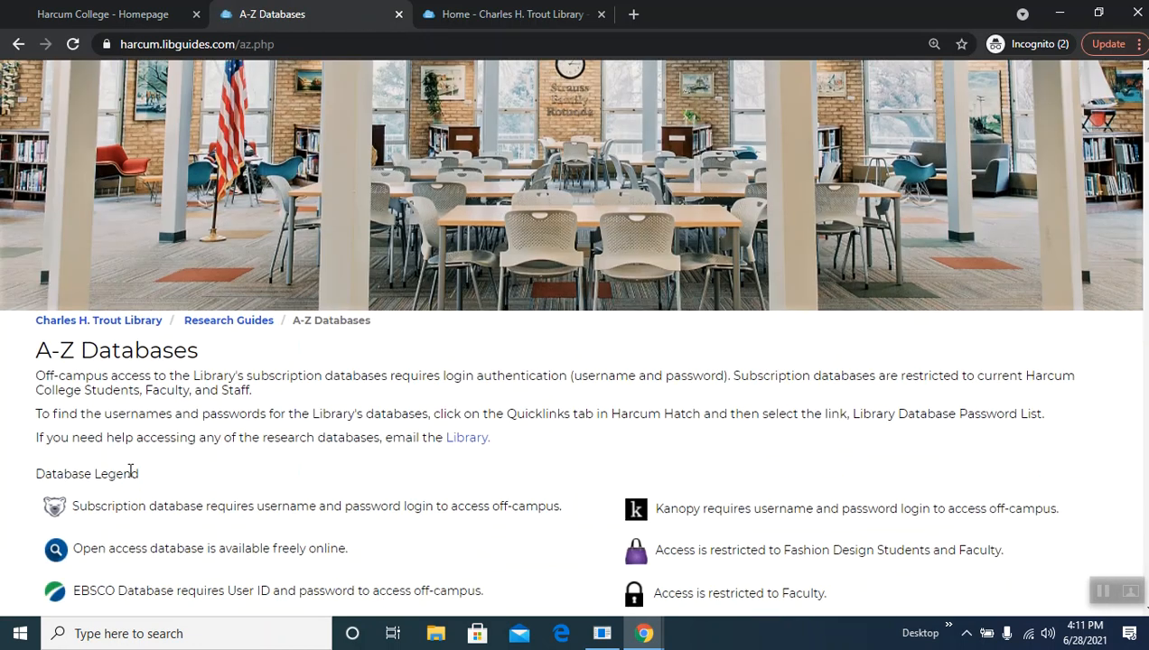
scroll(down, 3)
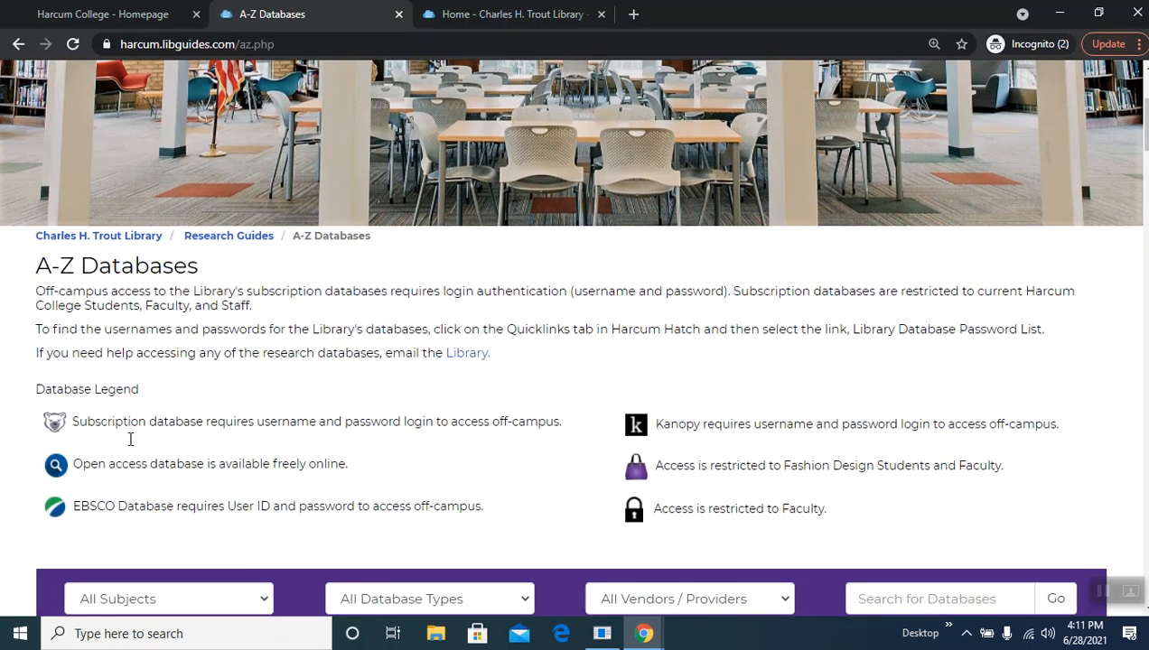
mouse_move(230, 450)
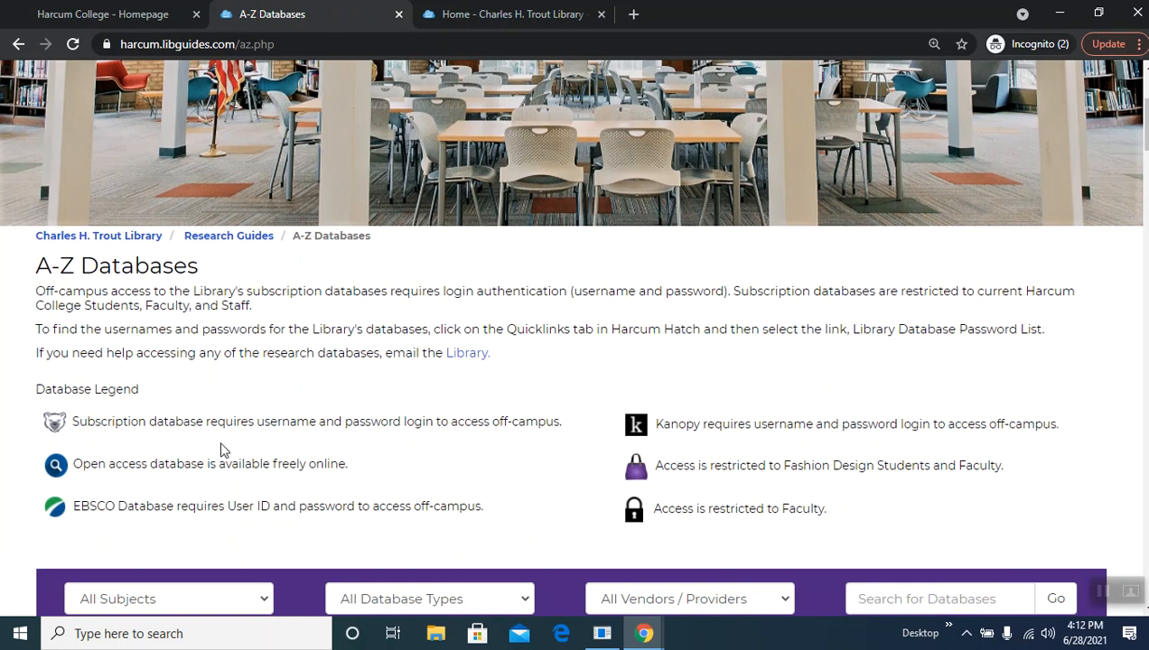
mouse_move(715, 569)
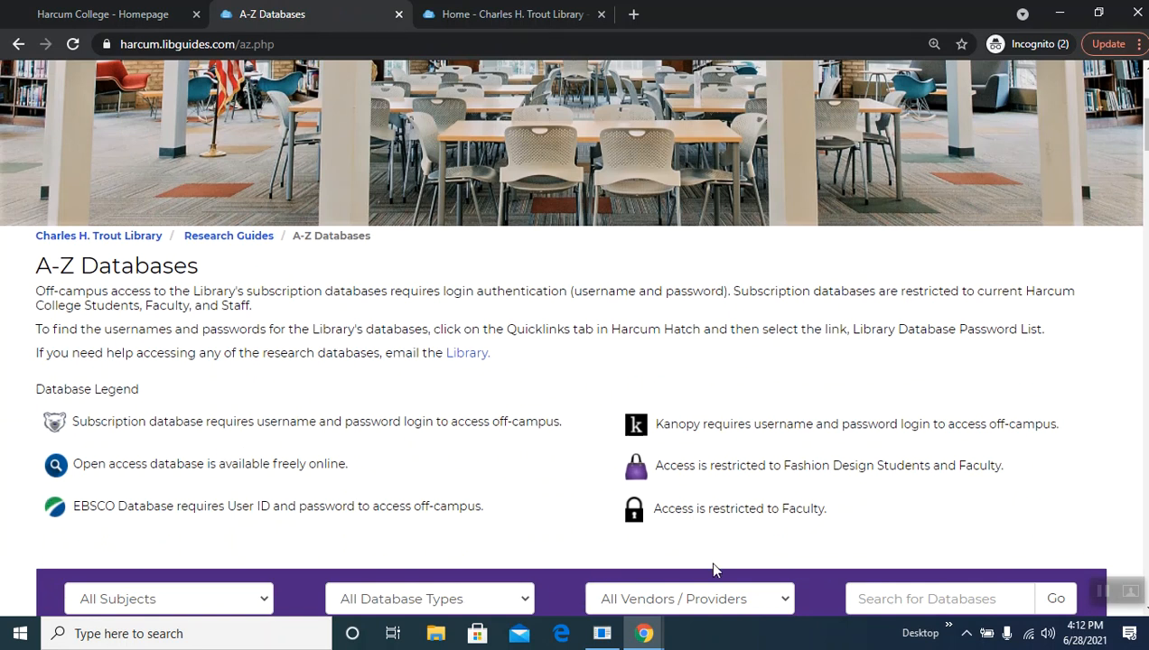
mouse_move(100, 447)
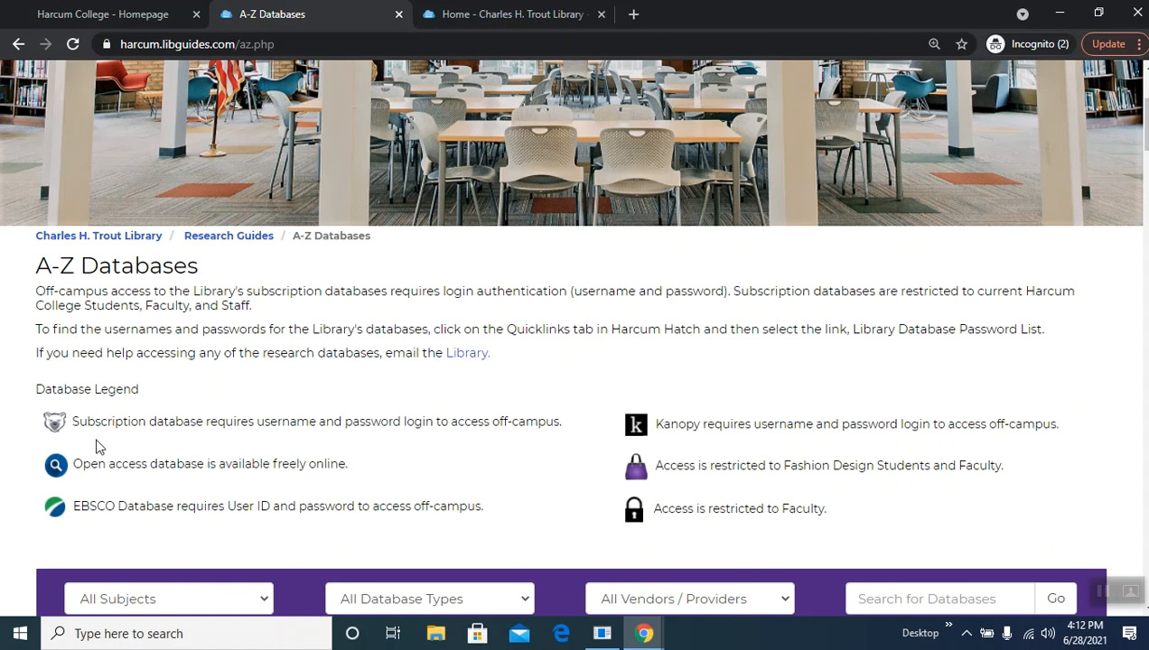
mouse_move(60, 436)
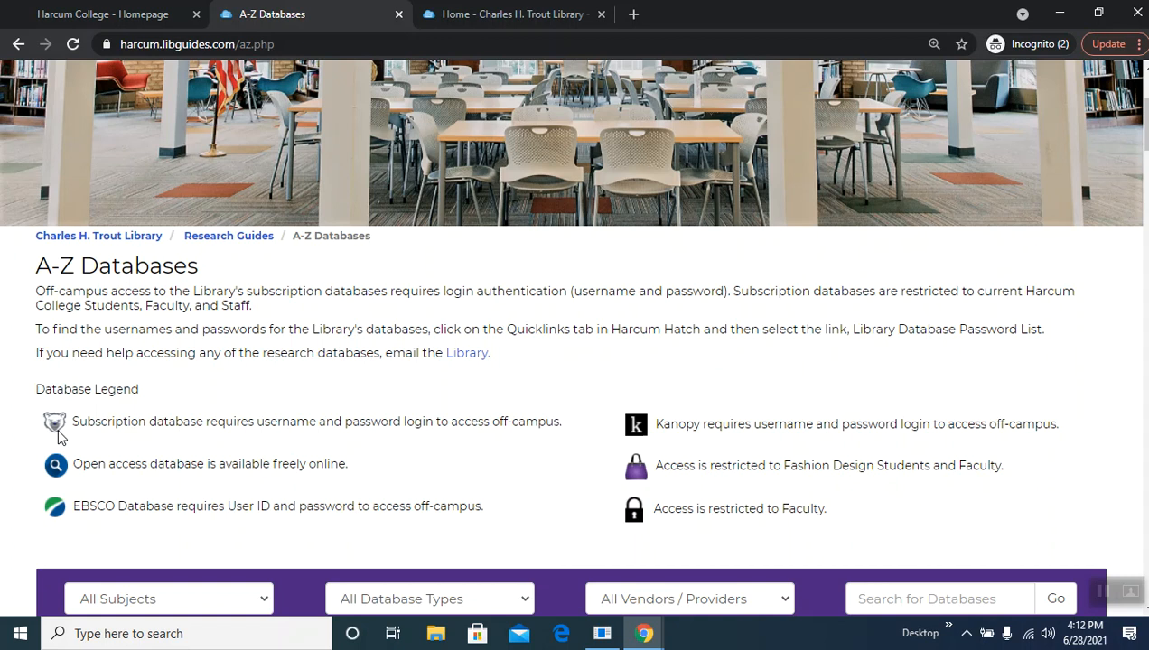
mouse_move(58, 484)
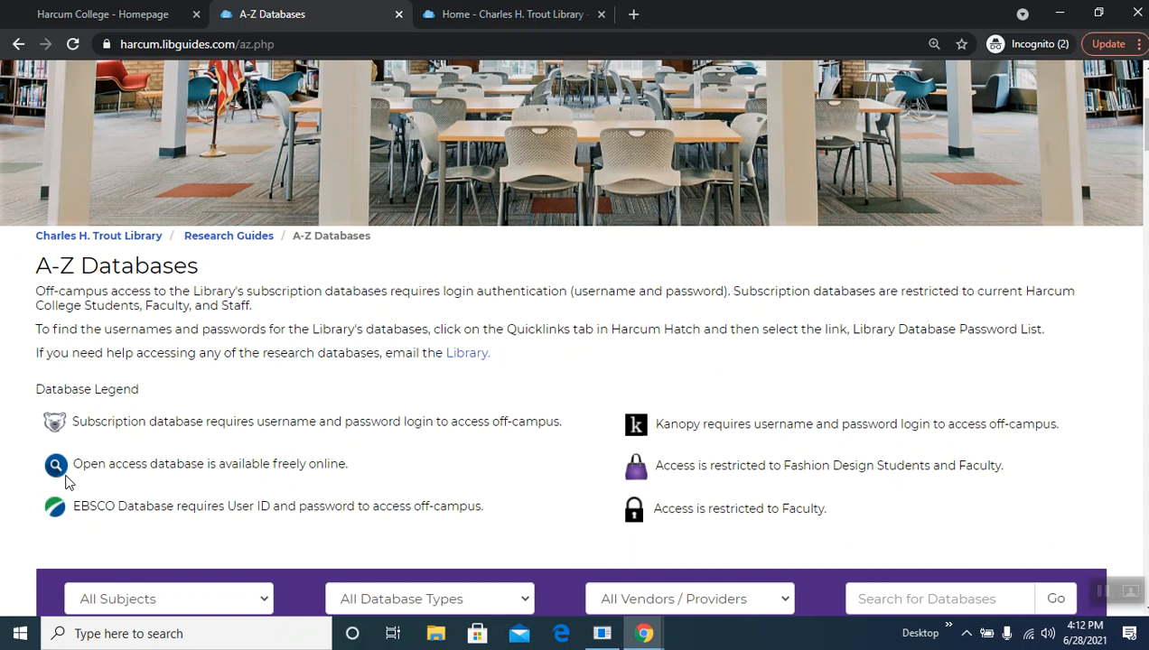
Step: Filter the A-Z list to letter P and launch the PEDro database link
scroll(down, 3)
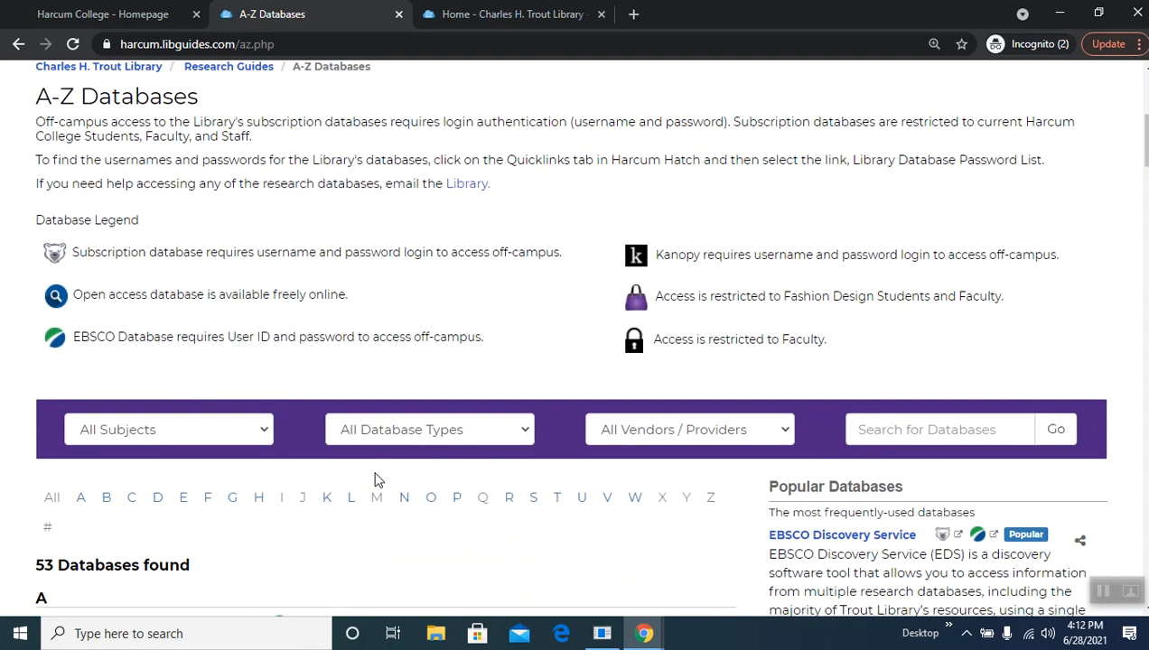
scroll(down, 3)
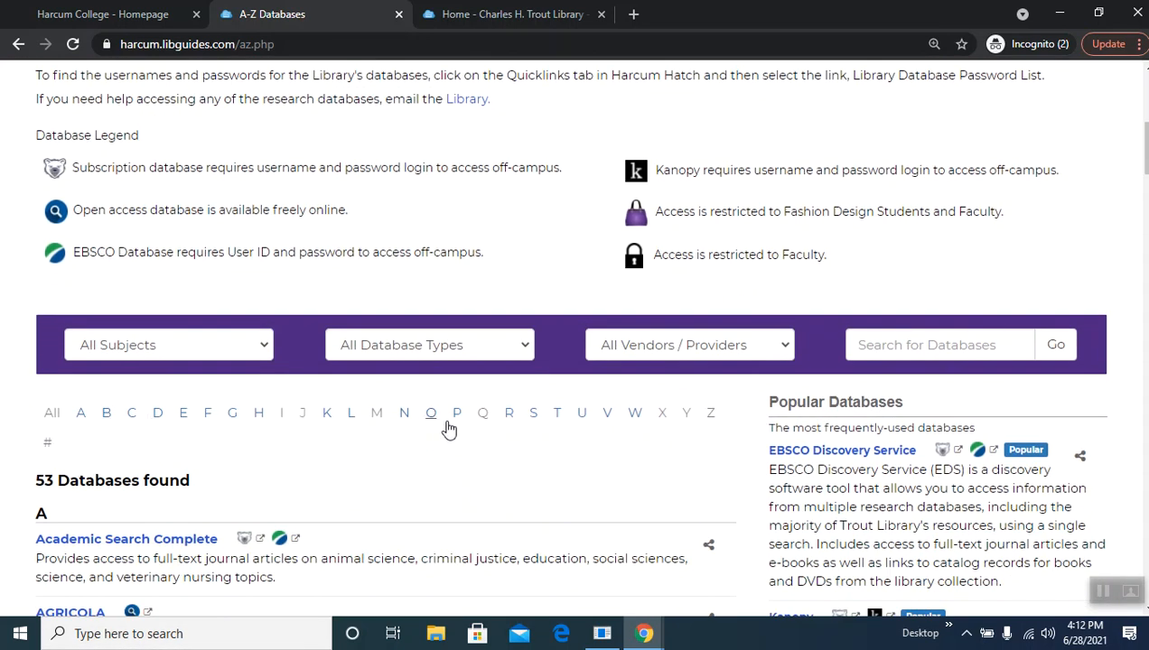
click(456, 413)
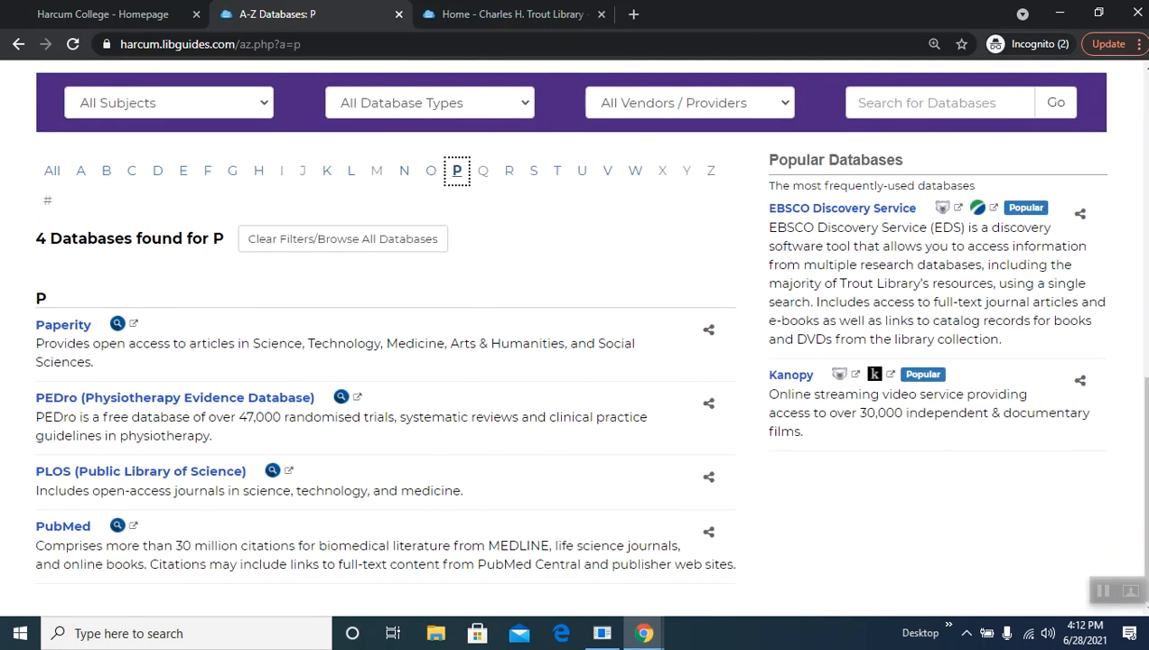
mouse_move(160, 403)
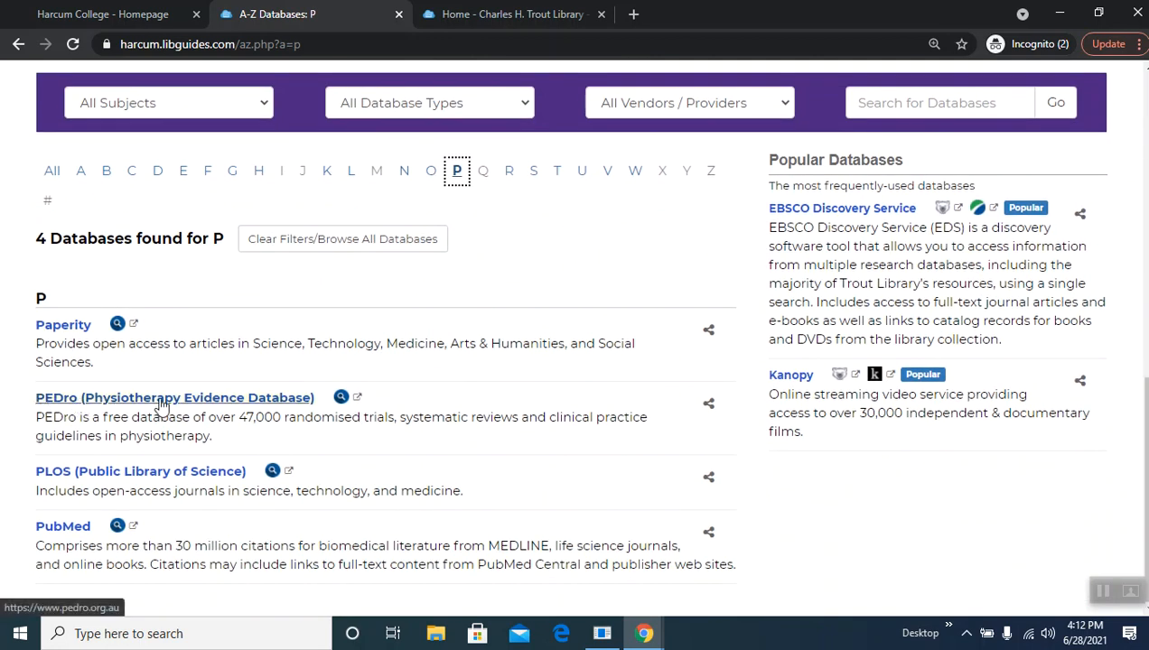
click(174, 397)
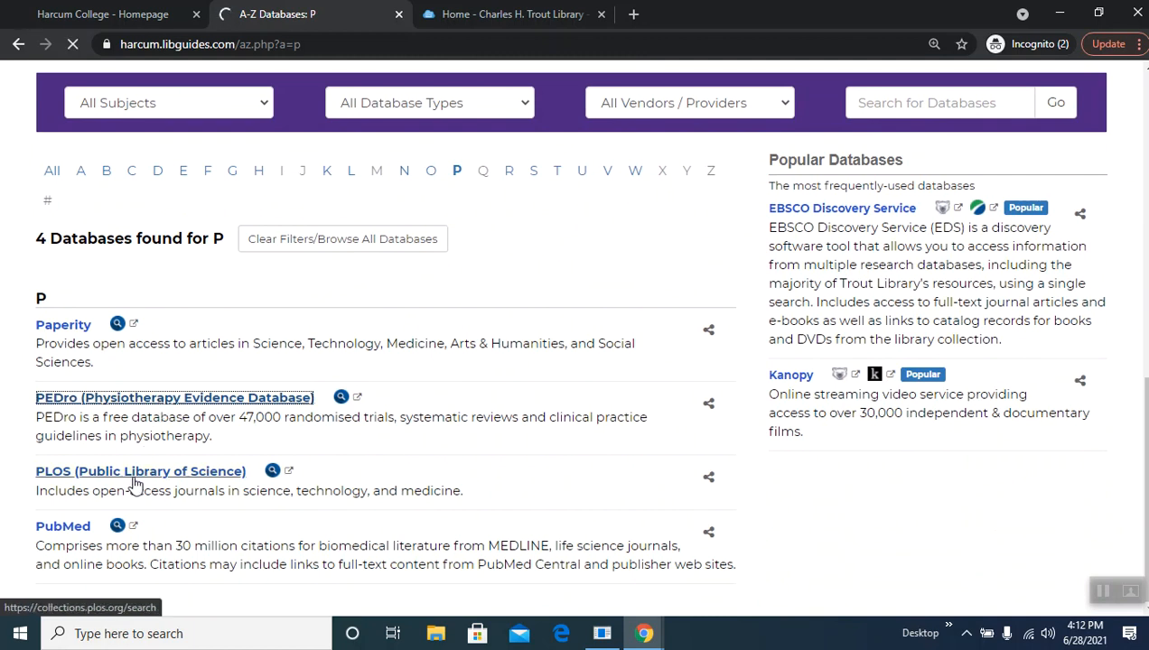
Step: Reach PEDro's Advanced Search page via the SEARCH segment of the home nav wheel
click(174, 397)
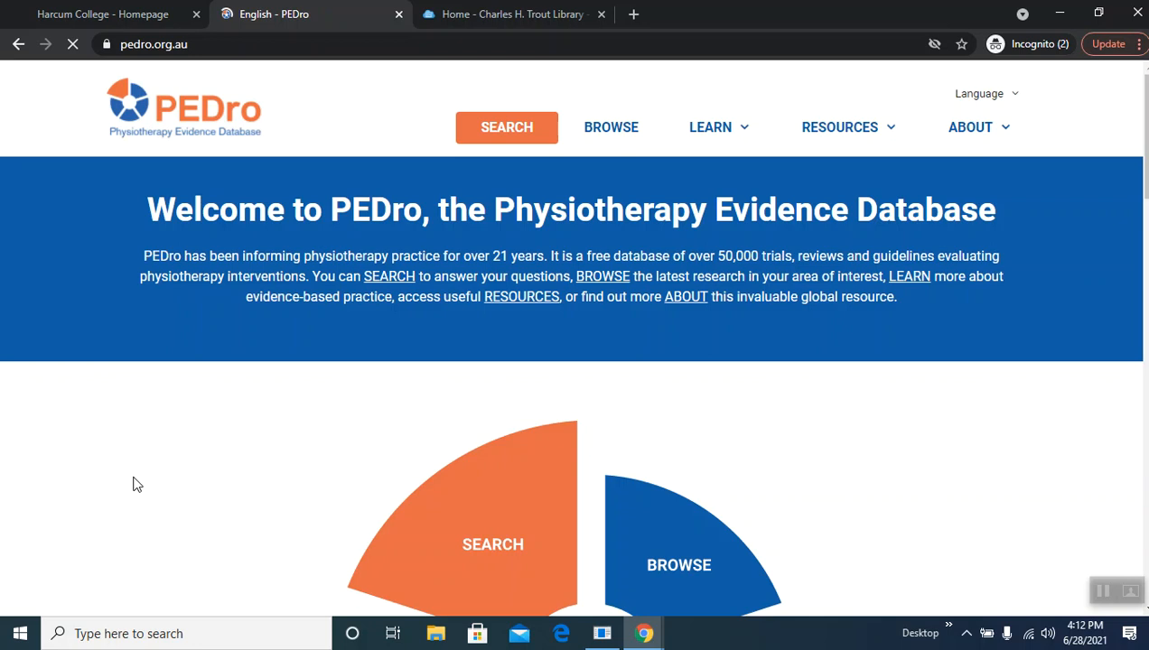
mouse_move(575, 531)
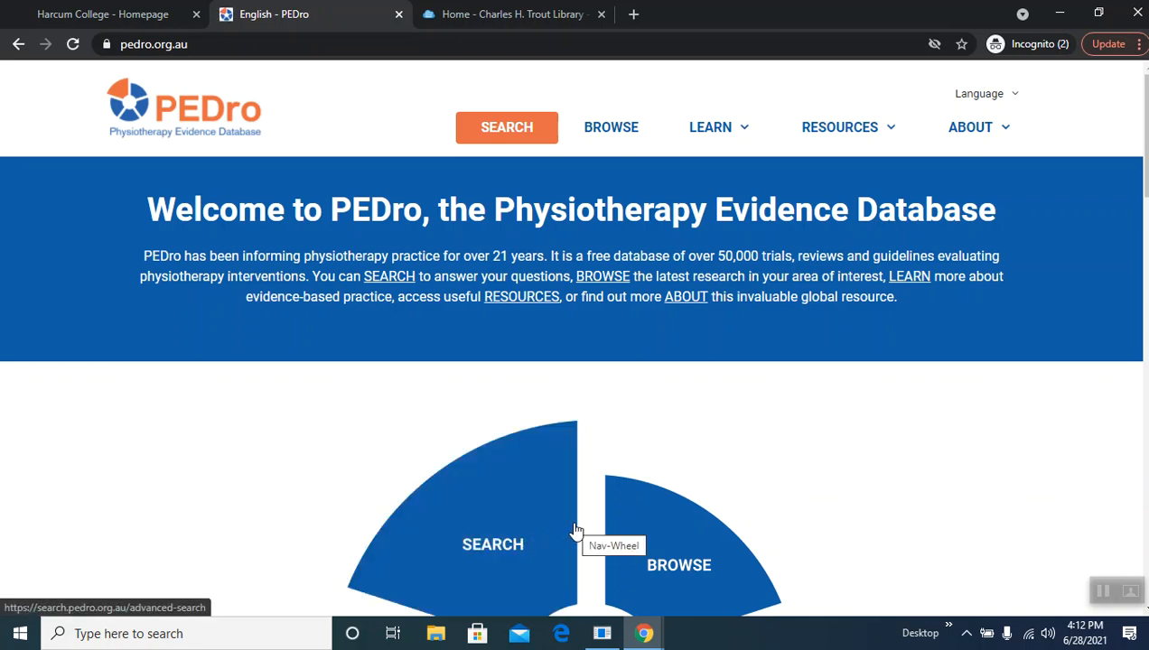
scroll(down, 3)
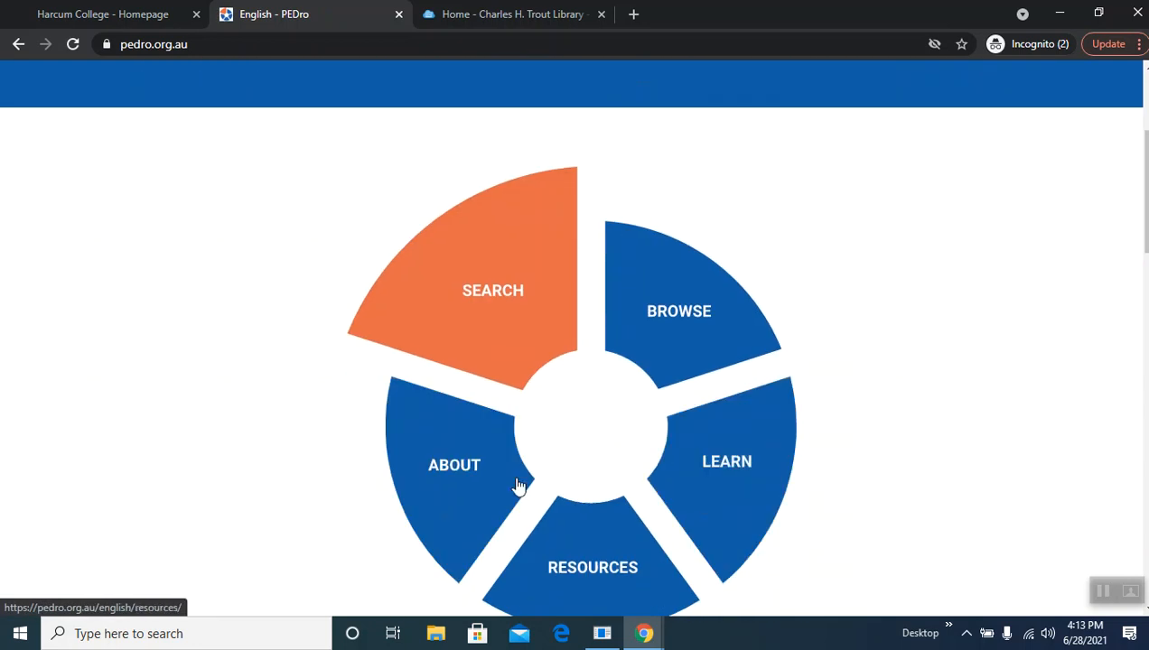
mouse_move(592, 567)
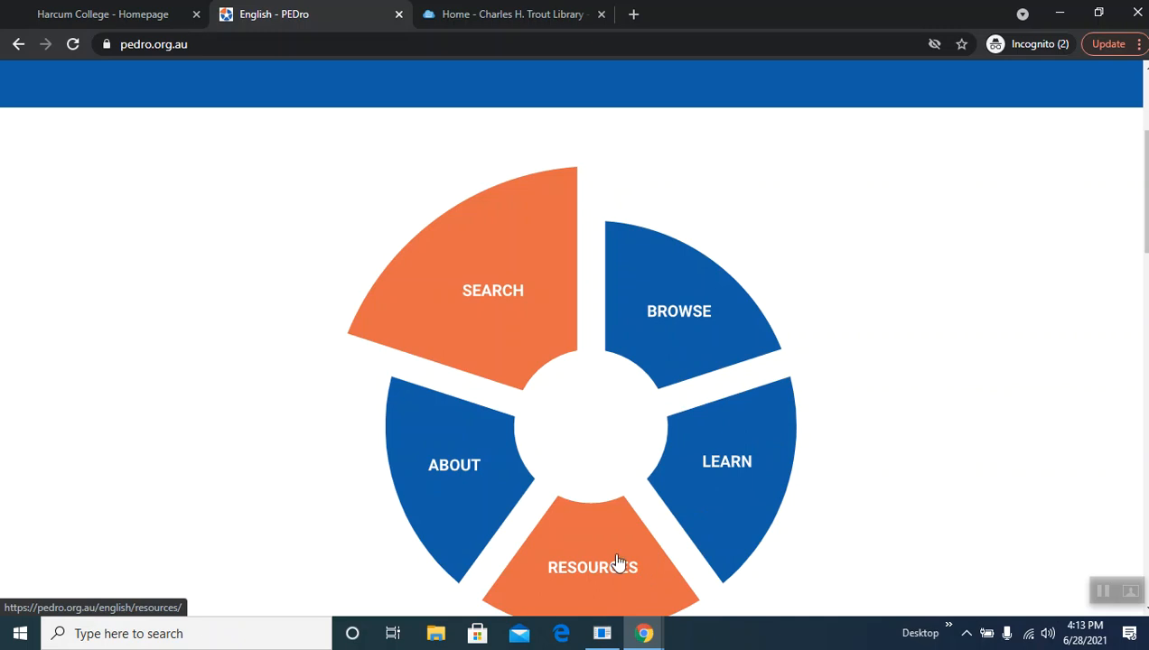
mouse_move(672, 474)
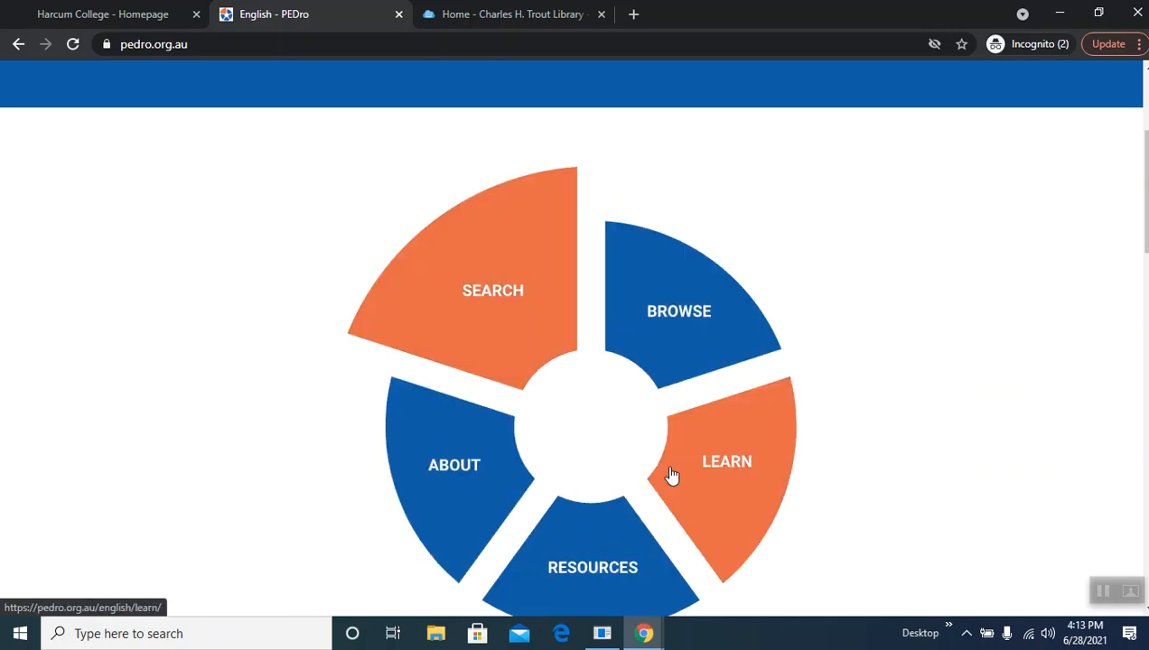
mouse_move(560, 322)
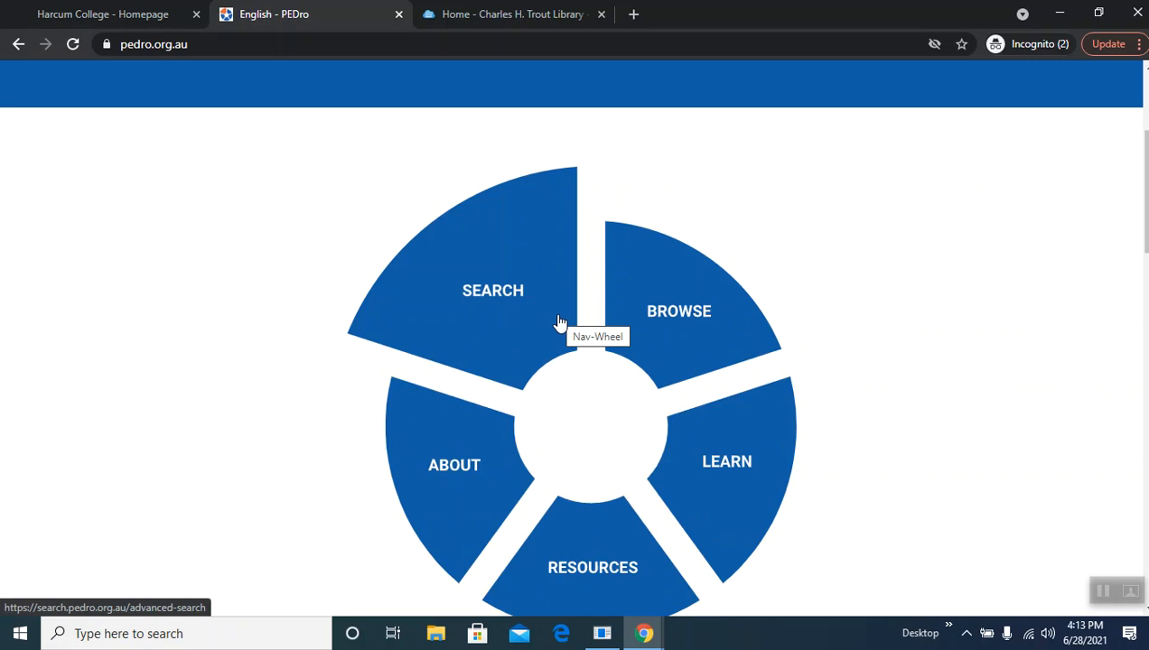
mouse_move(505, 302)
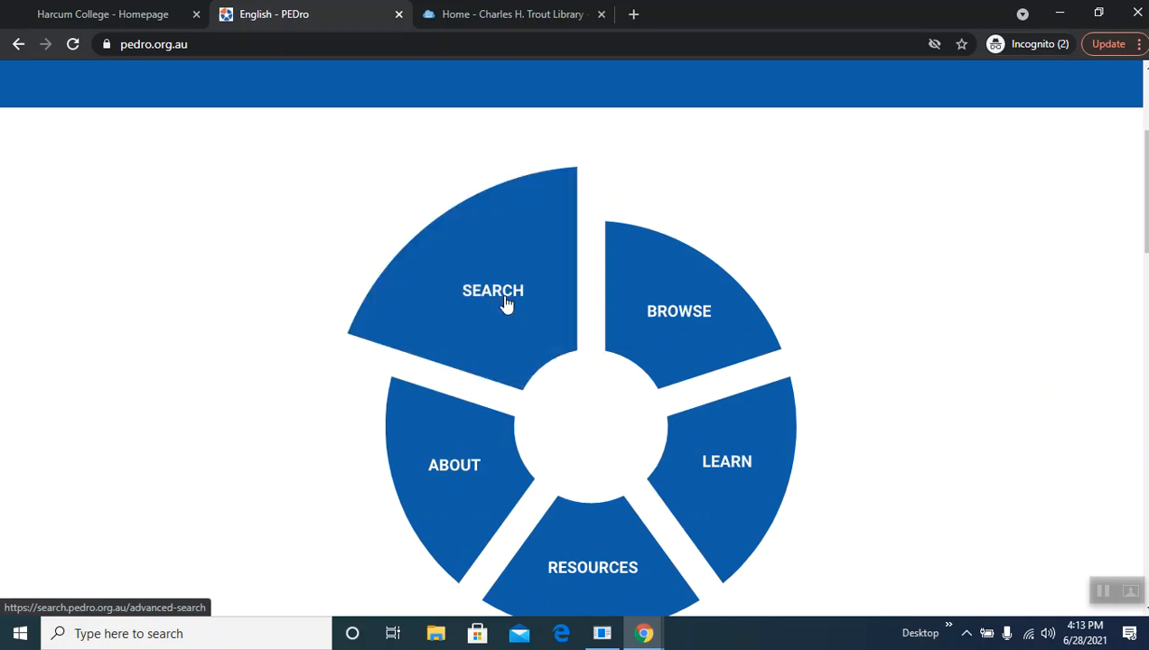
click(492, 290)
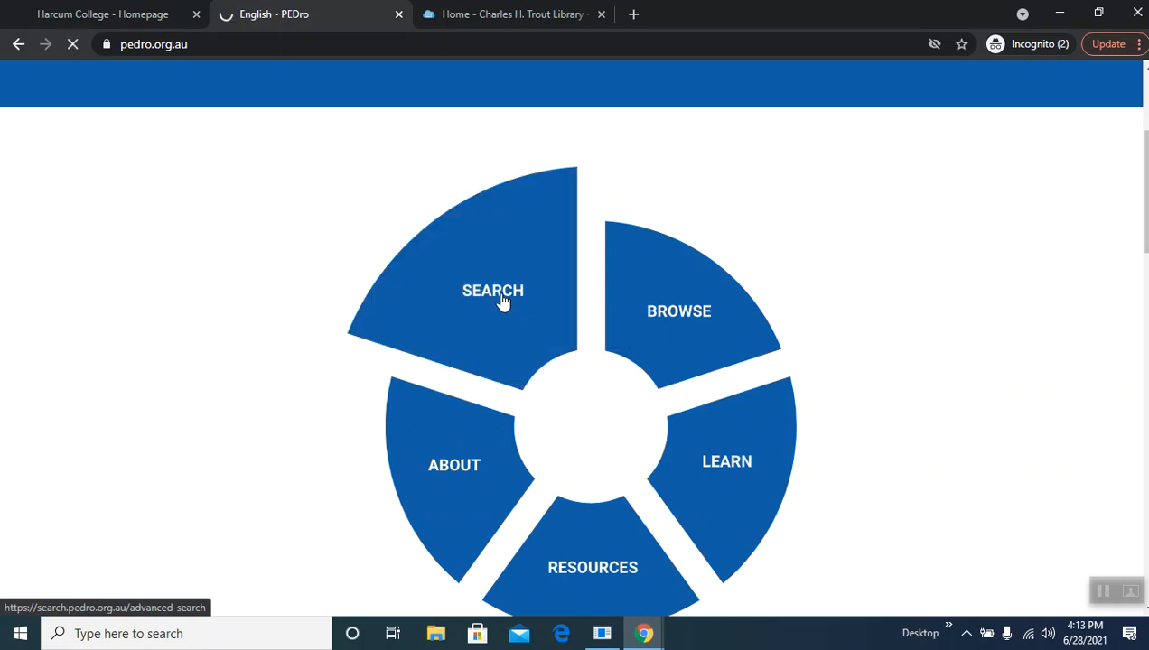
click(492, 289)
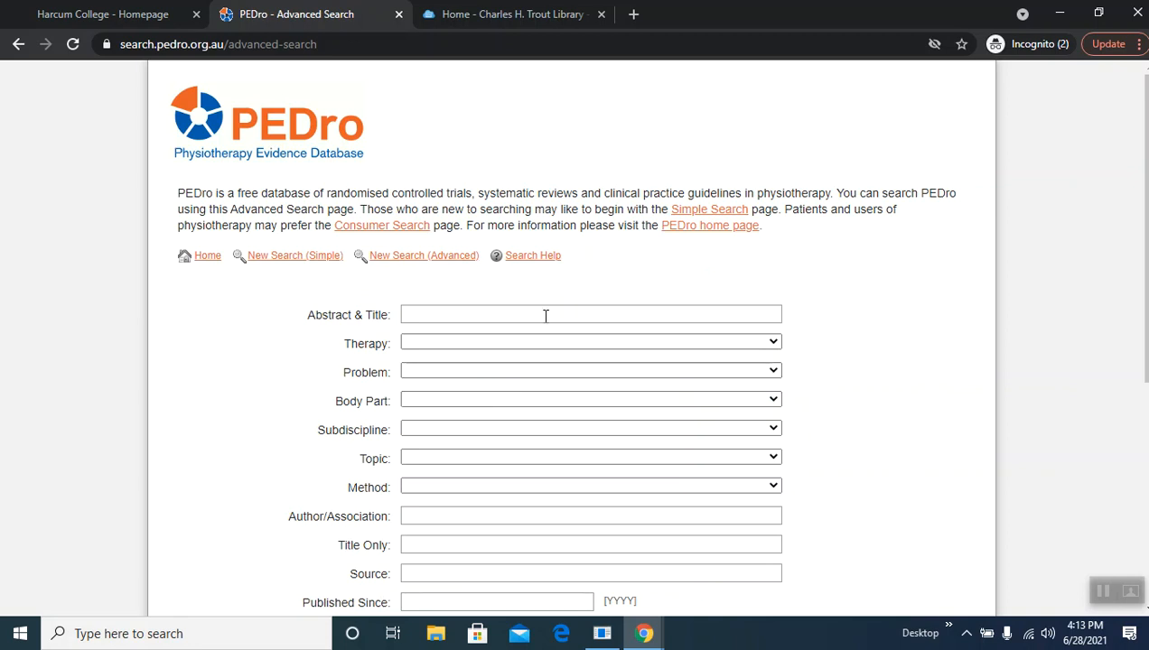
mouse_move(645, 599)
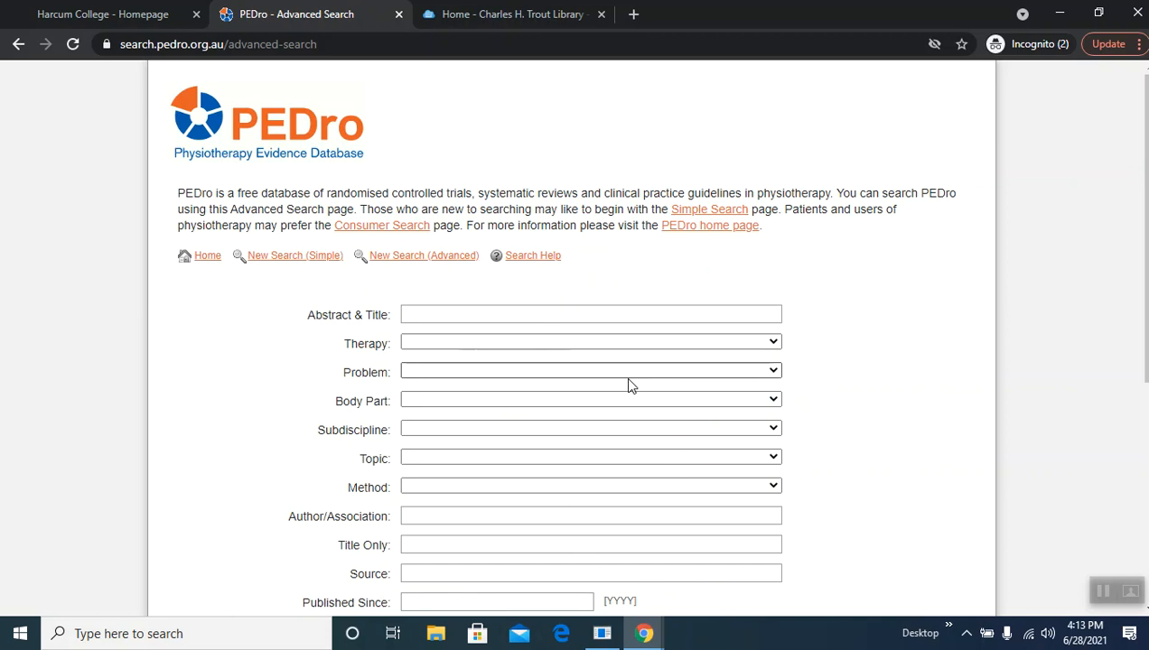
mouse_move(289, 262)
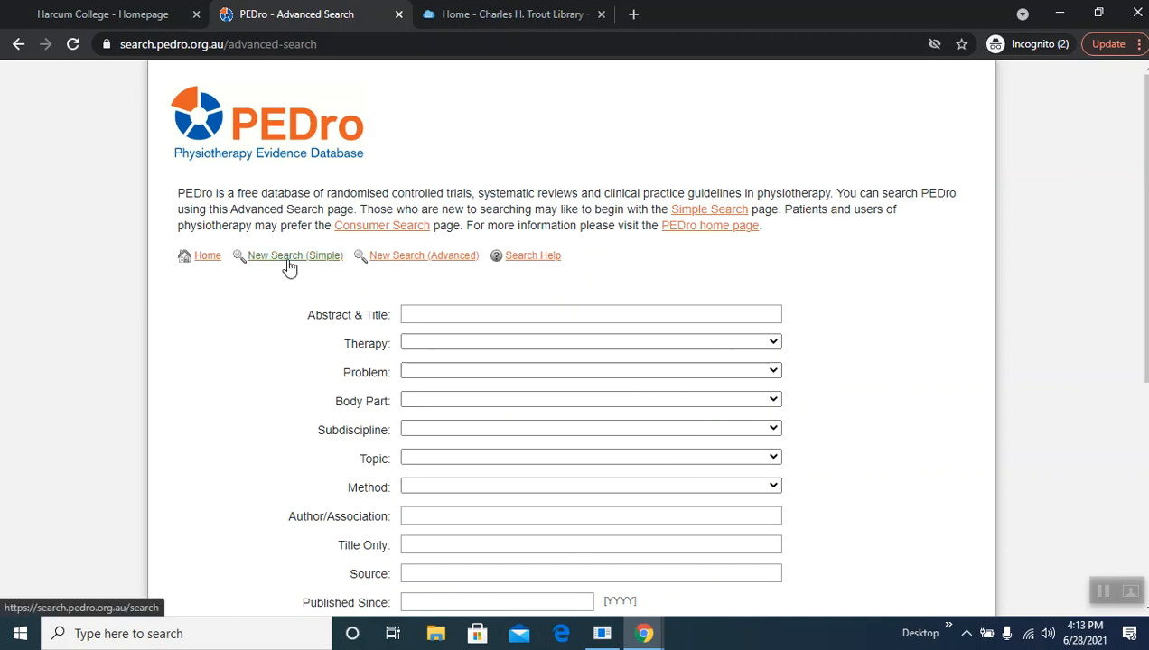
Step: Enter "stroke rehabilitation" as a quoted phrase on PEDro's Simple Search page, accepting the suggestion
click(295, 256)
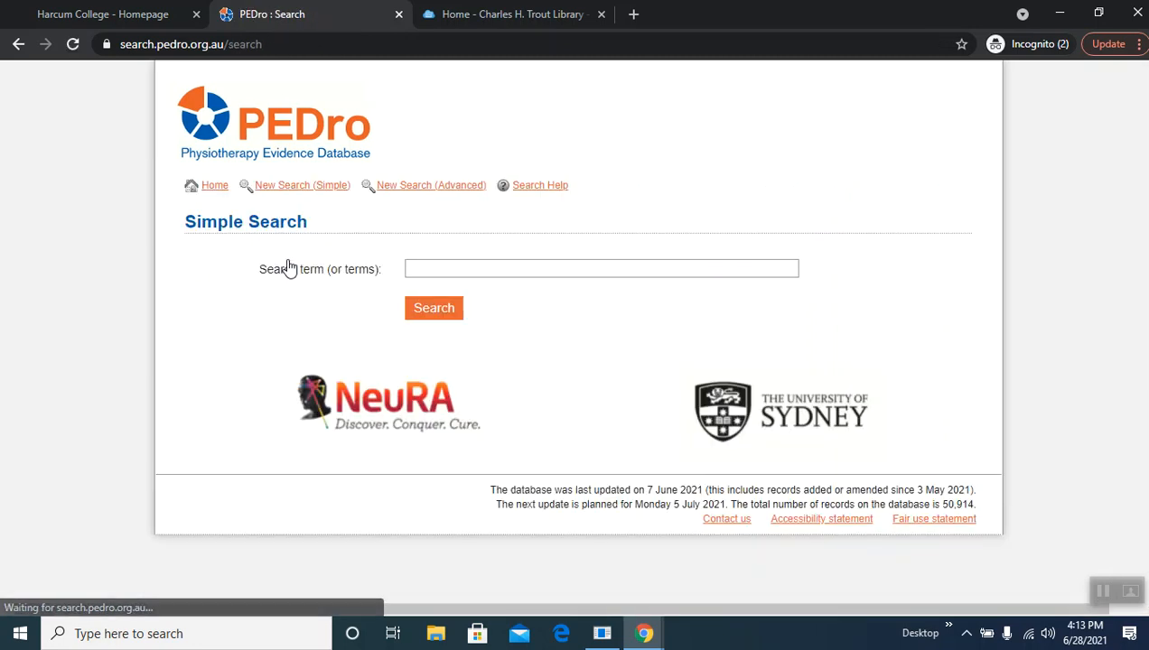
click(601, 268)
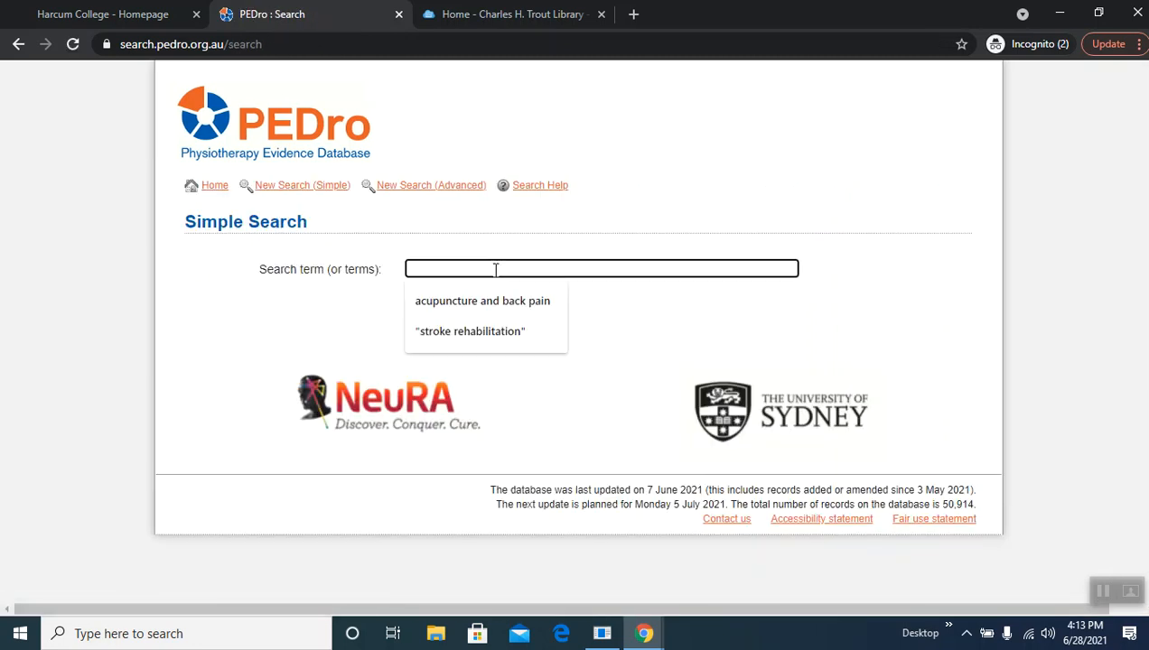
text(s)
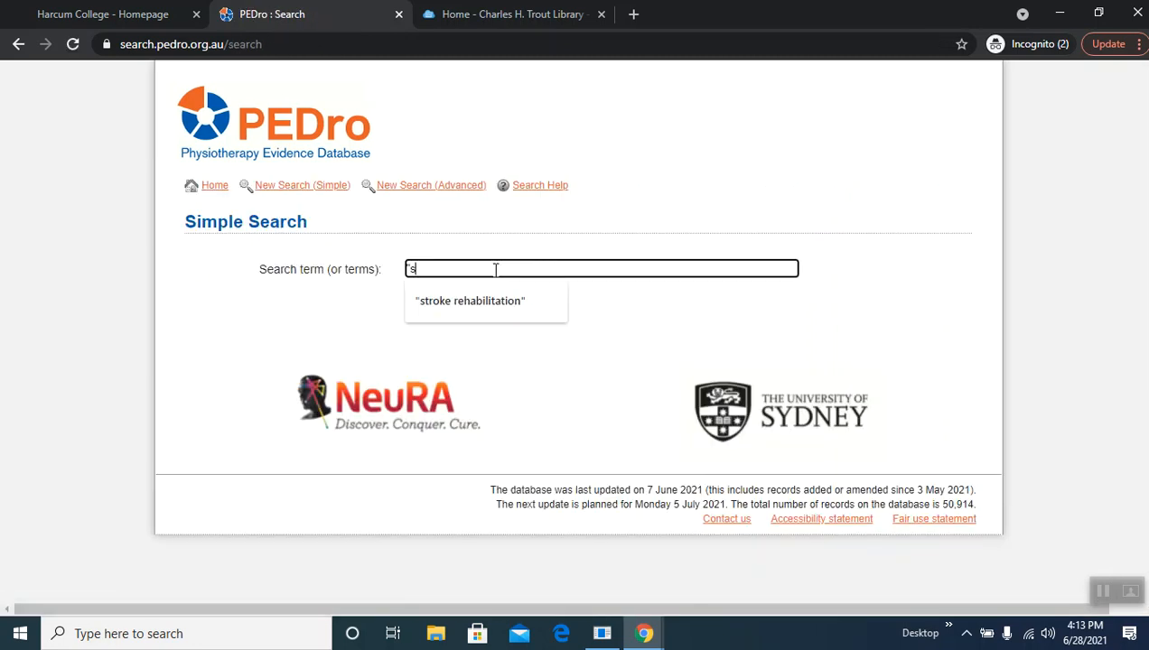
text(troke rehab)
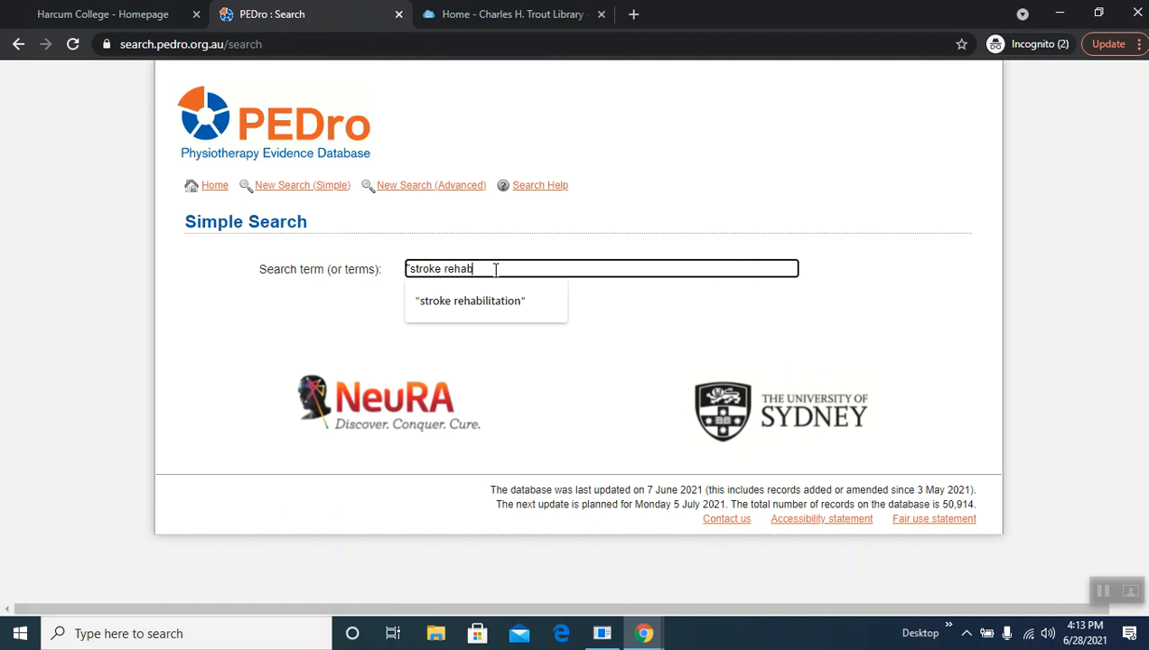
click(470, 300)
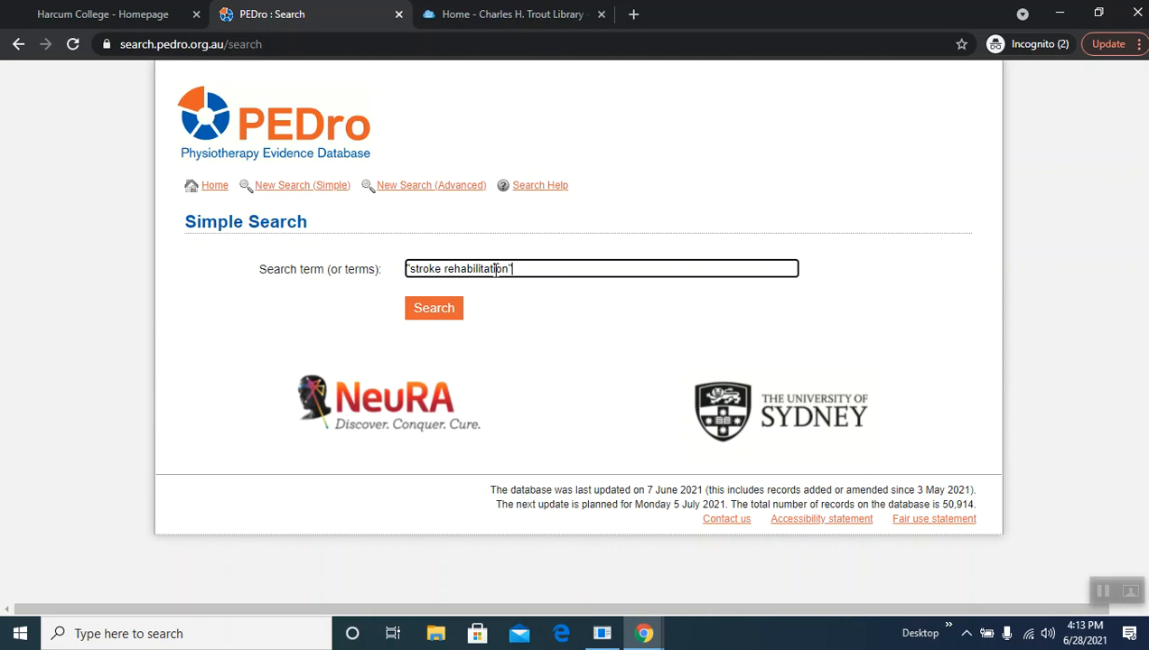
text(")
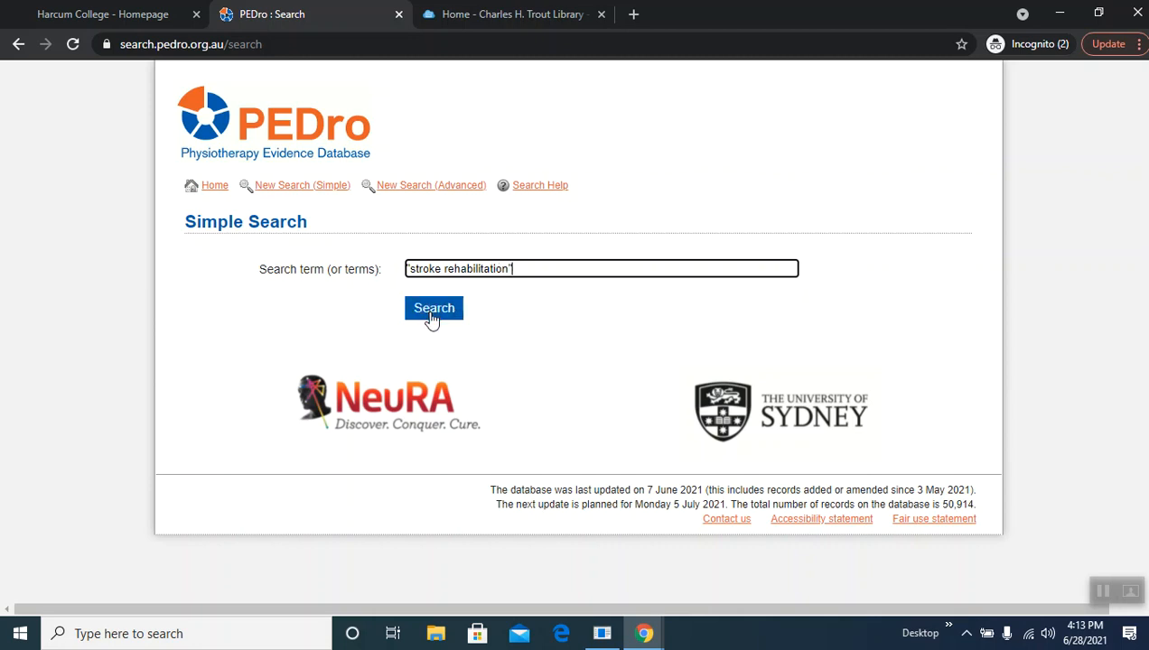
Step: Run the search and review the 499 stroke rehabilitation results of guidelines and Cochrane reviews
click(433, 308)
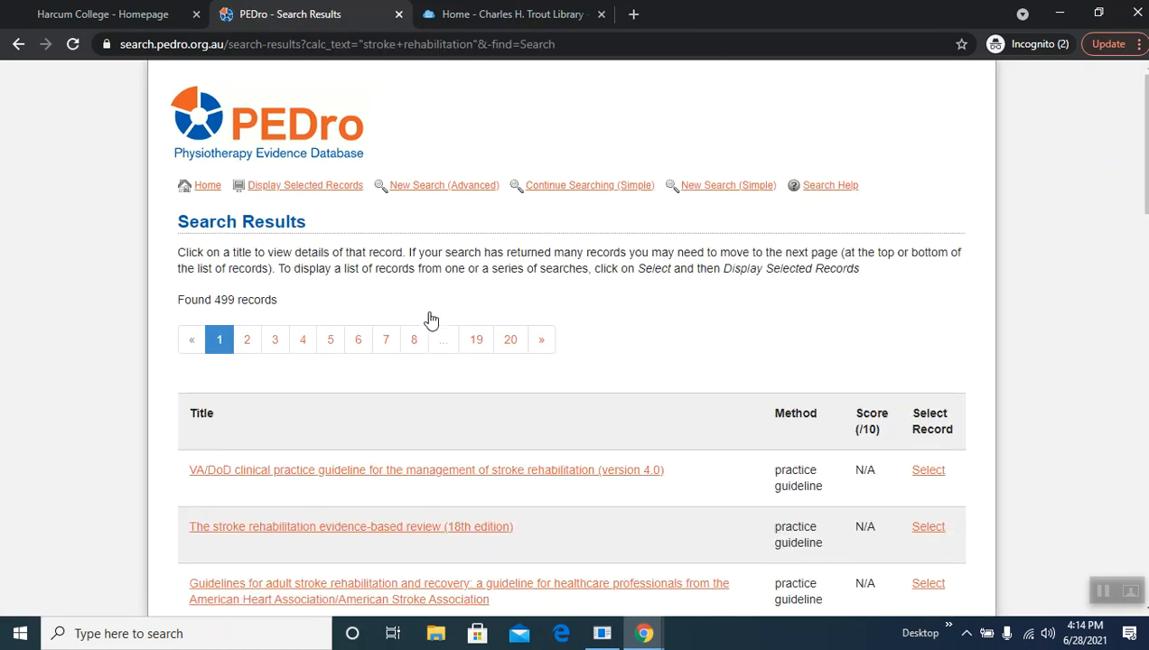
mouse_move(301, 300)
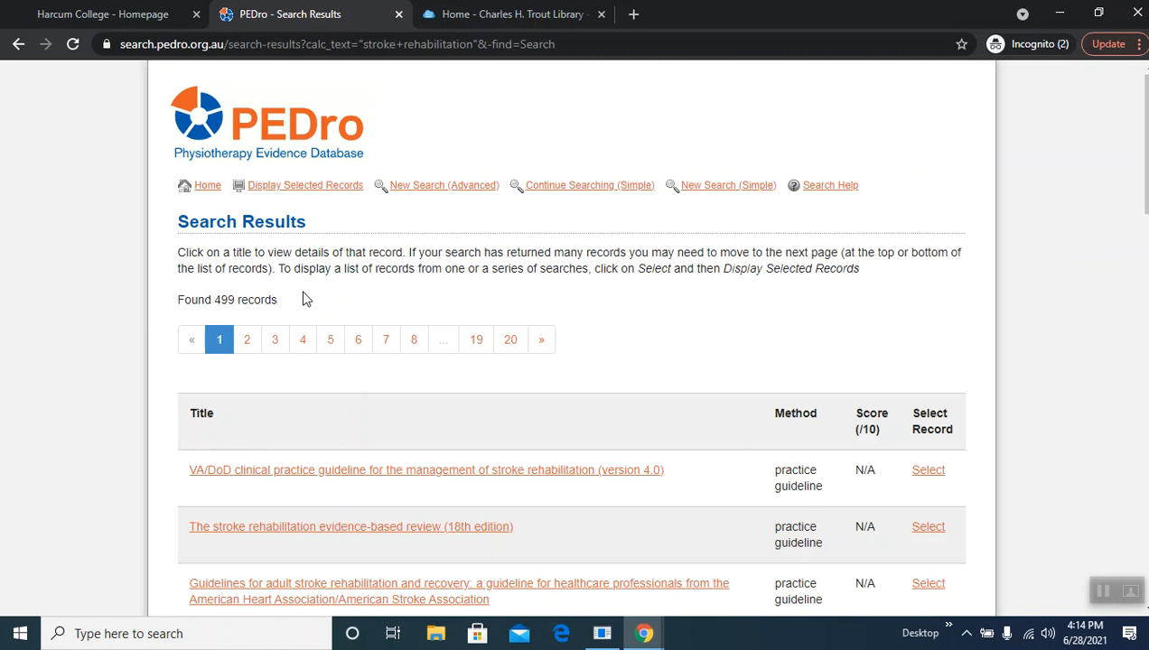
scroll(down, 3)
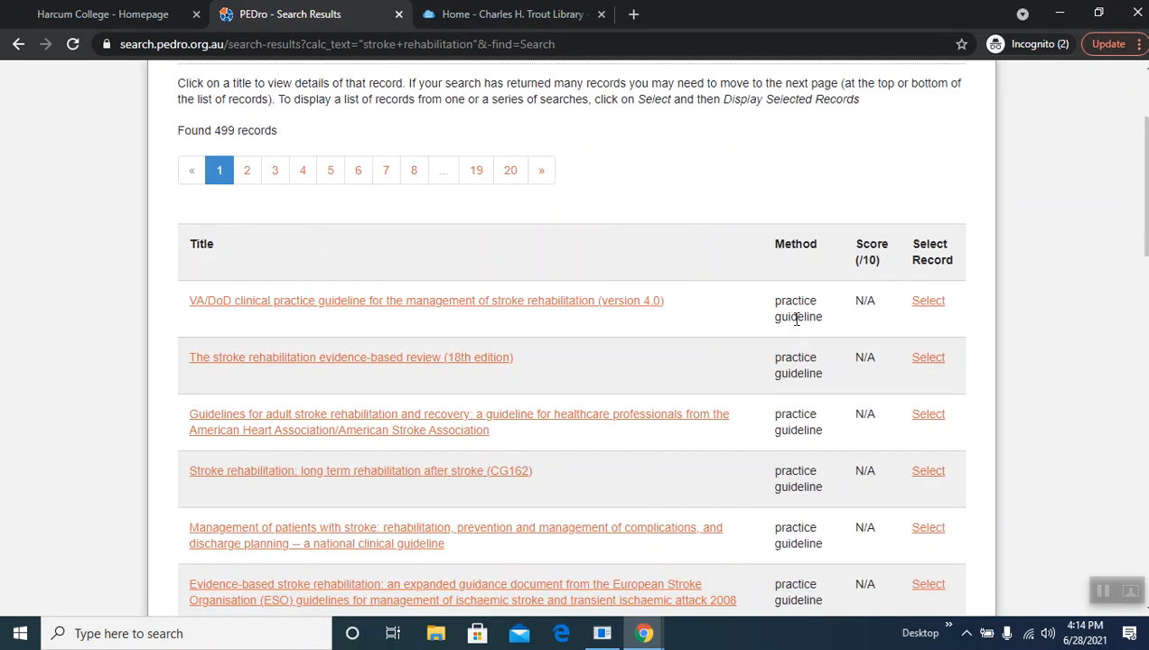
scroll(down, 3)
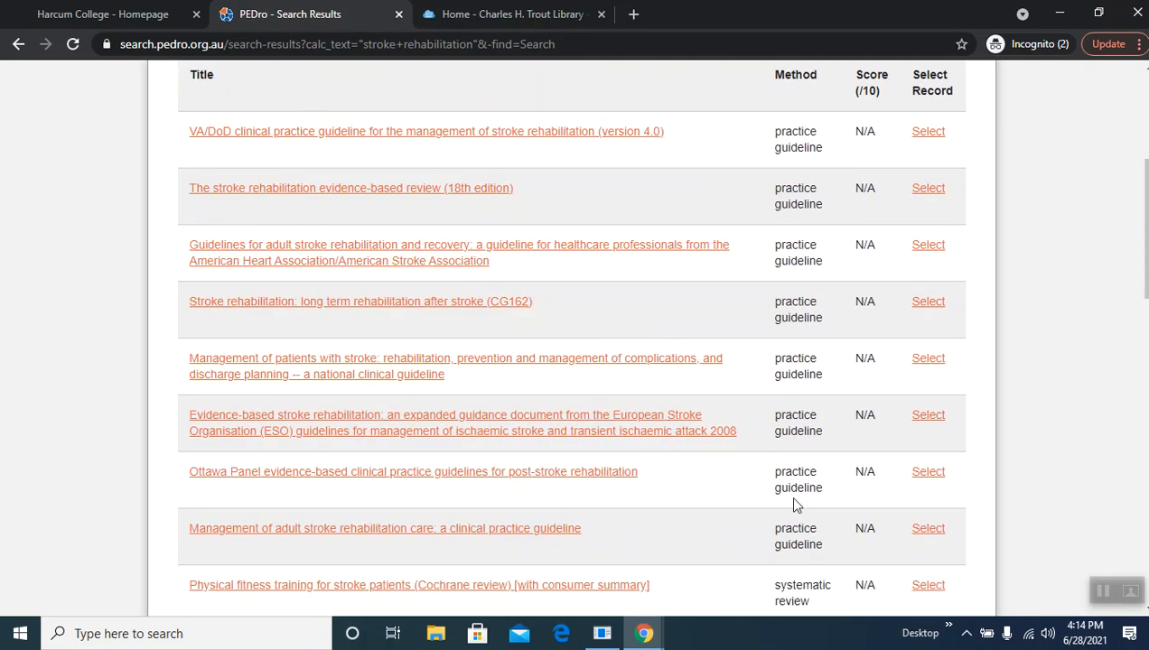
scroll(down, 3)
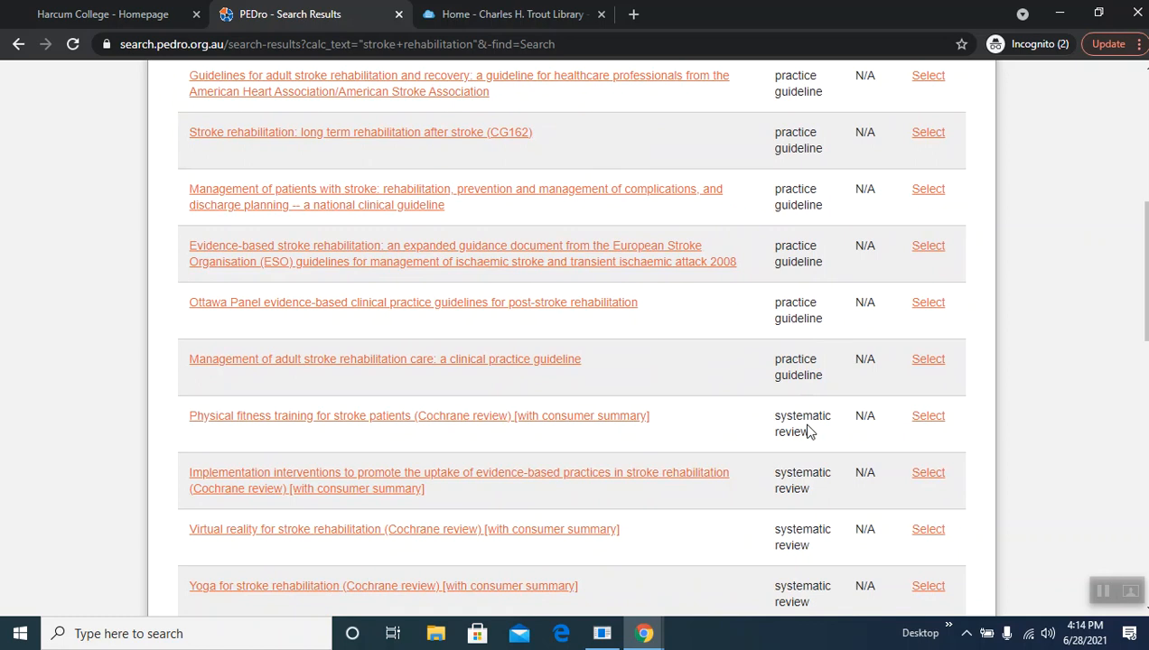
mouse_move(777, 431)
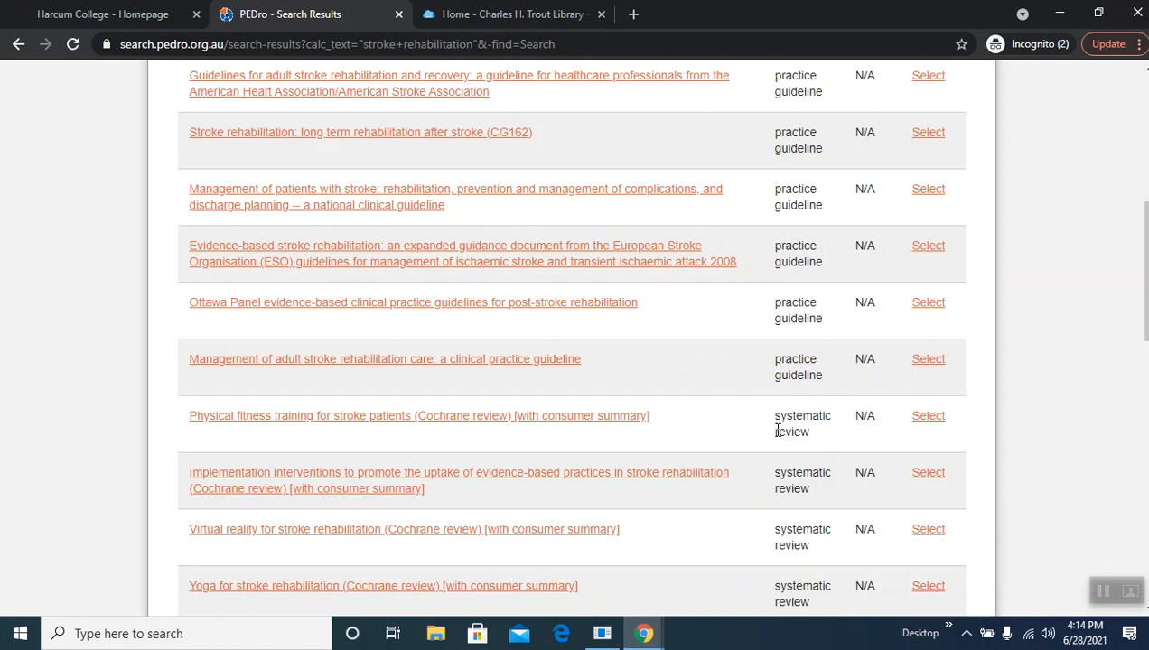
mouse_move(772, 436)
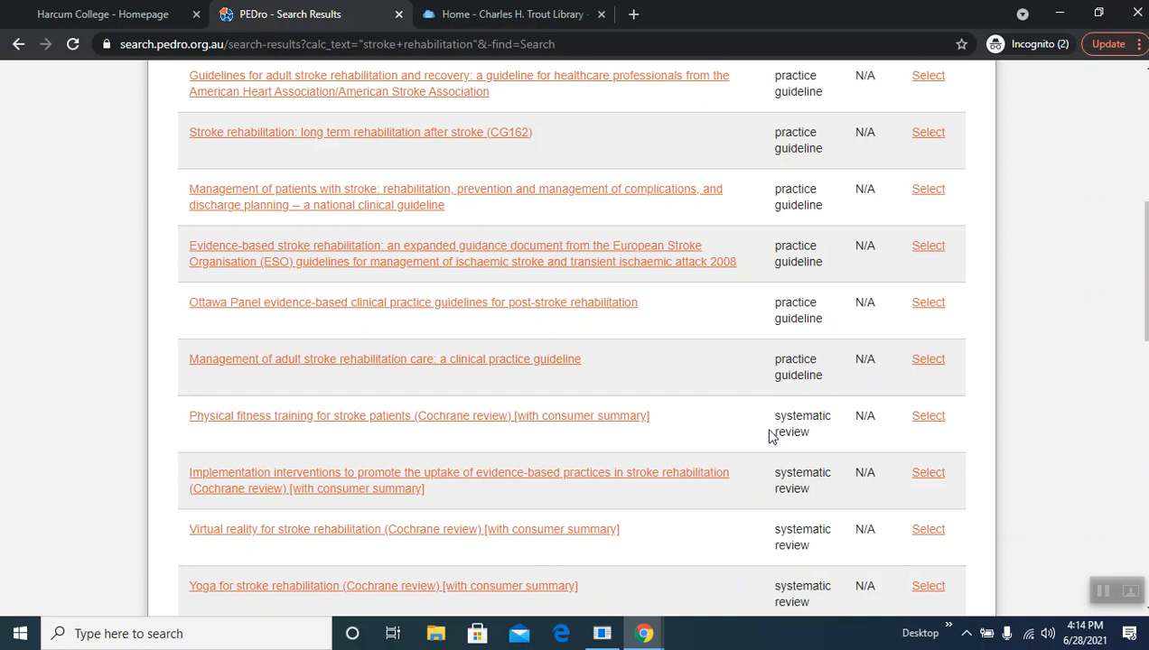
scroll(up, 3)
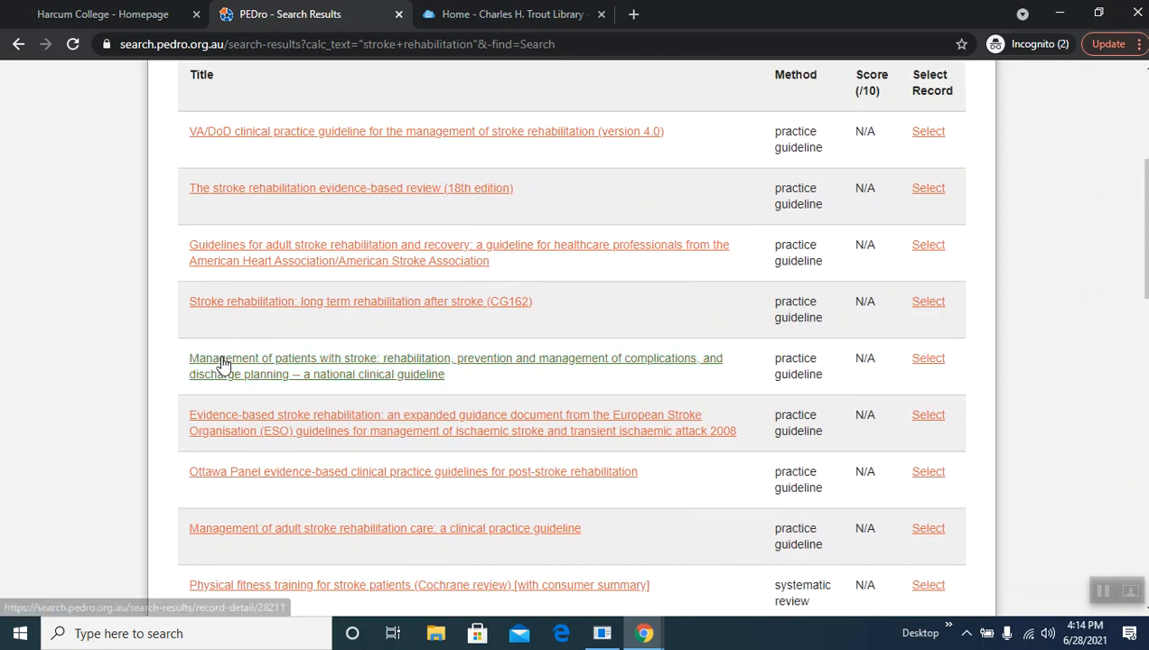
mouse_move(412, 365)
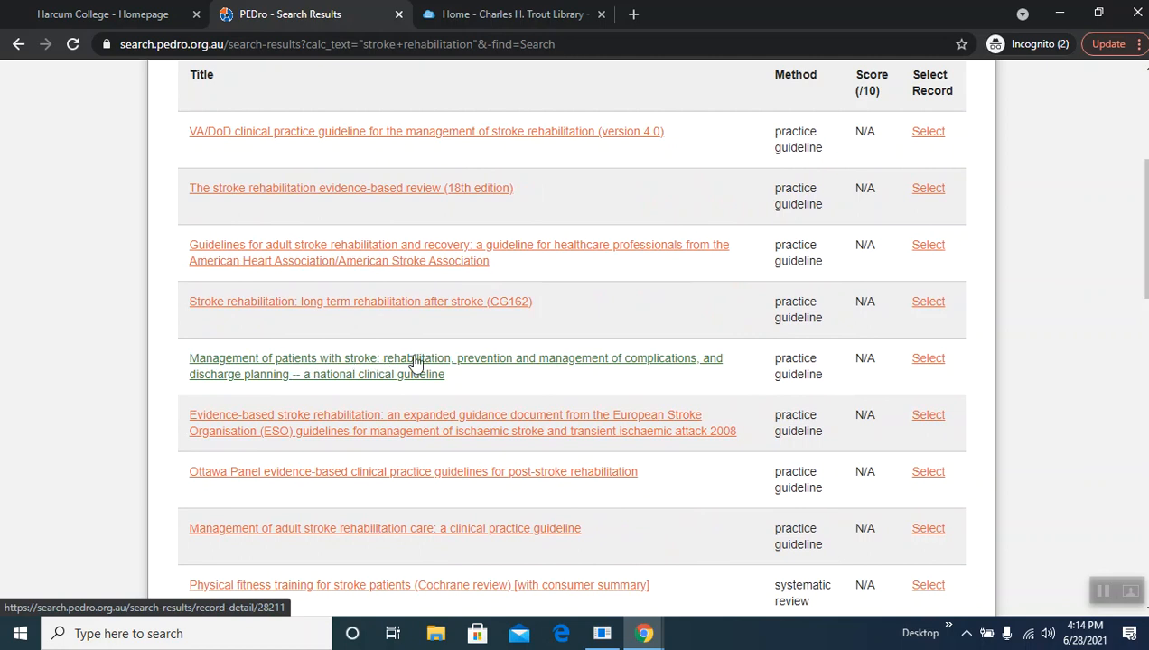
Step: Open the detailed record for the 2010 Scottish guideline on management of patients with stroke
click(455, 358)
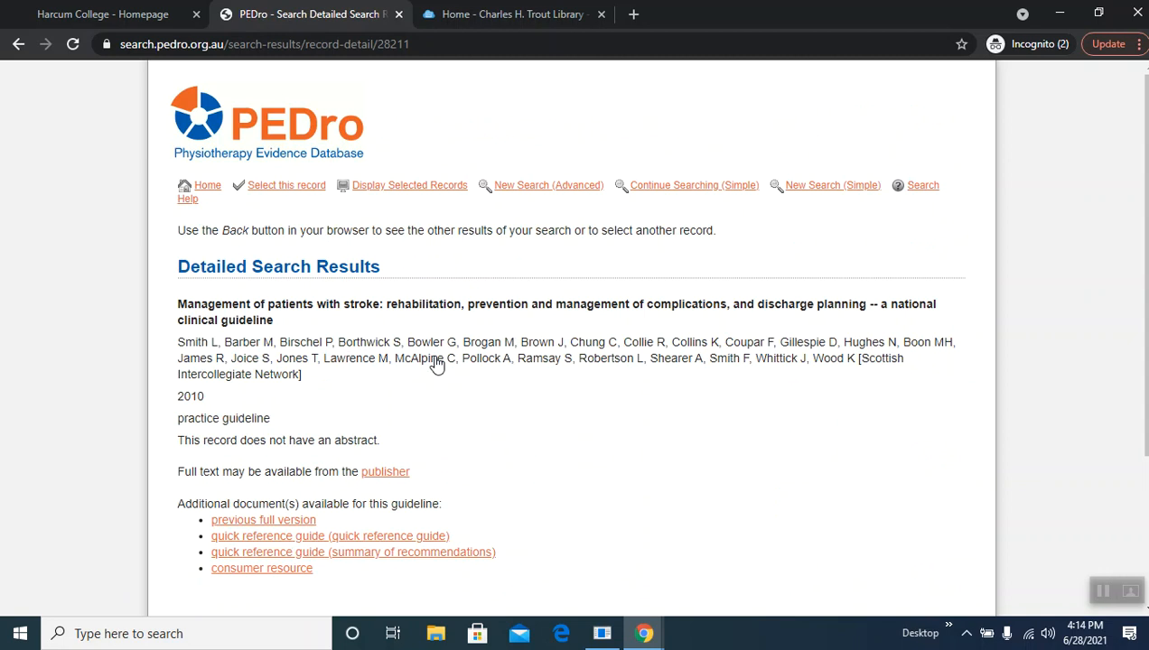
mouse_move(261, 468)
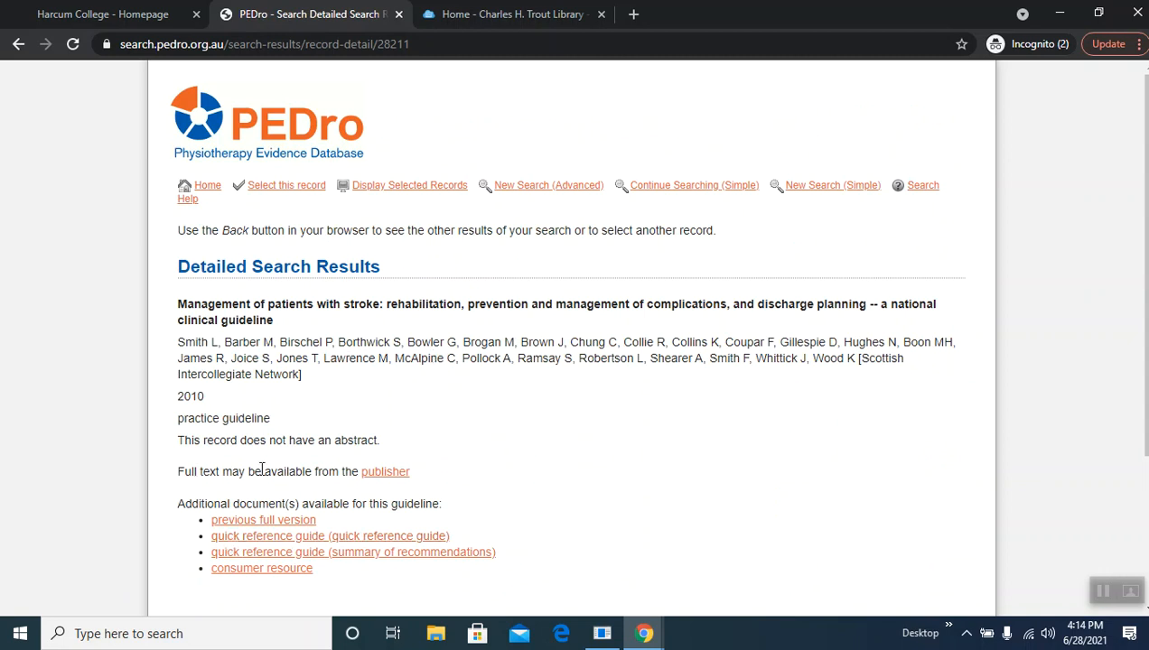
mouse_move(385, 471)
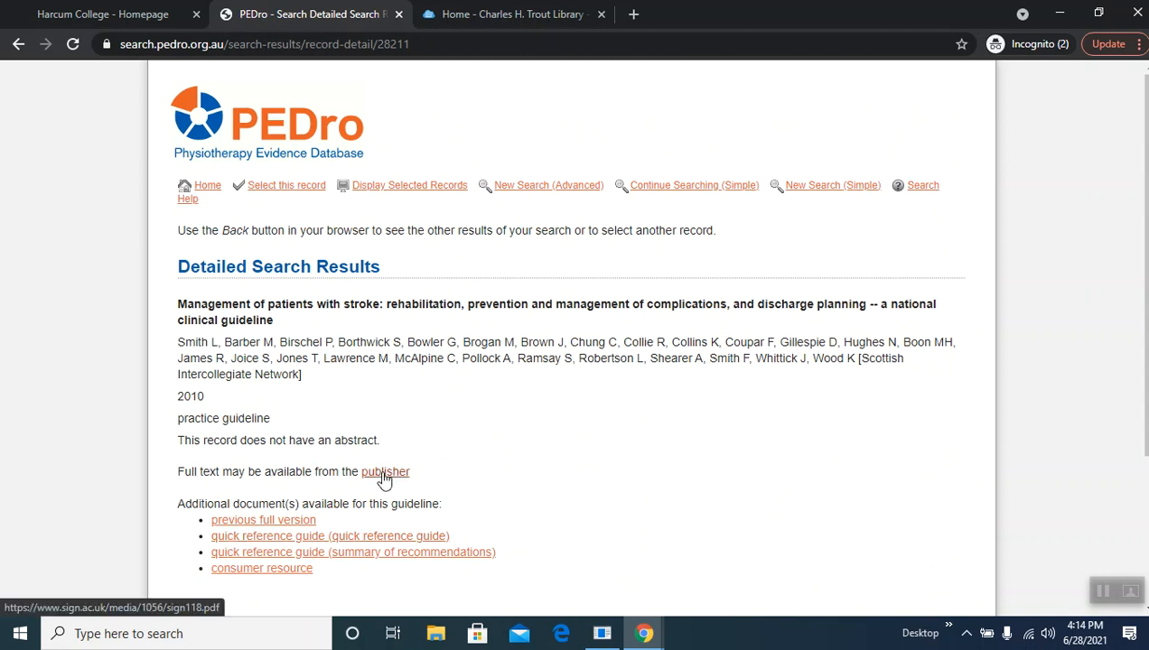
Step: Load the publisher's full-text PDF of SIGN guideline 118 in a new tab
click(385, 471)
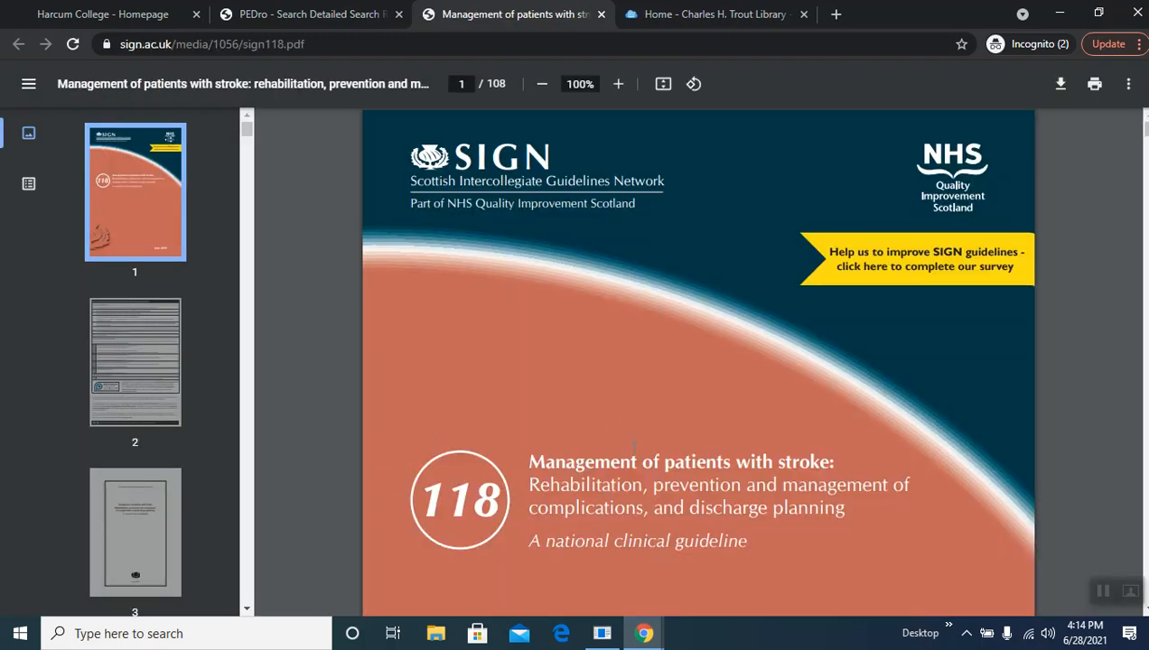
mouse_move(461, 128)
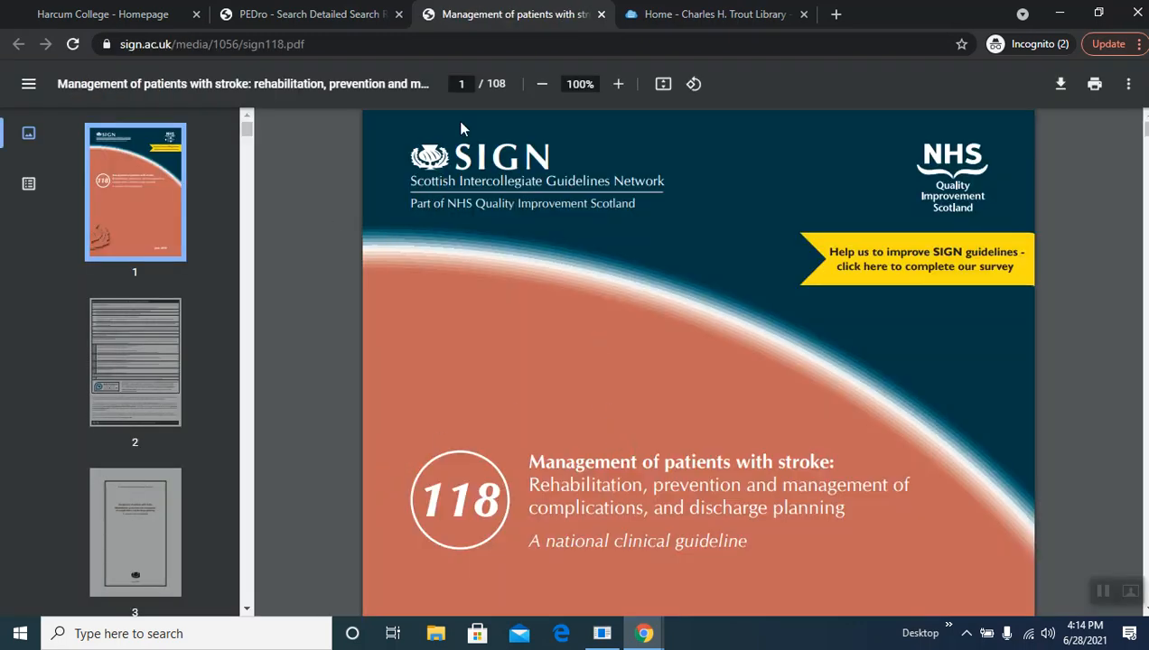
mouse_move(1052, 107)
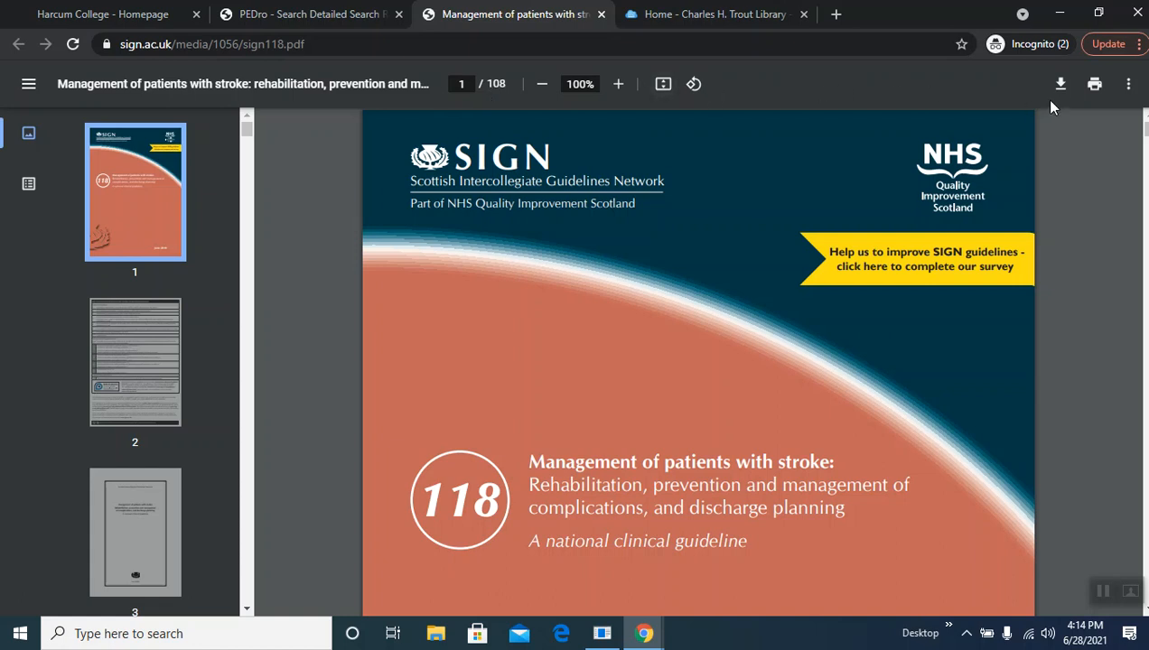
mouse_move(1094, 84)
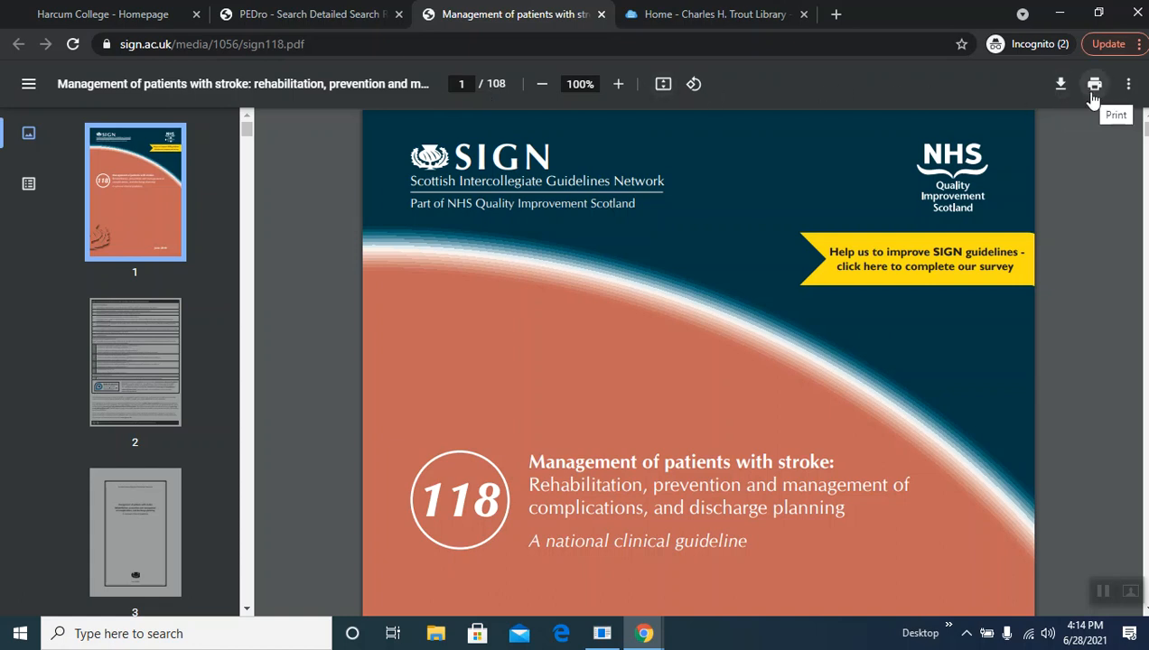
mouse_move(629, 205)
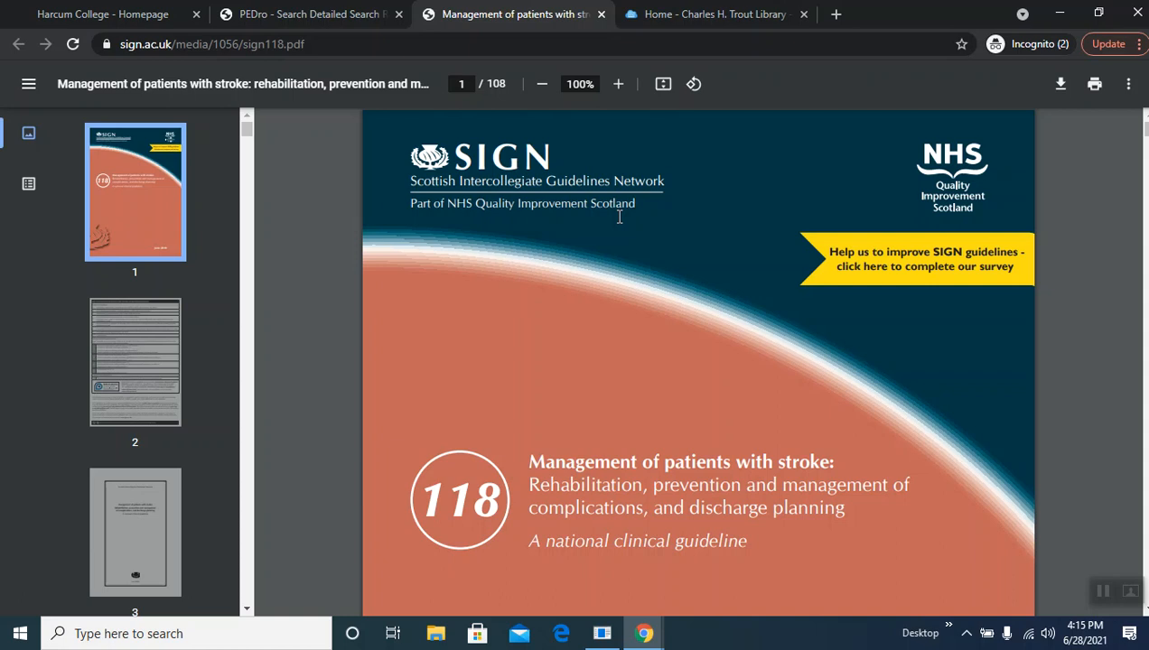
mouse_move(615, 212)
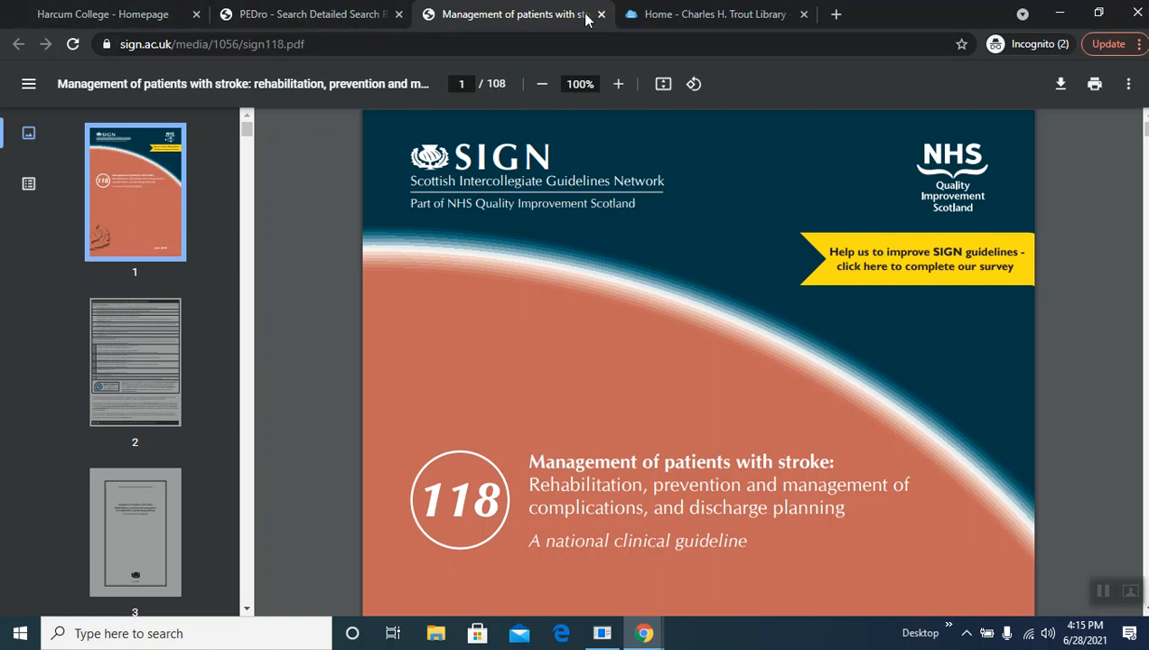
Step: Leave the PDF, return to results and open the 2020 Cochrane review on physical fitness training for stroke
click(600, 13)
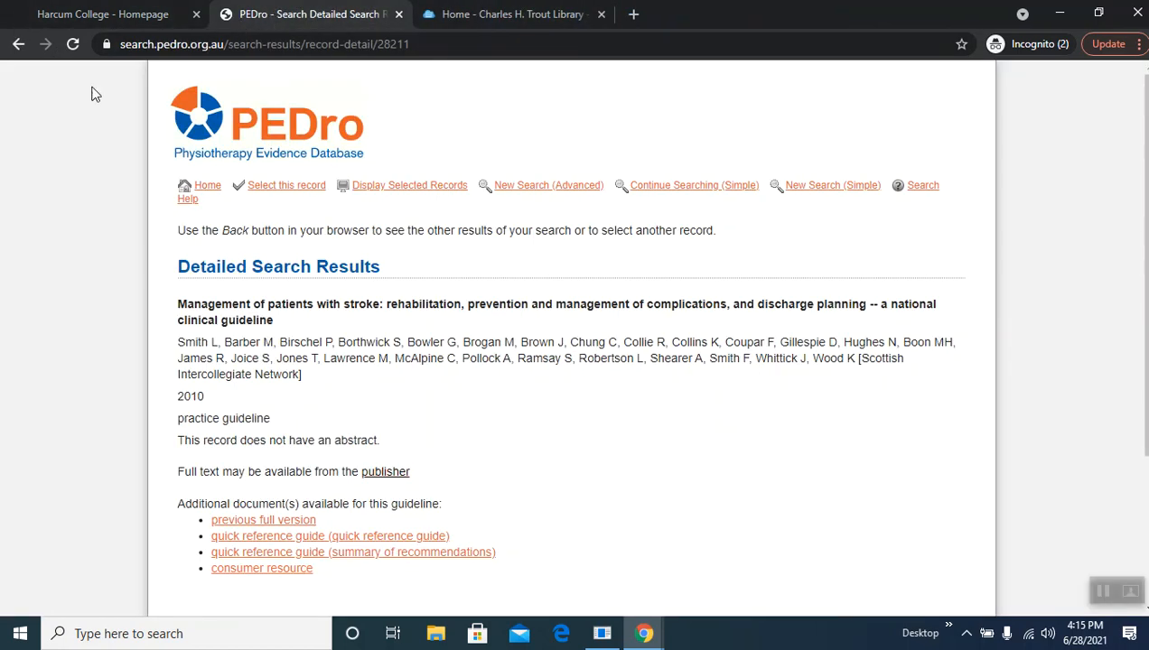
click(19, 43)
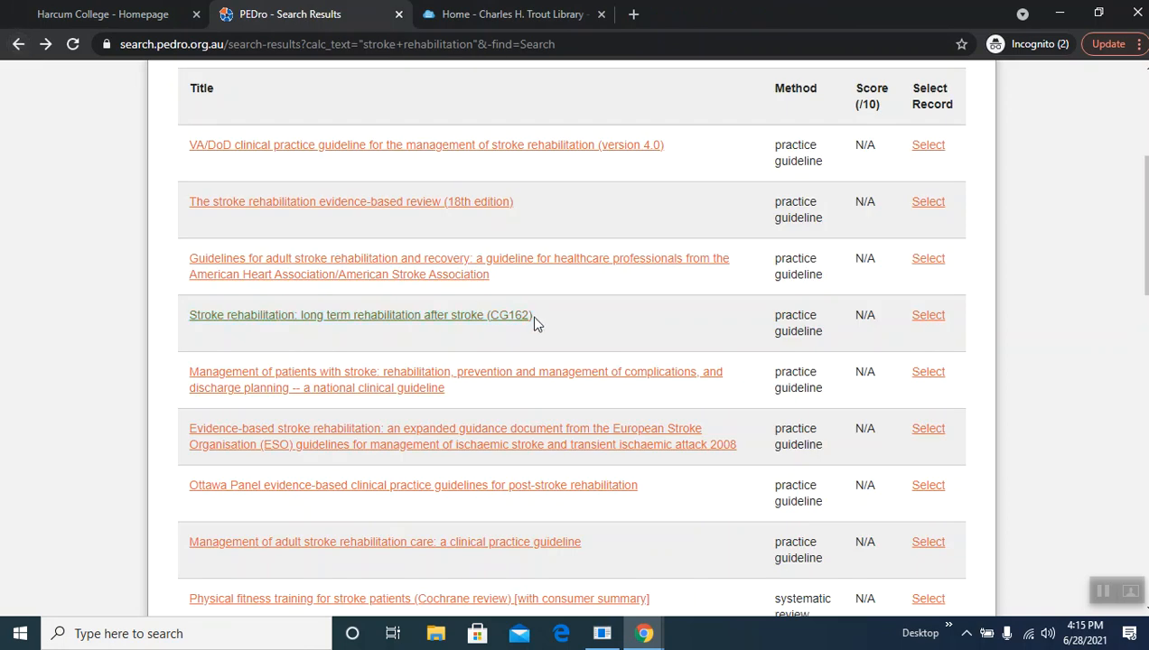
scroll(down, 3)
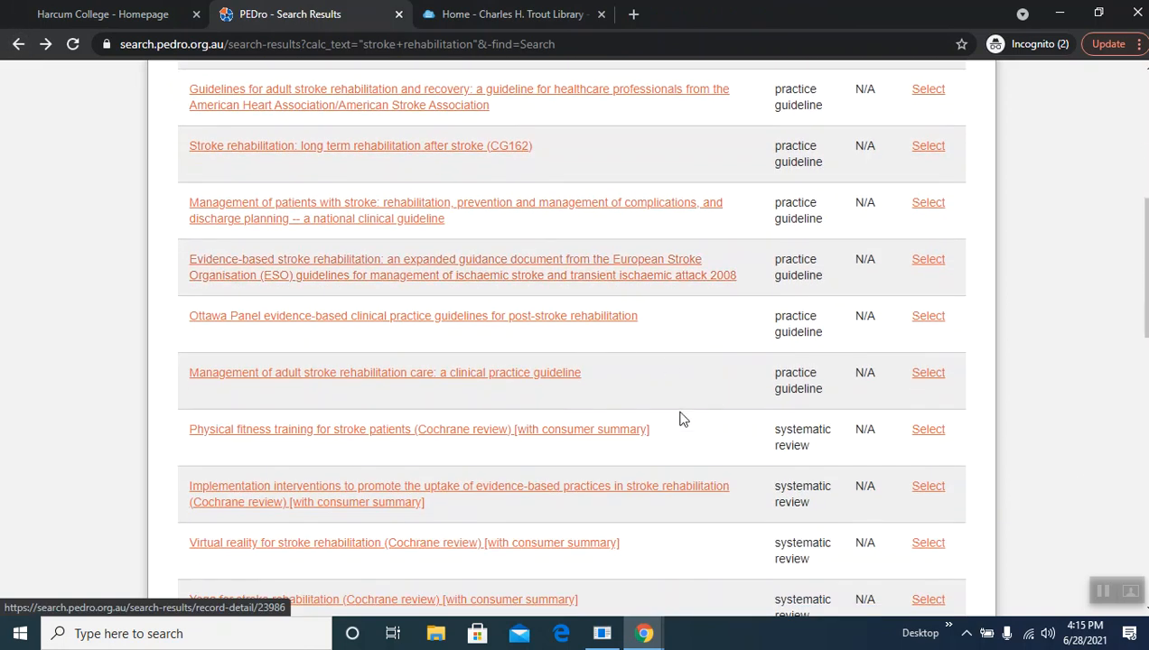
mouse_move(262, 438)
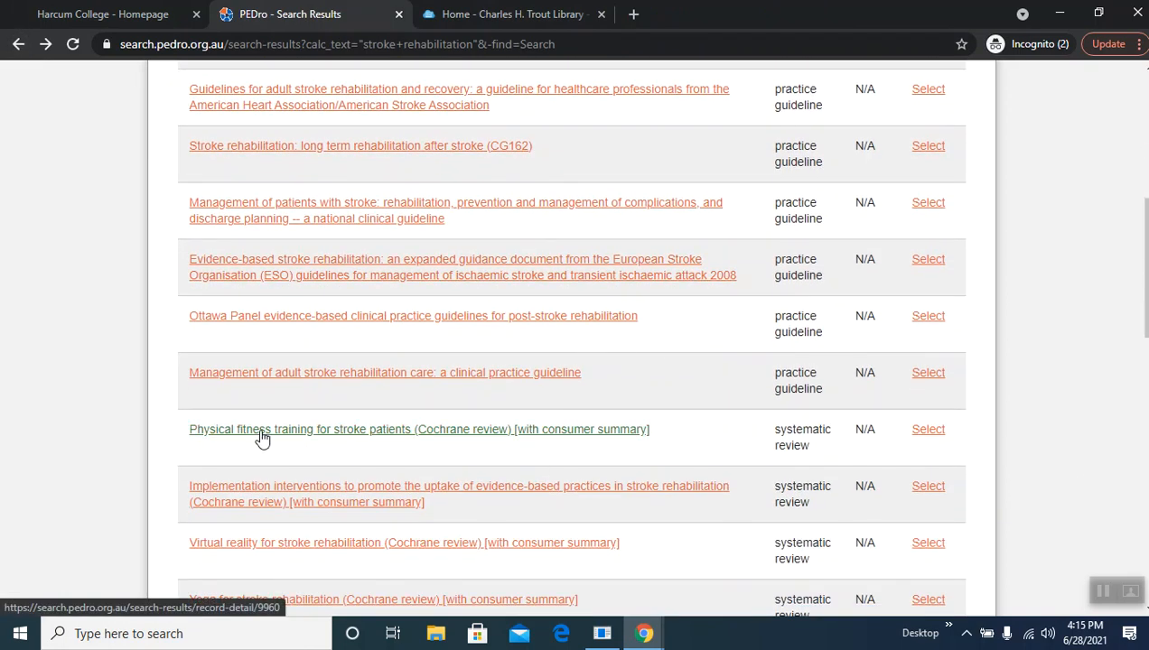
mouse_move(614, 422)
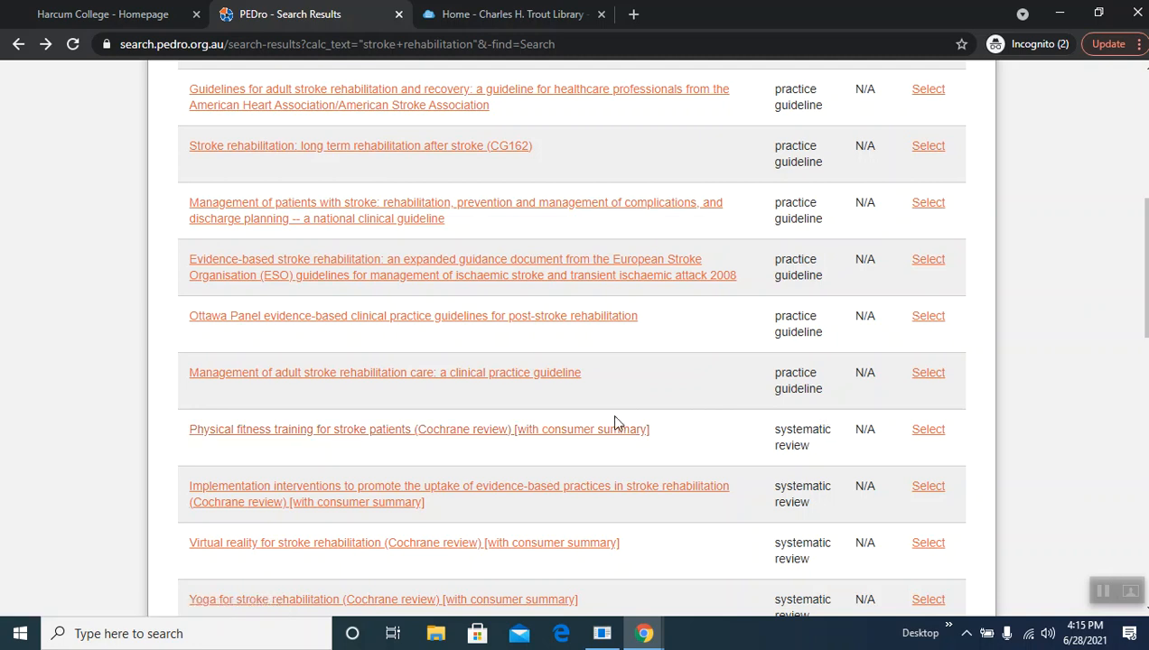
click(419, 429)
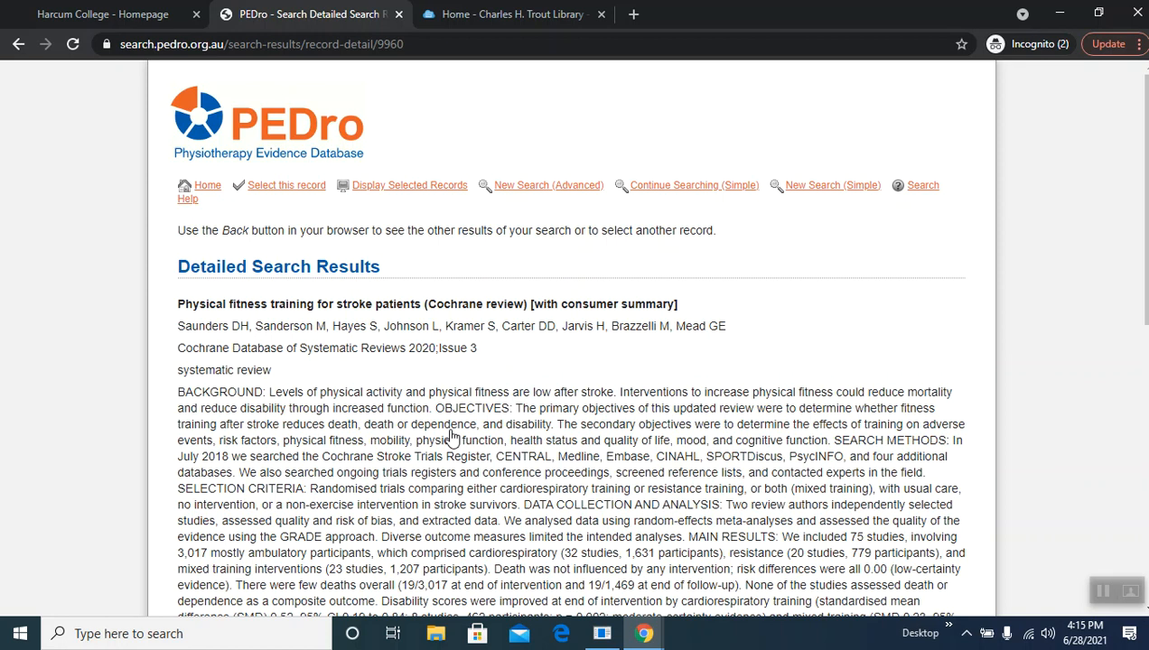
mouse_move(93, 346)
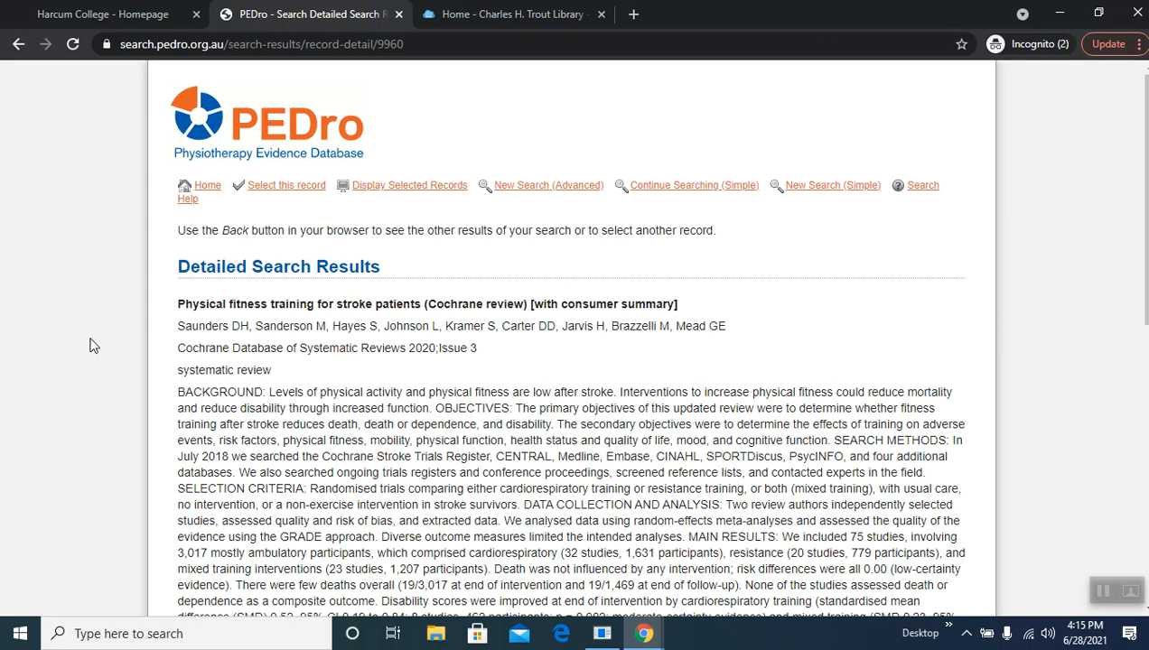
Step: Scroll through the review's abstract to its full-text links (PubMed Central, DOI, PubMed, publisher)
scroll(down, 3)
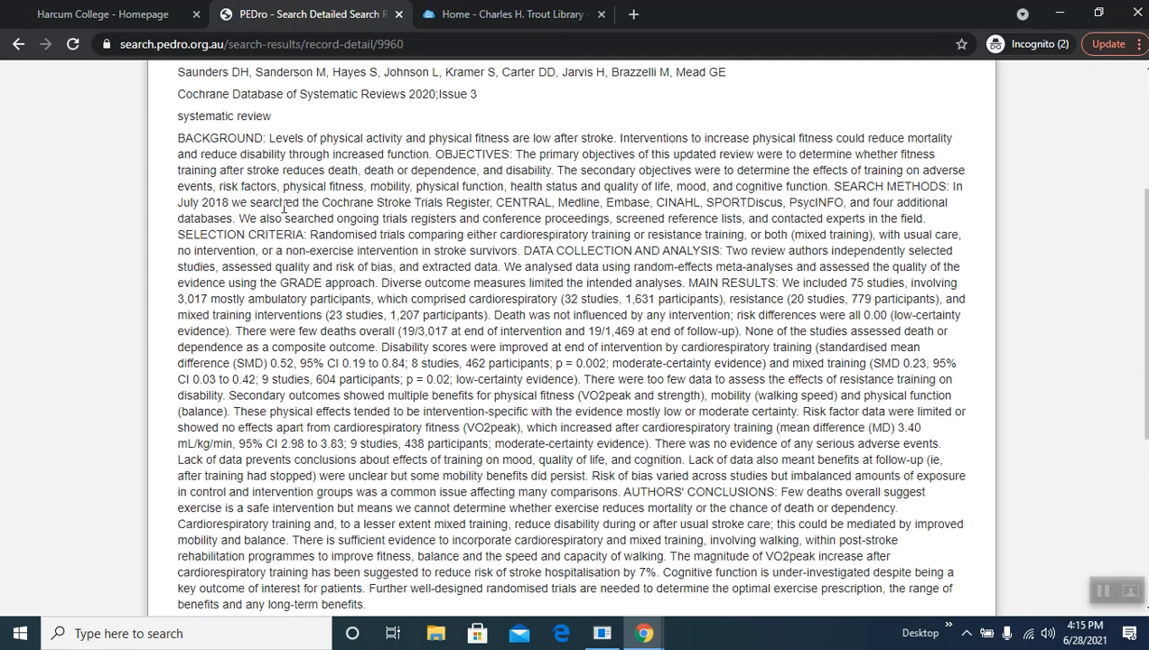
scroll(down, 3)
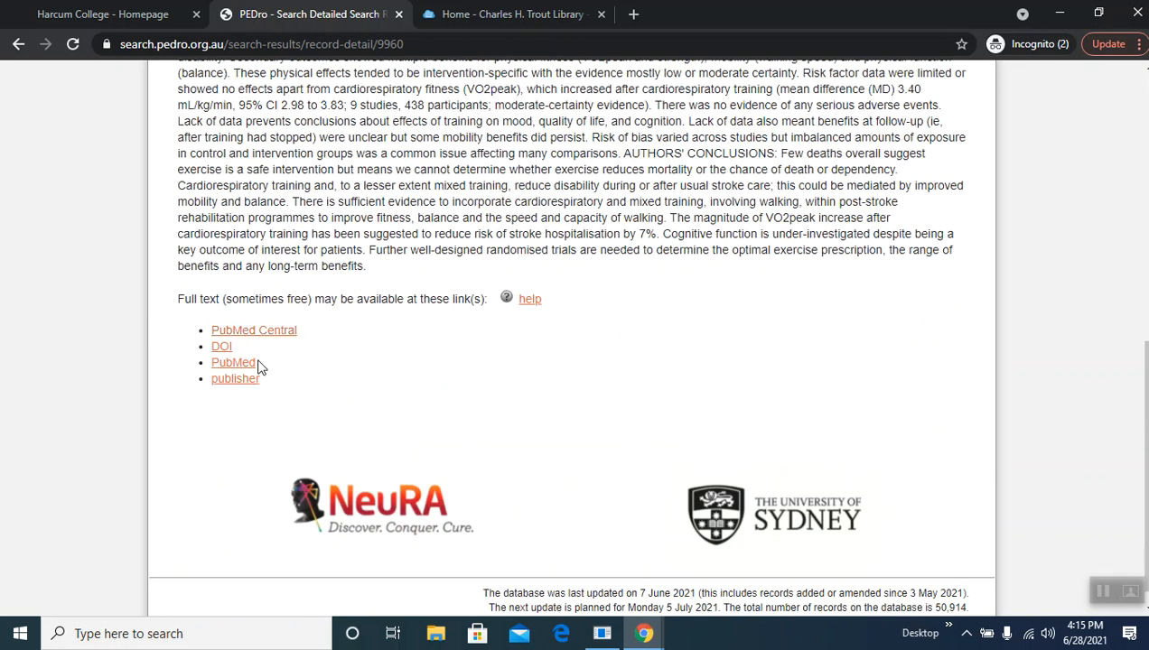
mouse_move(336, 315)
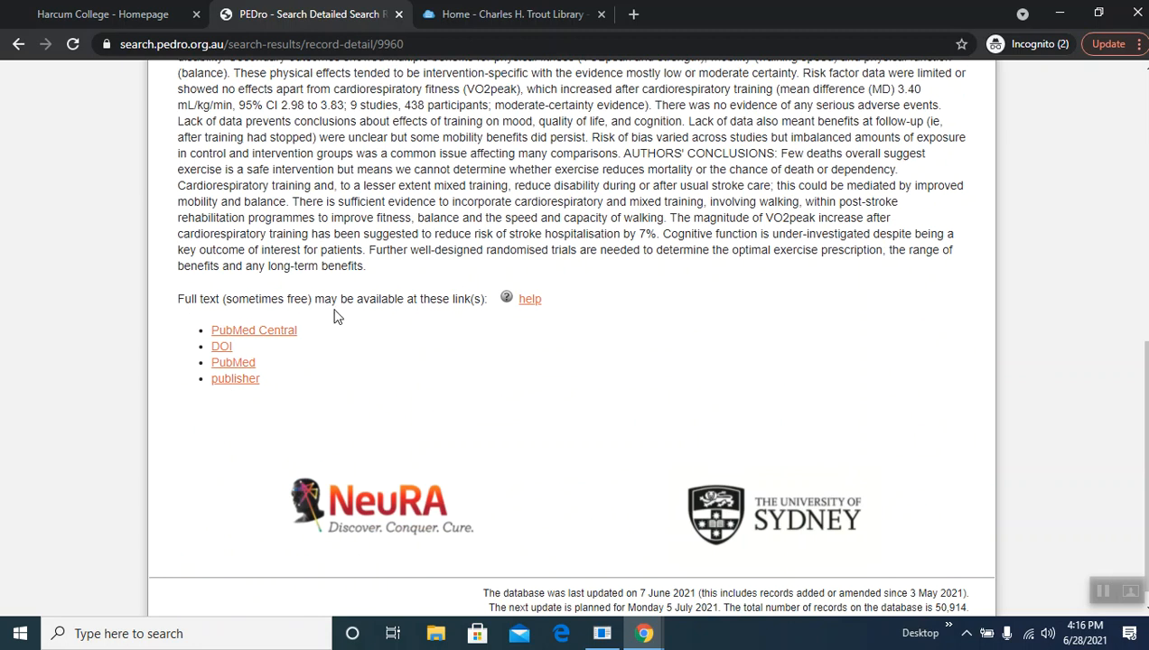
mouse_move(271, 336)
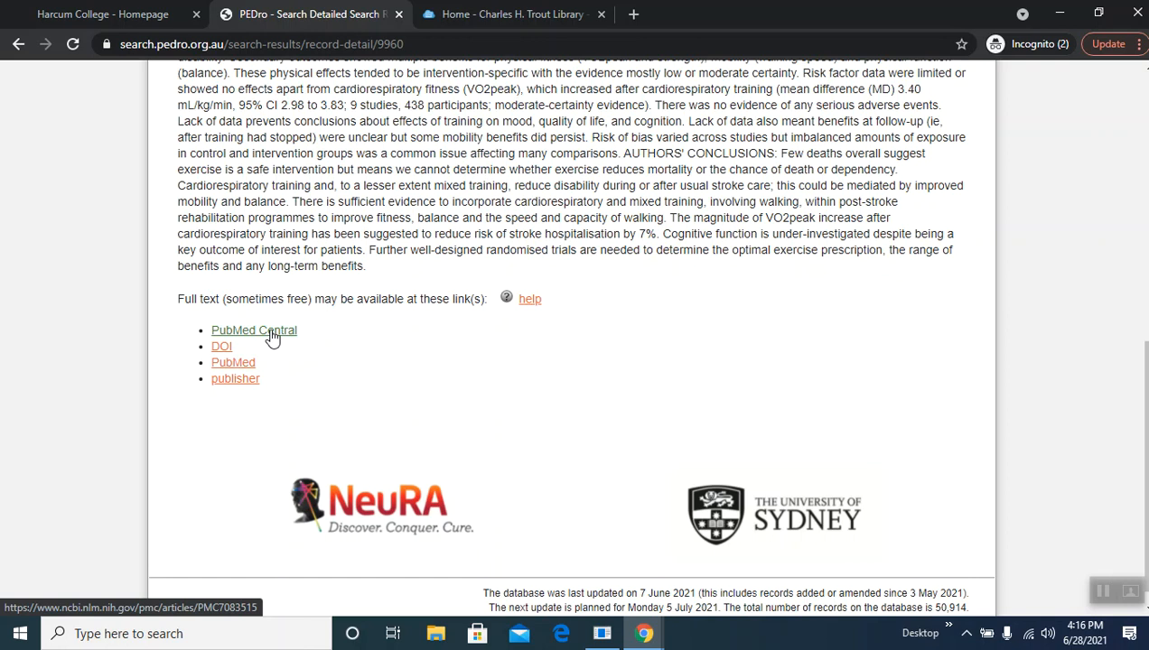
Step: Follow the PEDro full-text link to the stroke fitness review on PubMed Central and skim the article page
click(254, 330)
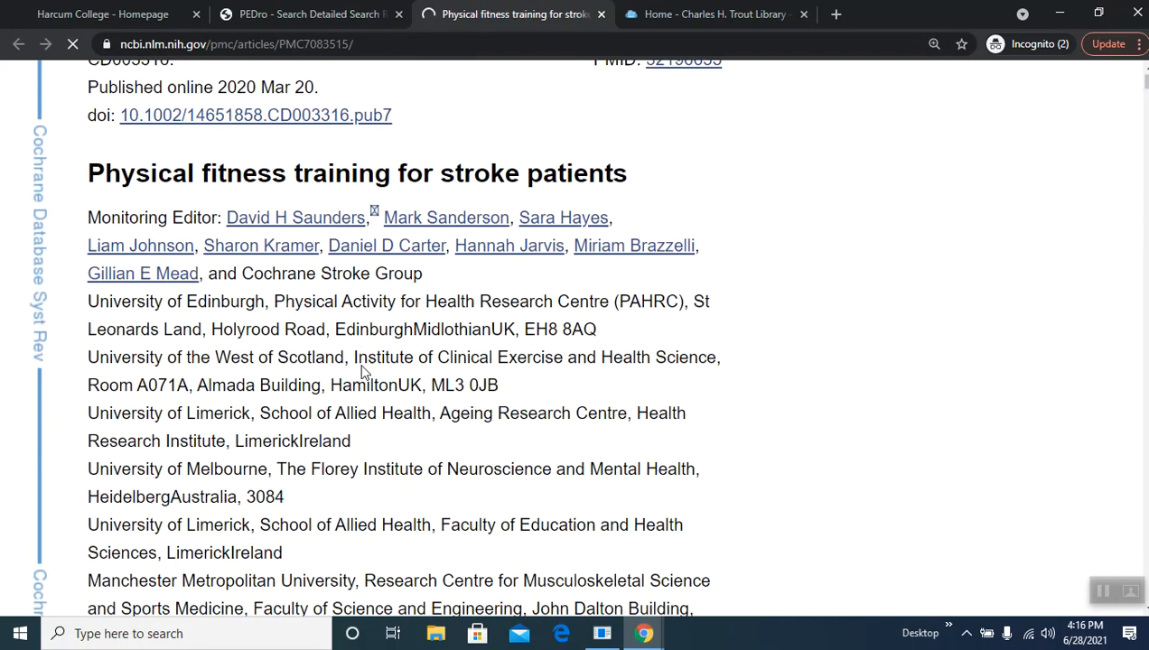
scroll(down, 3)
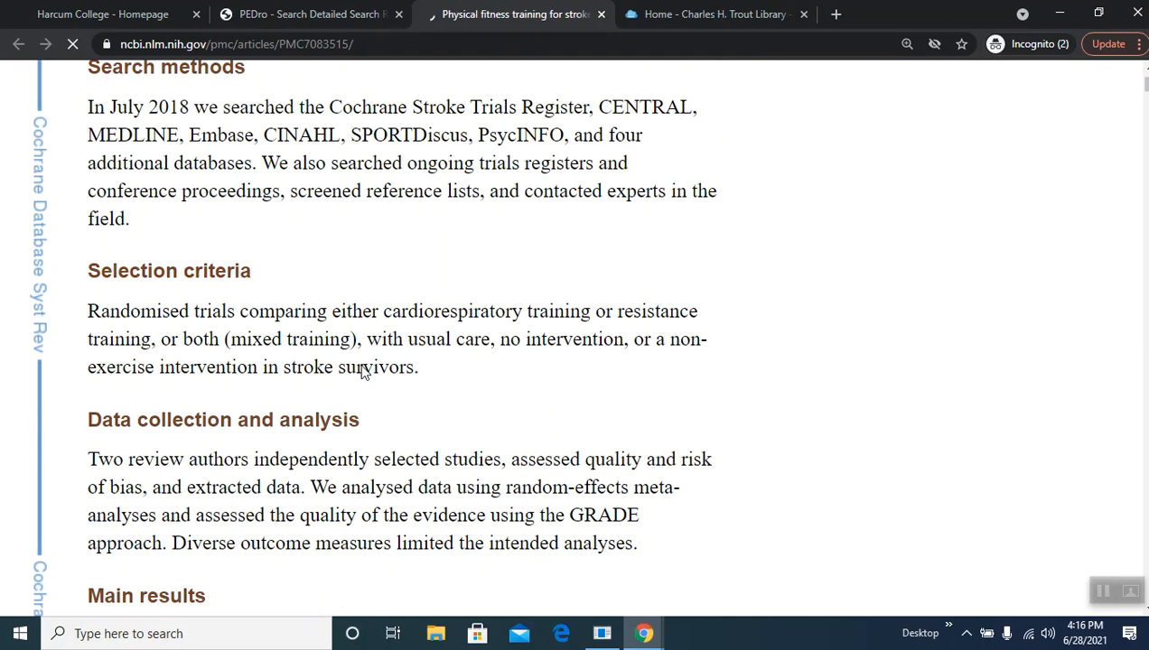
scroll(up, 3)
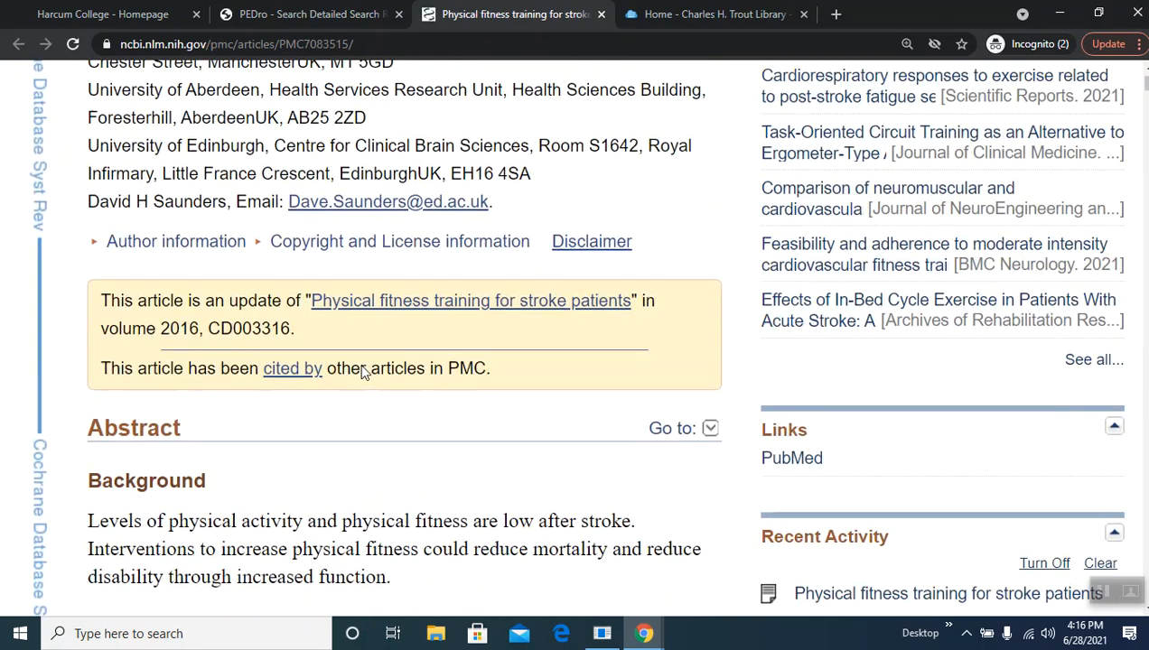
scroll(up, 3)
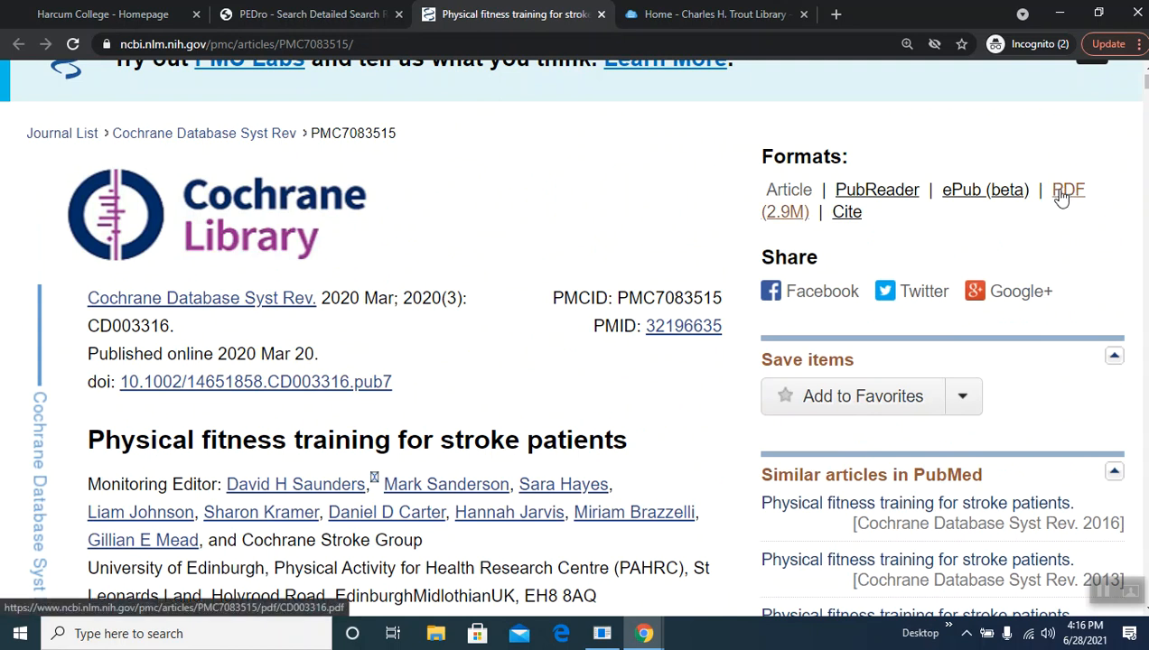
Step: Load the review's 312-page PDF, CD003316.pdf, from the Formats list into Chrome's PDF viewer
click(1068, 190)
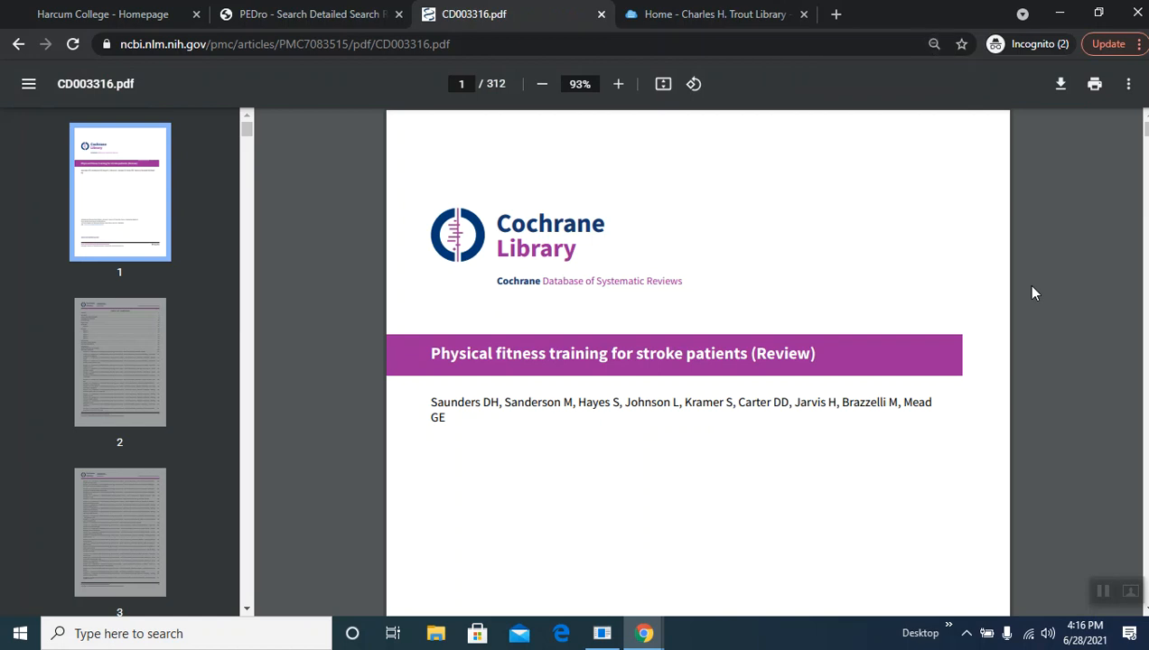
mouse_move(1015, 323)
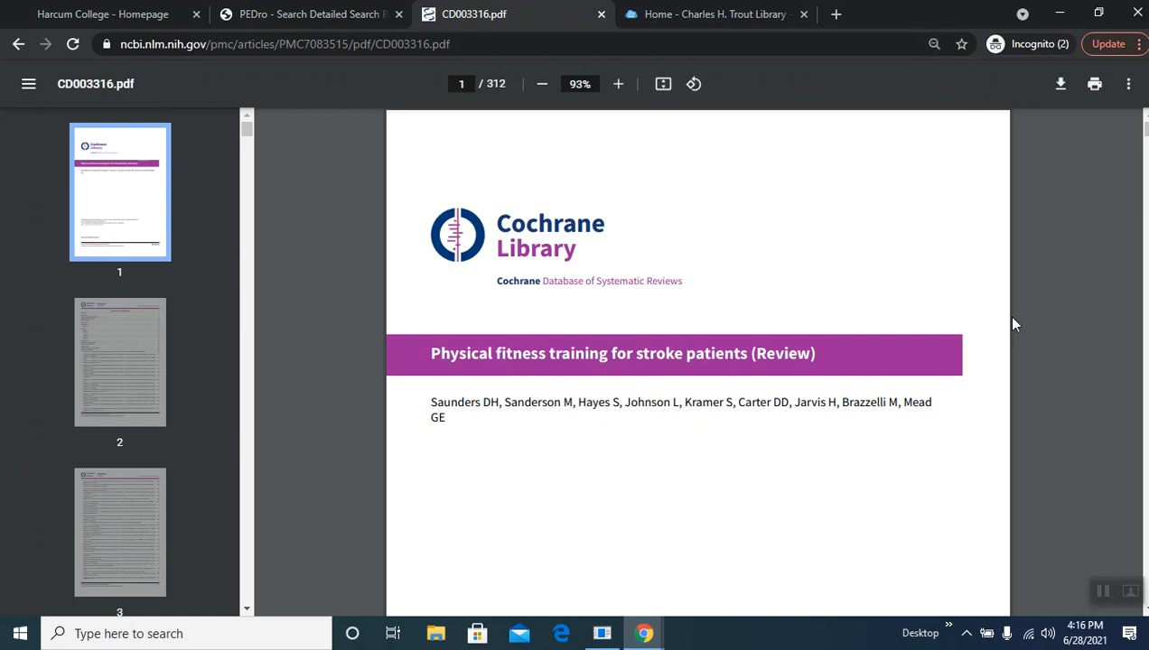
mouse_move(961, 382)
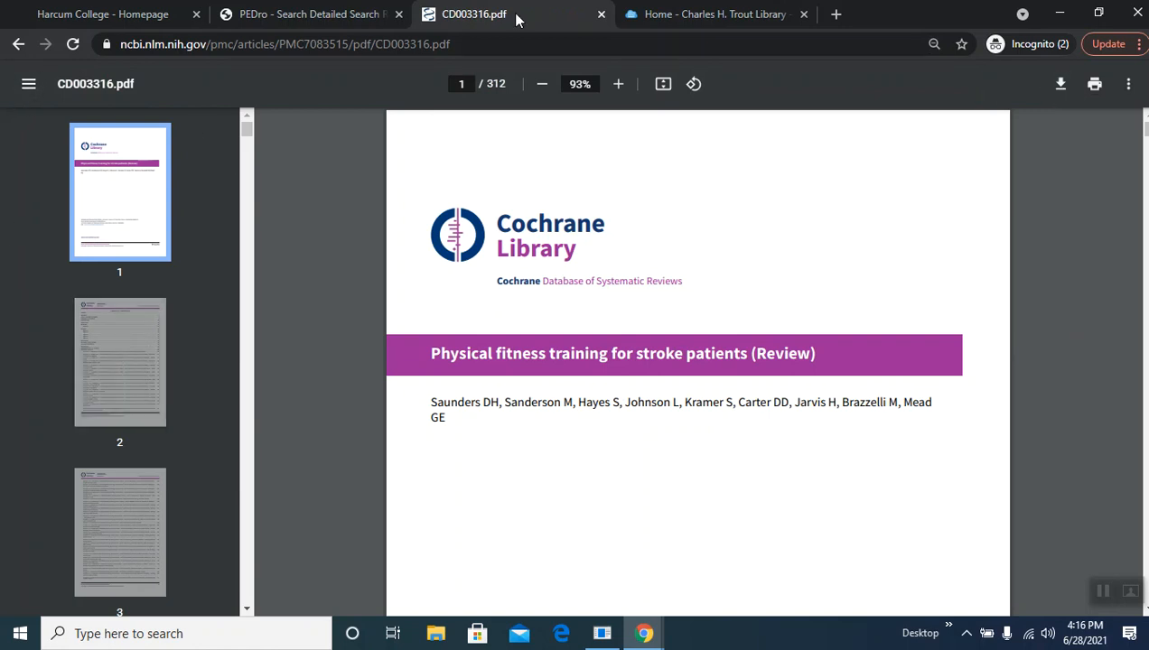
mouse_move(601, 15)
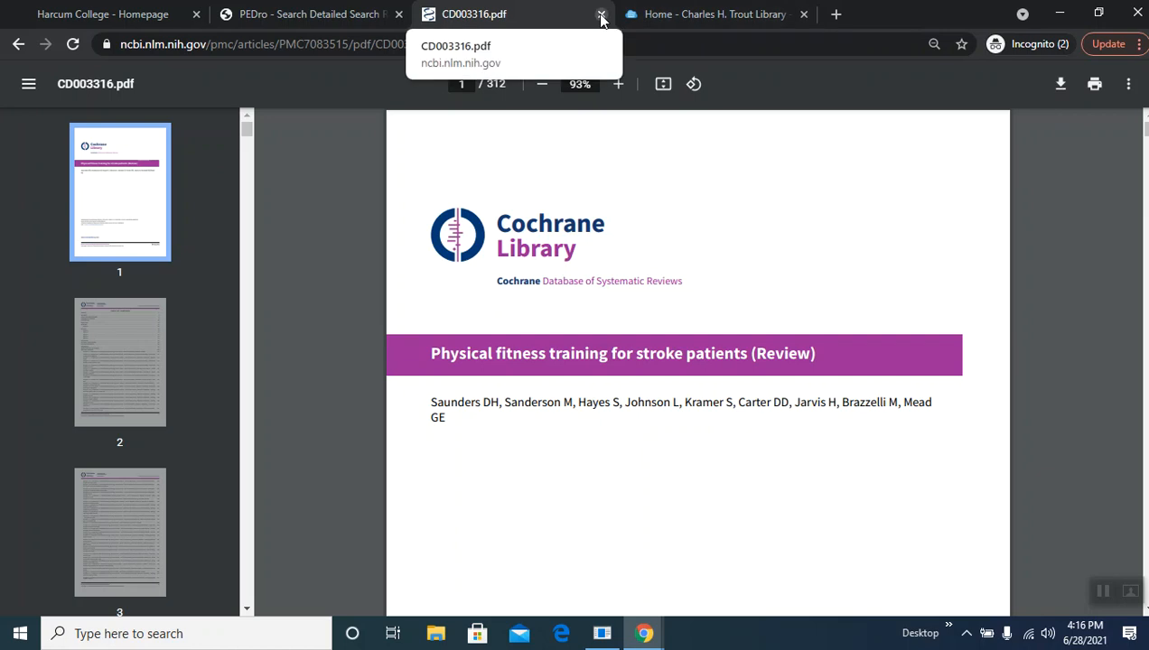
Step: Close the PDF tab and reach the PubMed Central article again via PEDro's full-text link
click(599, 14)
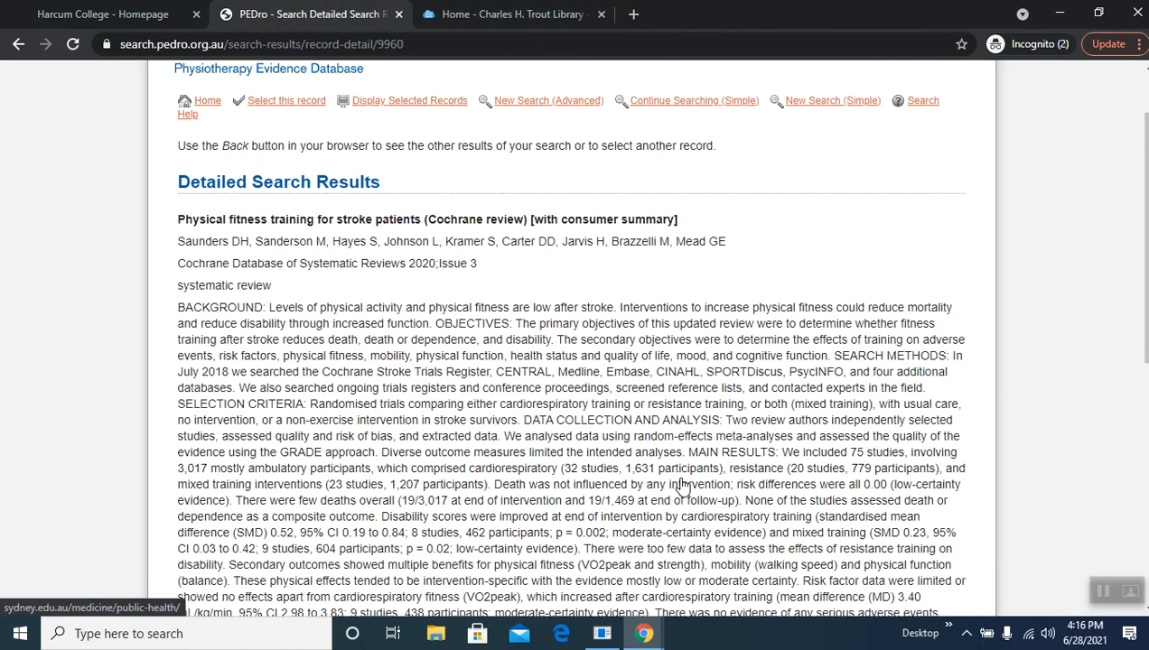
scroll(down, 3)
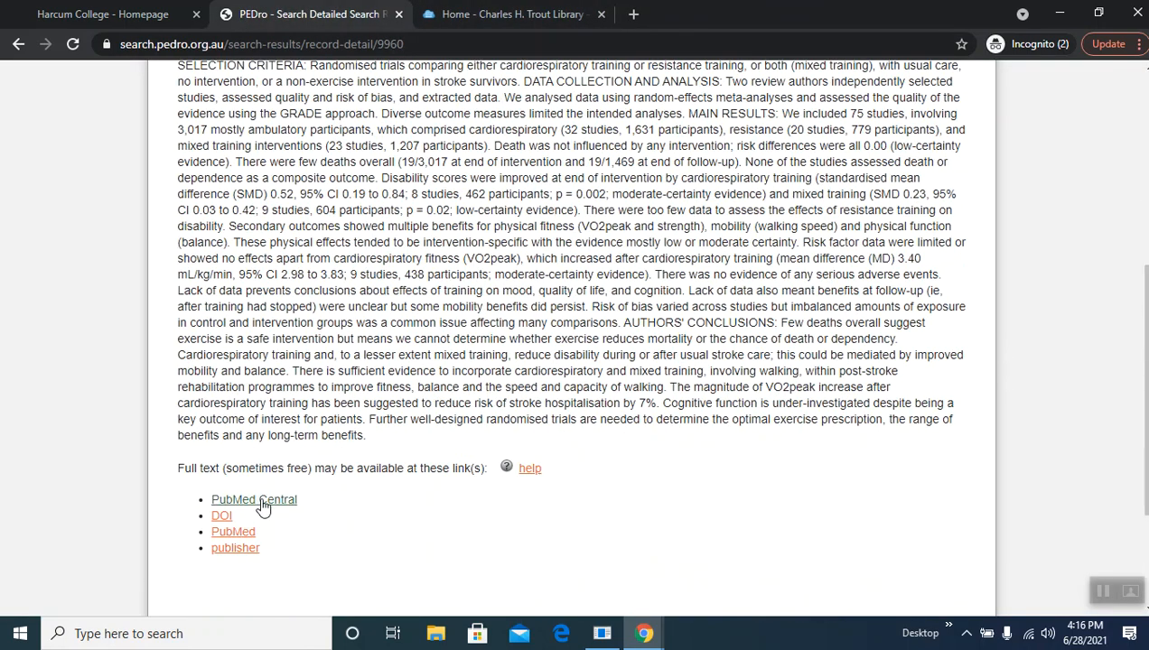
click(254, 499)
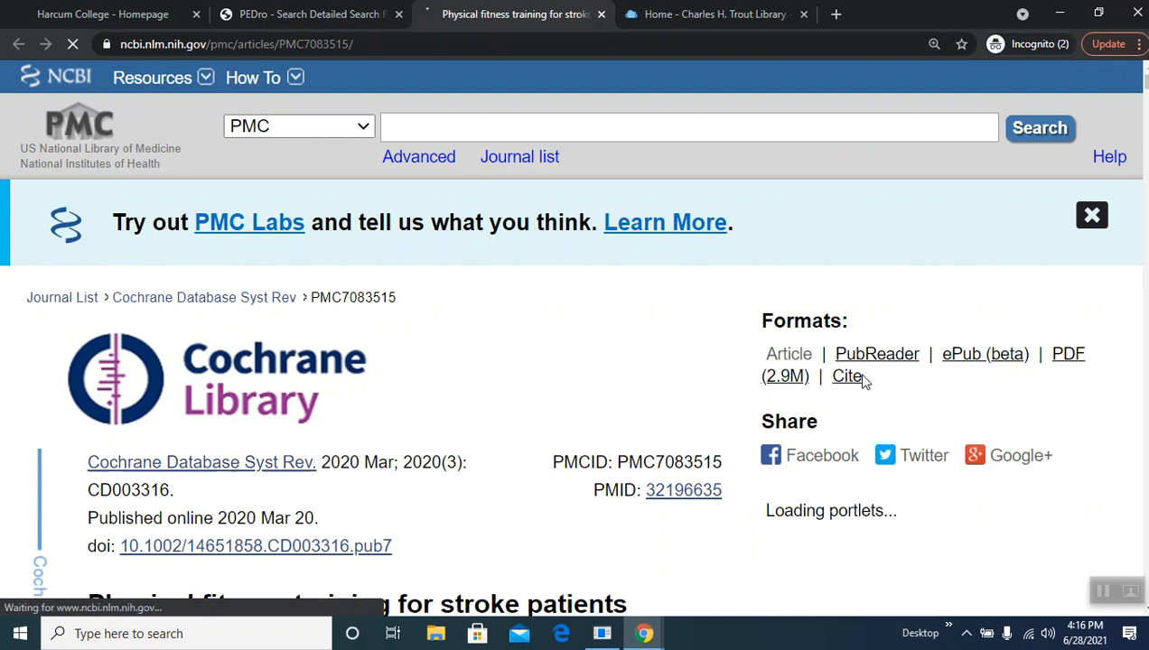
scroll(down, 3)
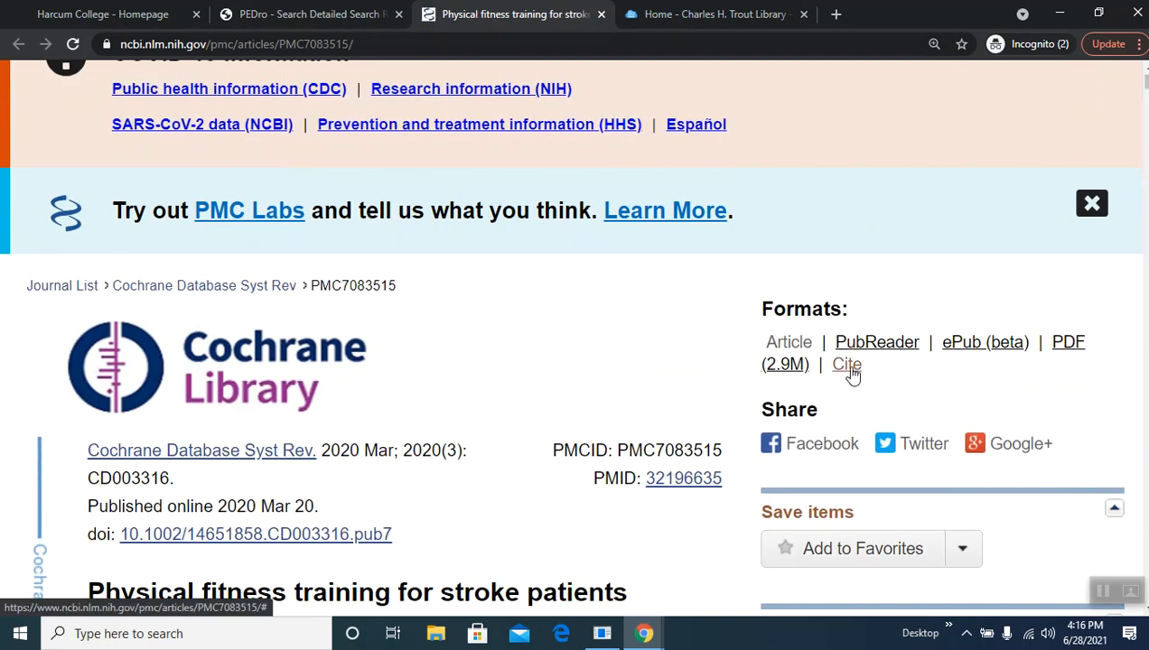
Step: Show the Cite pop-up with the review's AMA, MLA, APA and NLM citations
click(846, 364)
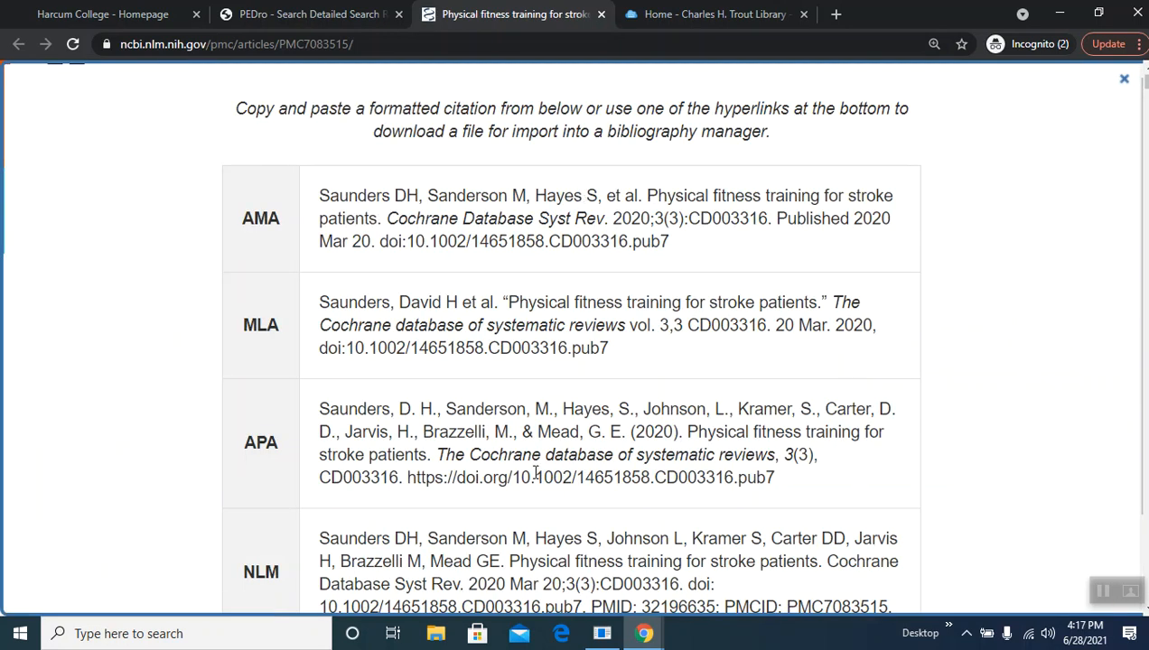
mouse_move(592, 564)
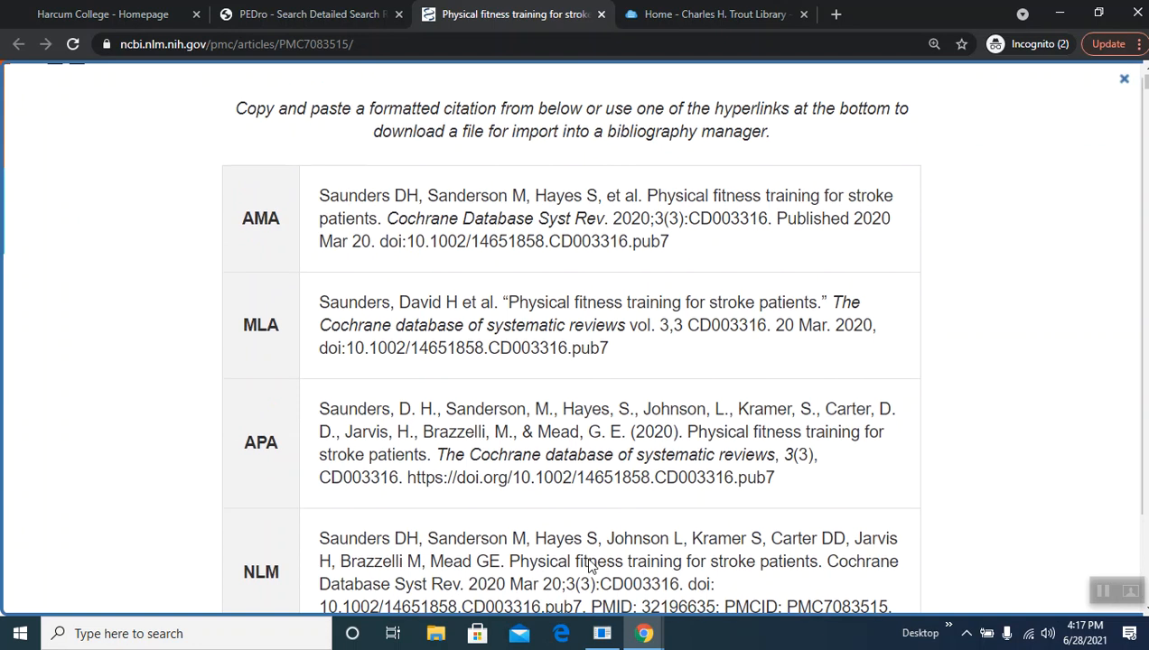
mouse_move(393, 277)
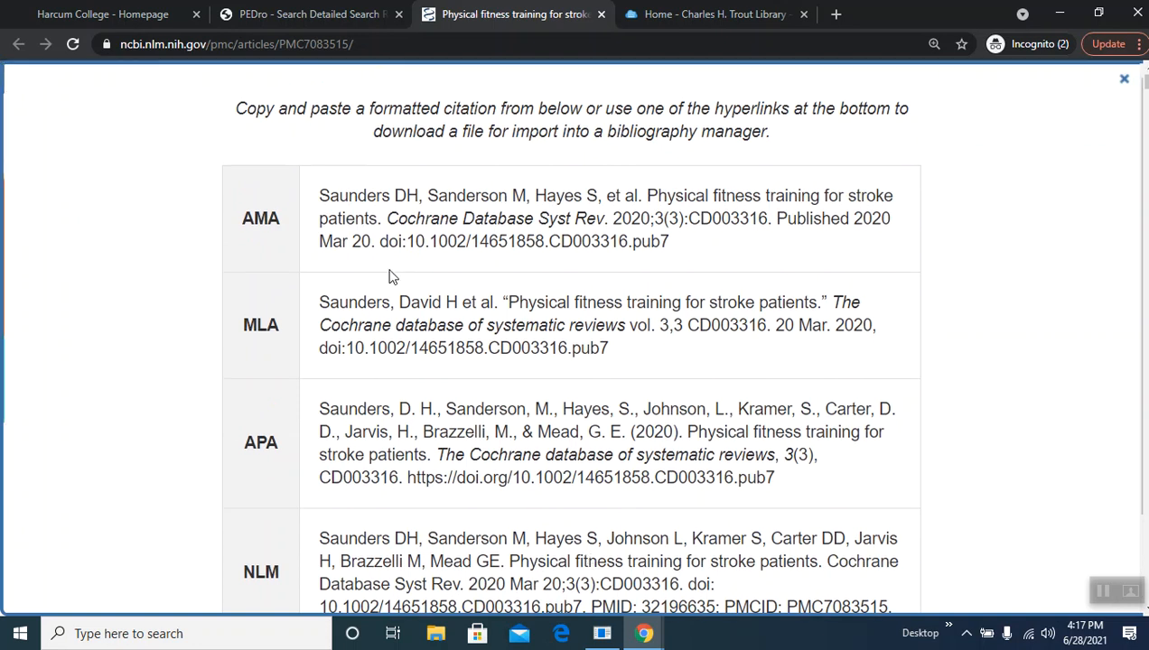
mouse_move(727, 306)
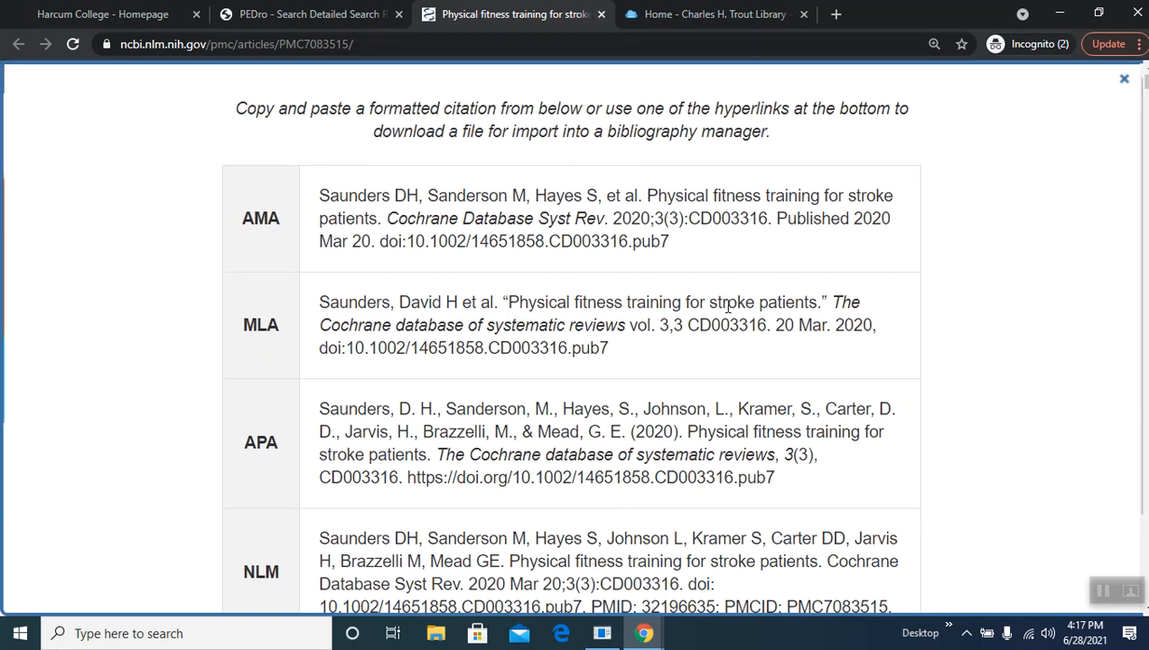
mouse_move(325, 347)
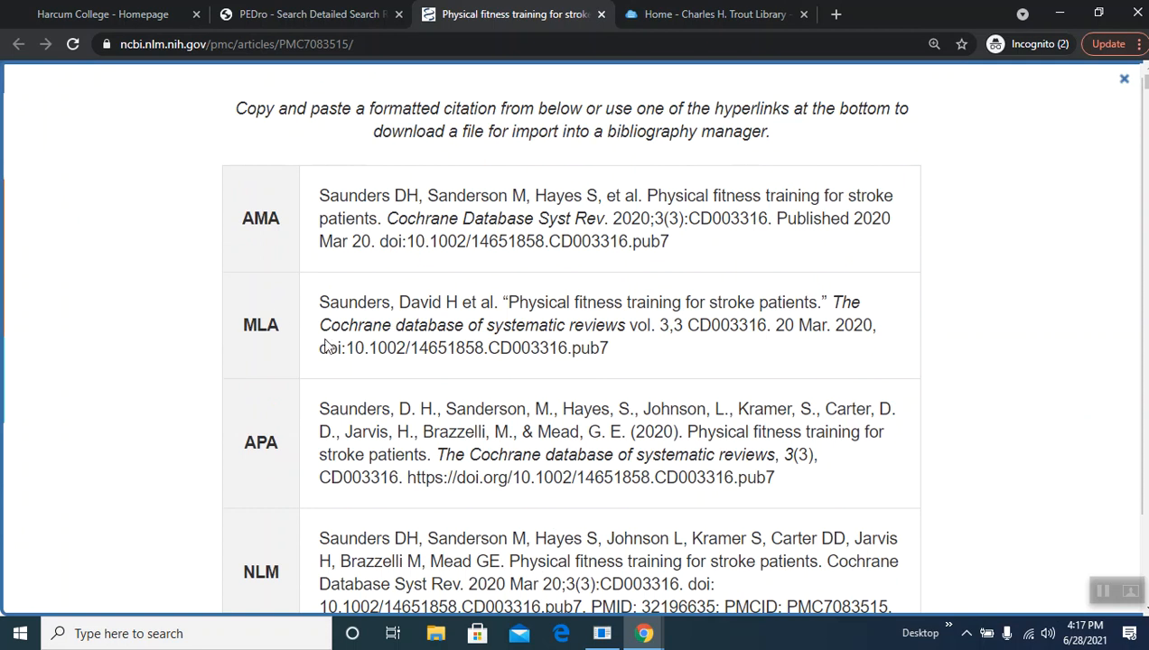
mouse_move(334, 394)
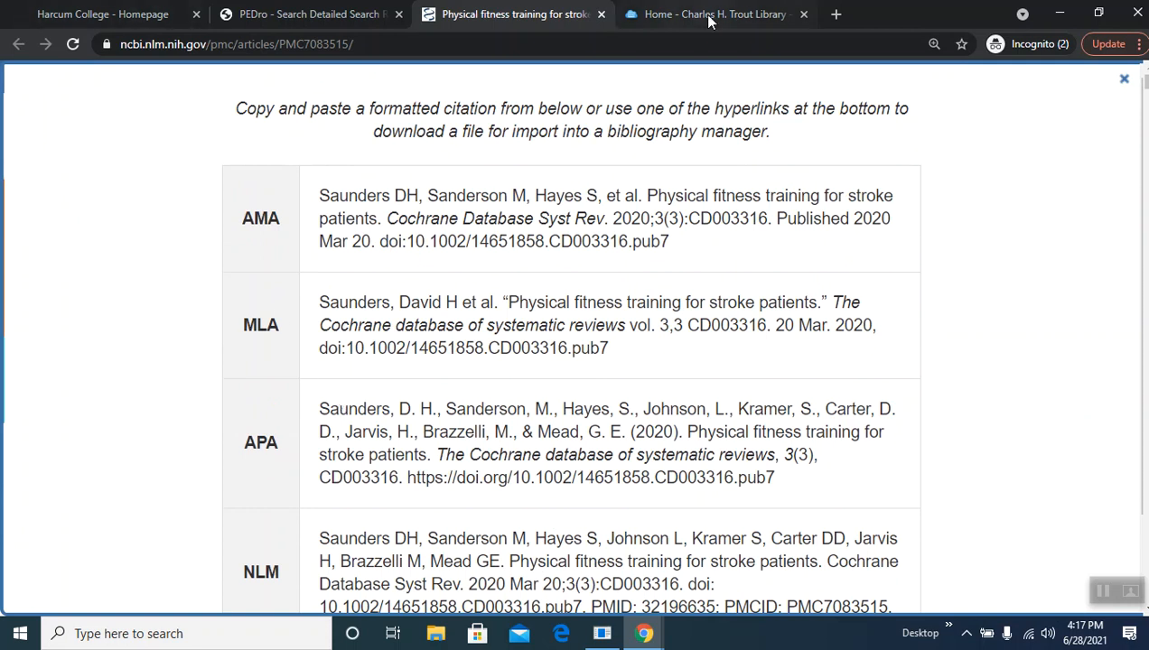
mouse_move(714, 15)
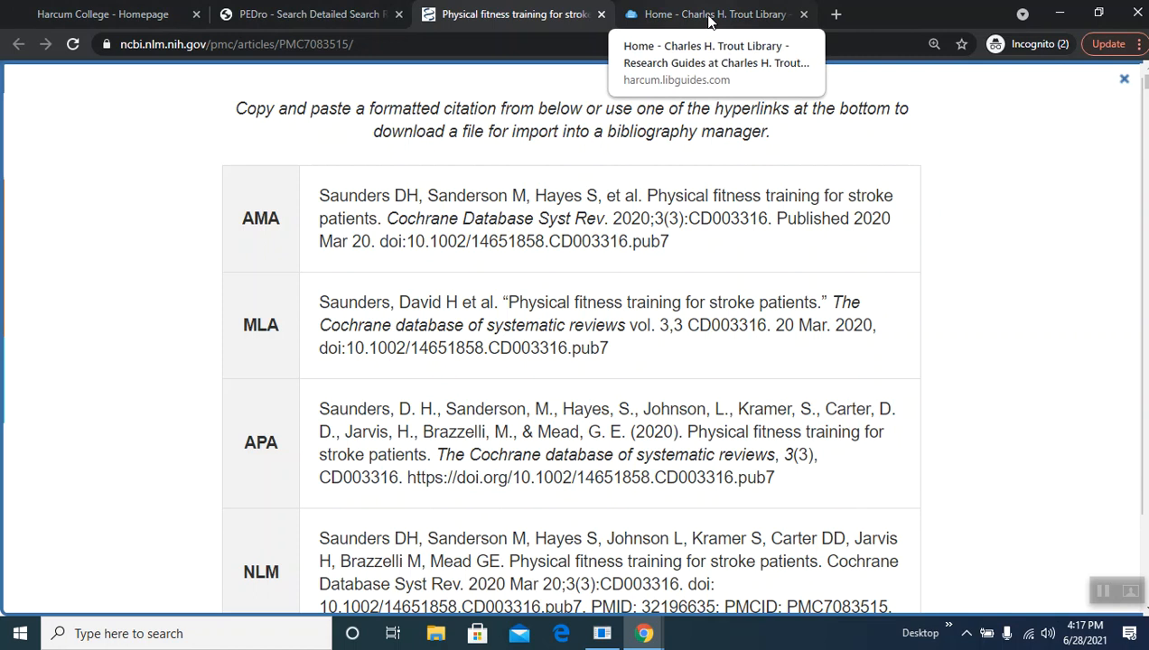
Step: From the Charles H. Trout Library home tab, load the Cite Sources LibGuide, then return to the PEDro results tab
click(713, 14)
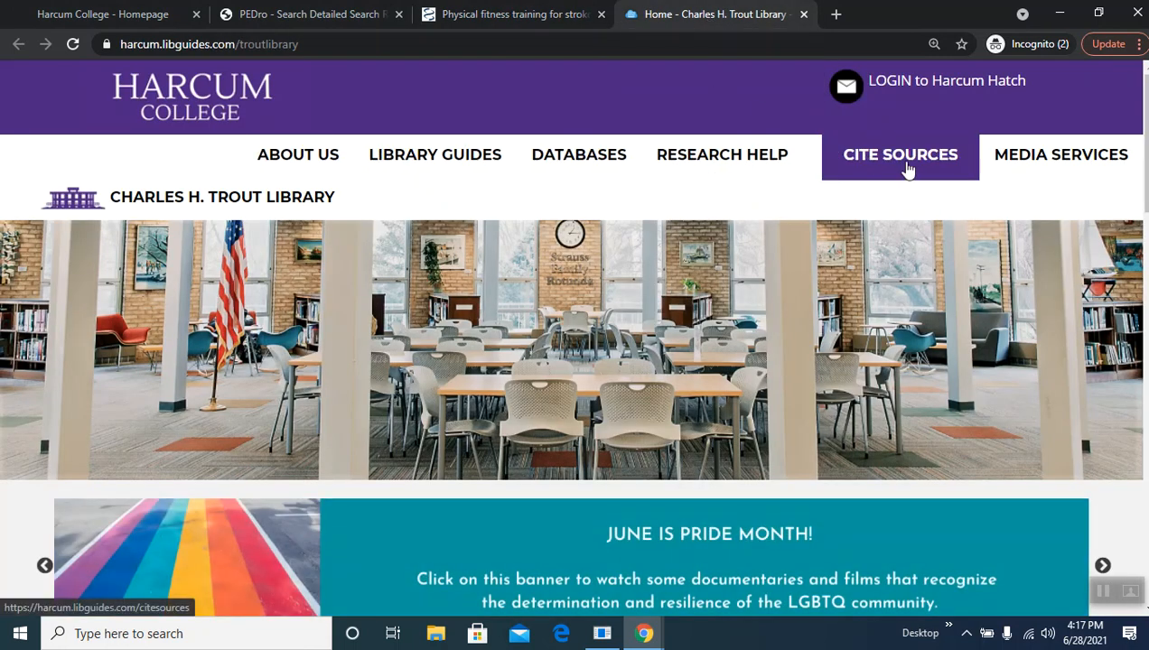
click(899, 154)
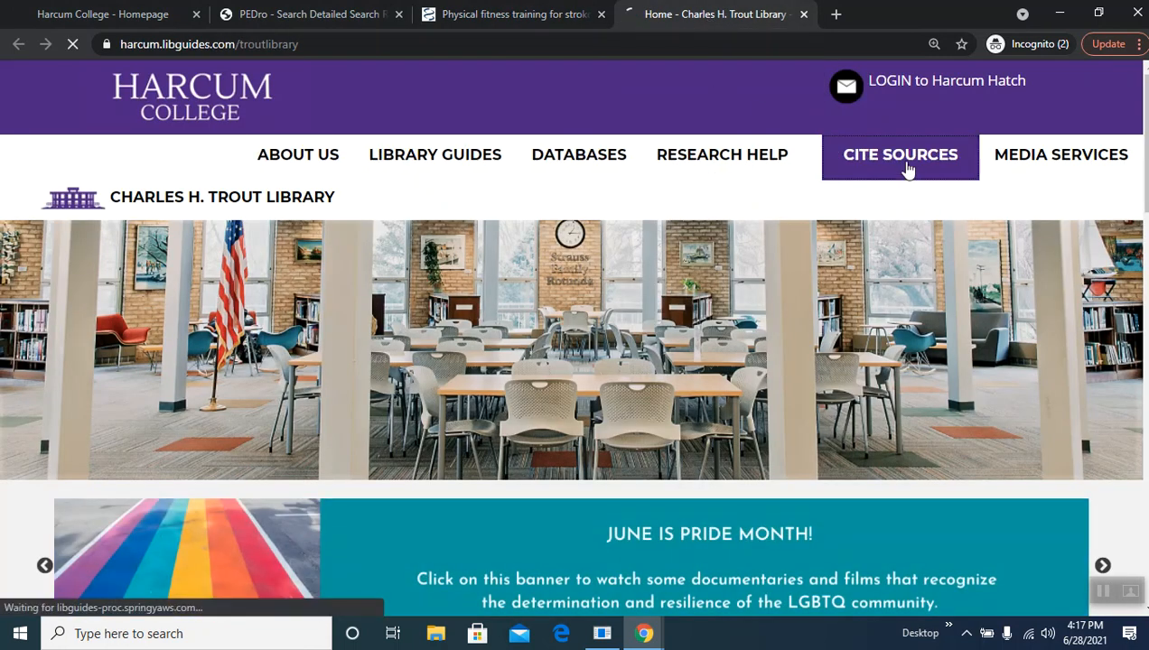
click(900, 155)
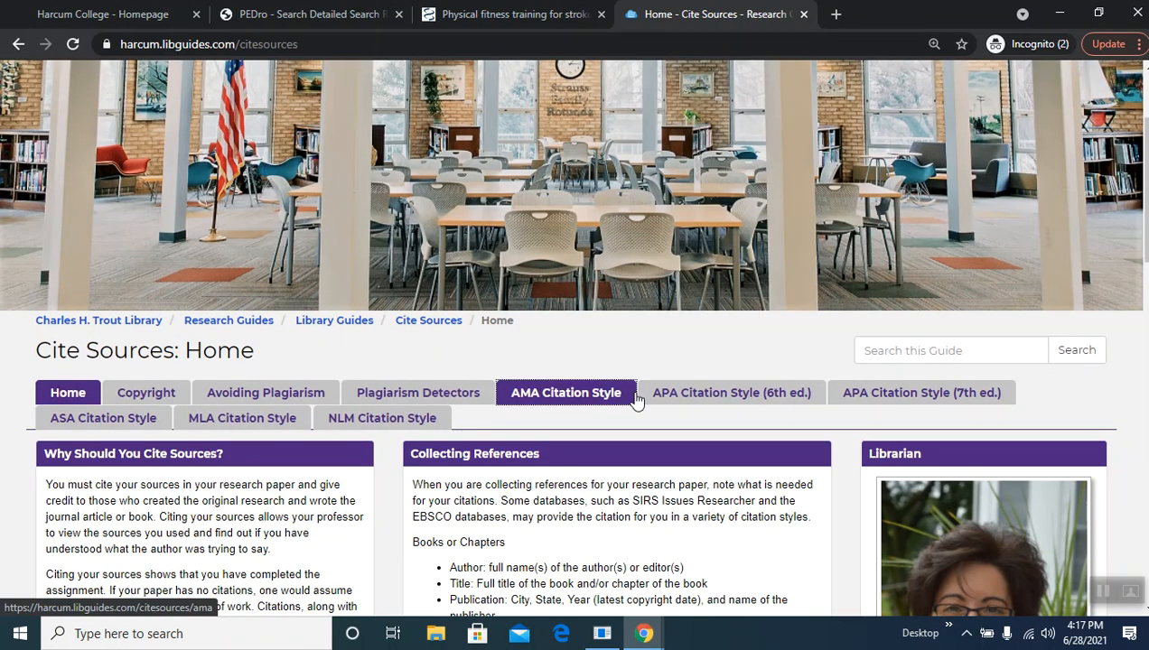
mouse_move(567, 453)
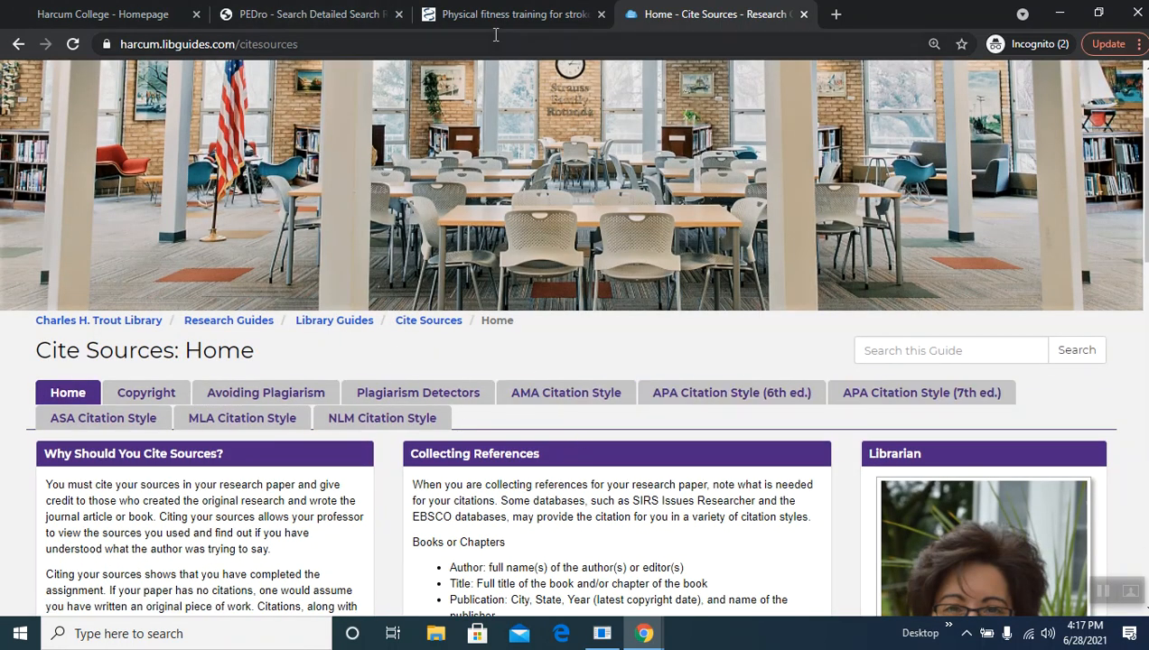
click(512, 14)
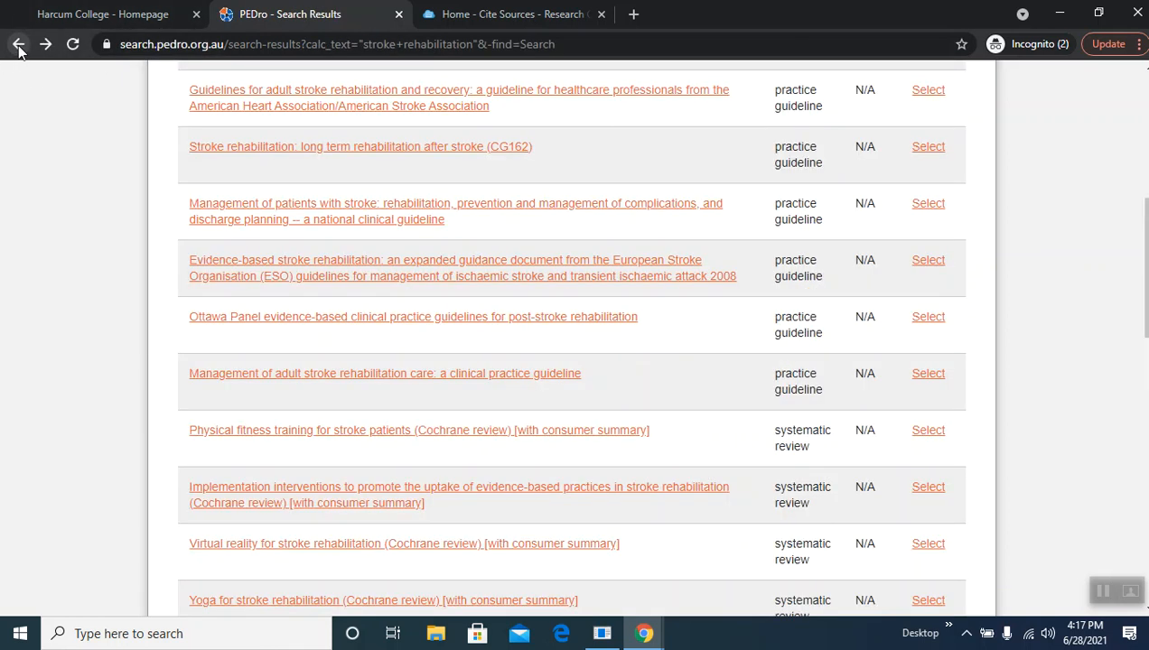
Step: Move down the stroke rehabilitation results to the review 'Impact of telerehabilitation for stroke-related deficits' and select it
scroll(down, 3)
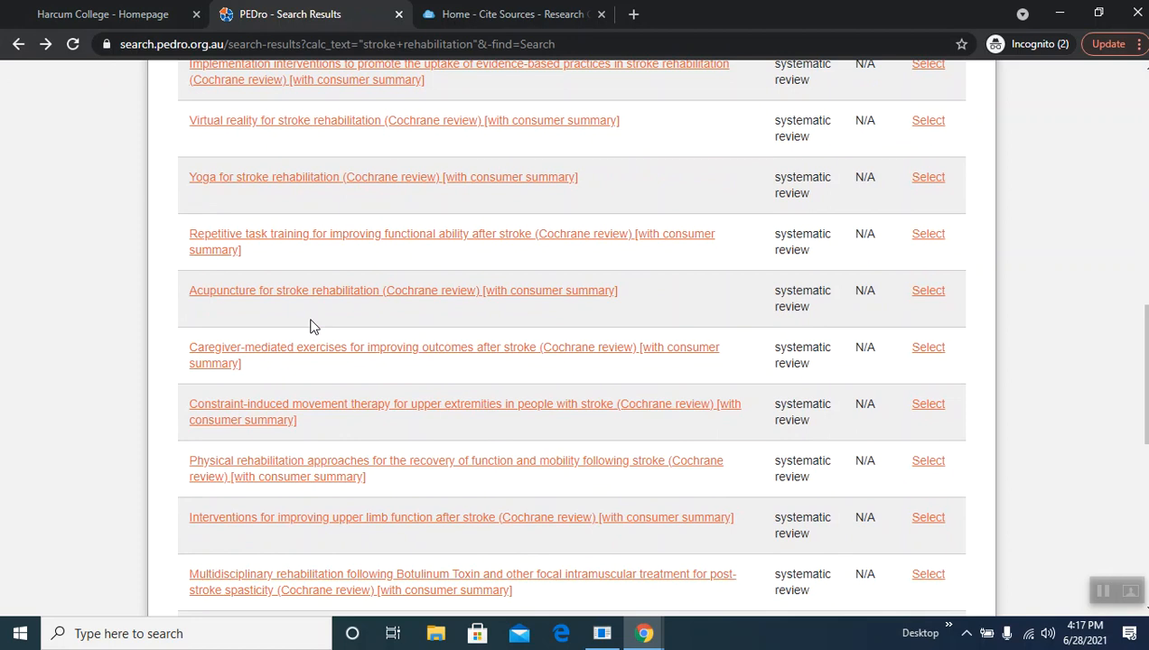
scroll(down, 3)
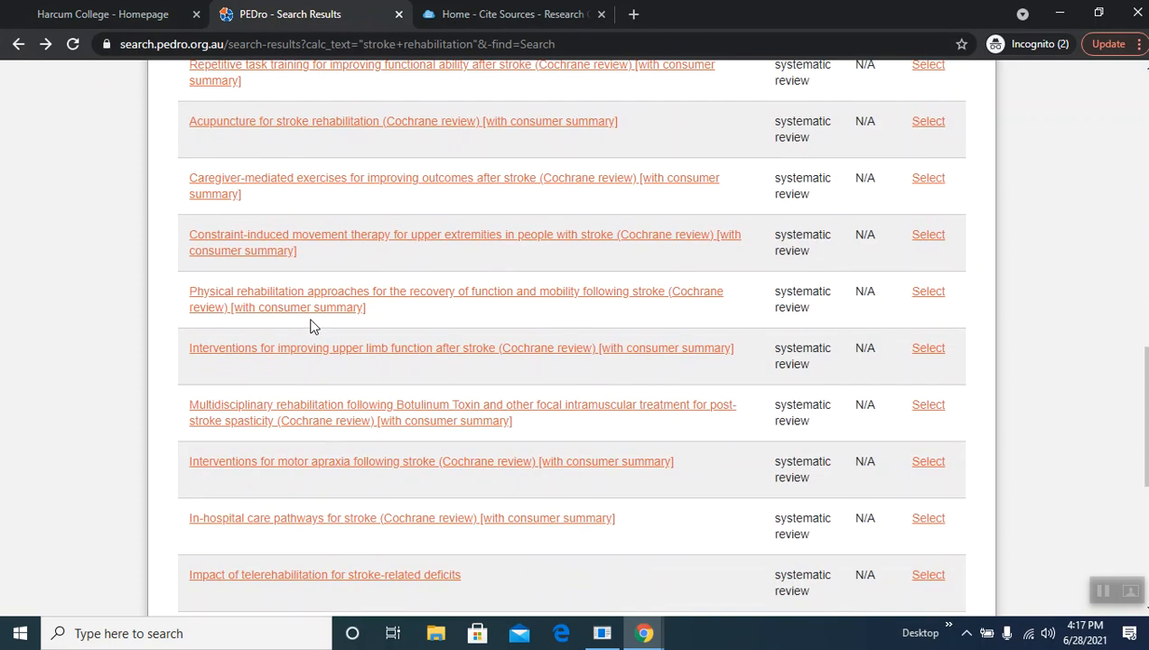
scroll(down, 3)
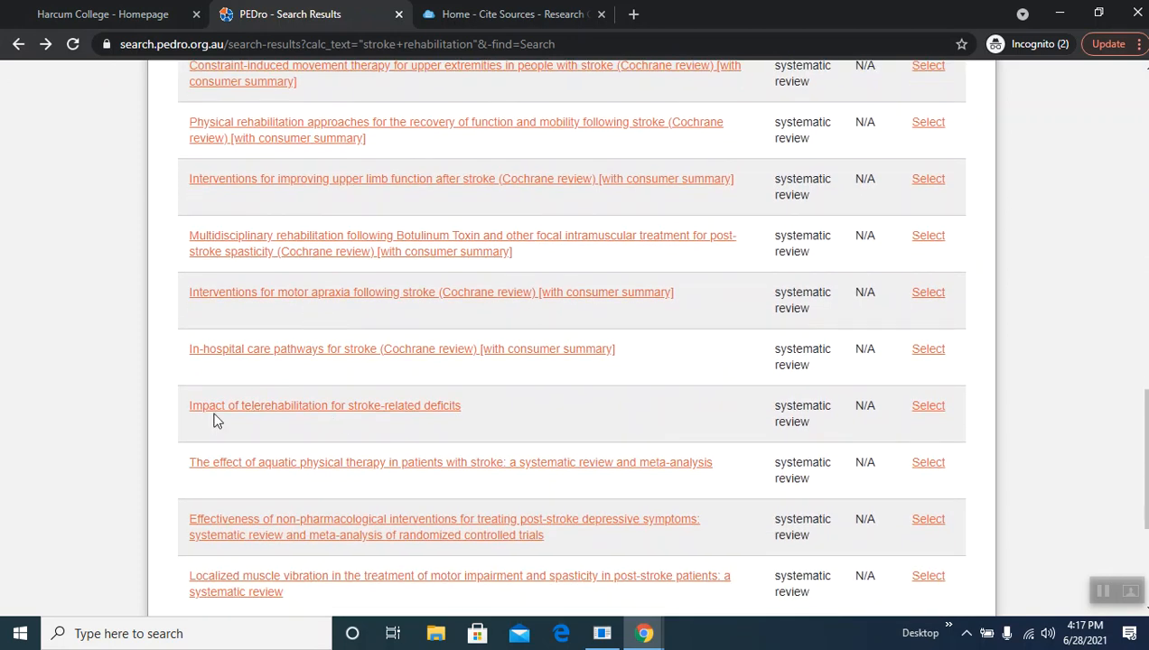
mouse_move(349, 405)
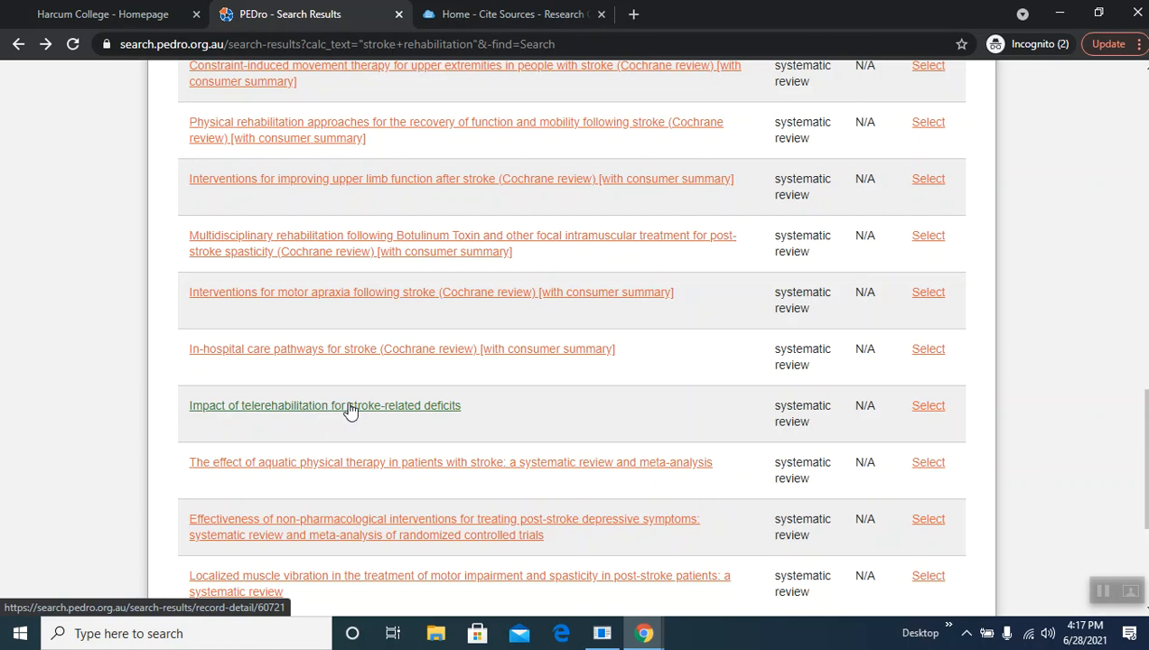
click(324, 405)
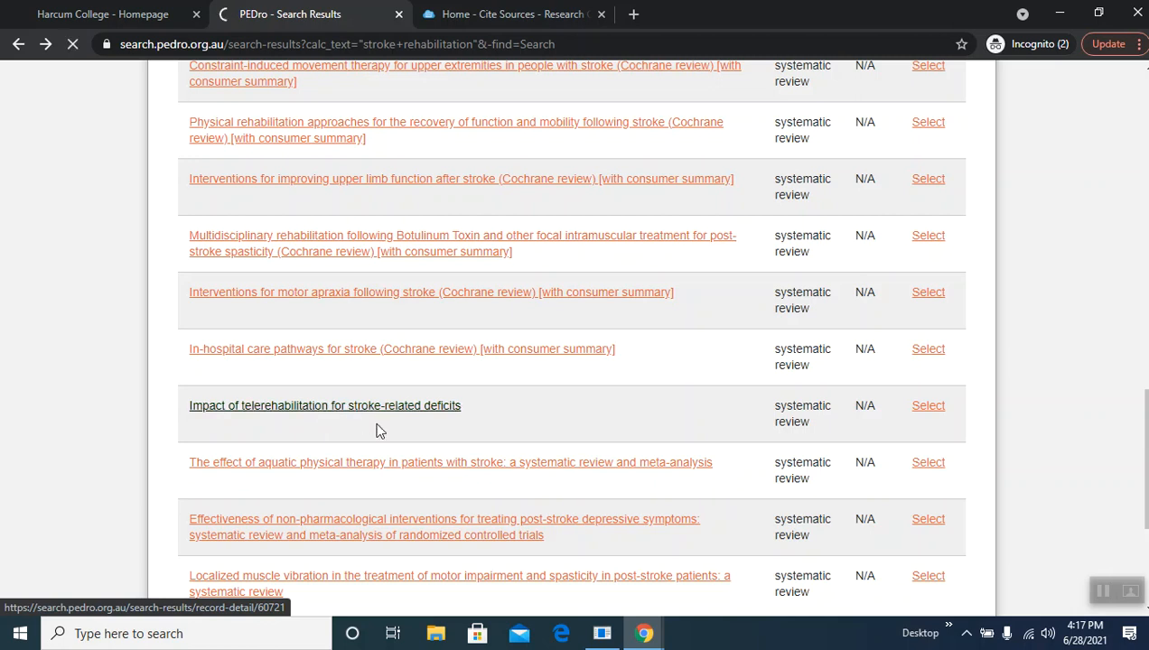
Step: View the telerehabilitation record, then go via the Cite Sources tab to the Trout Library home and its Interlibrary Loan request form
click(325, 404)
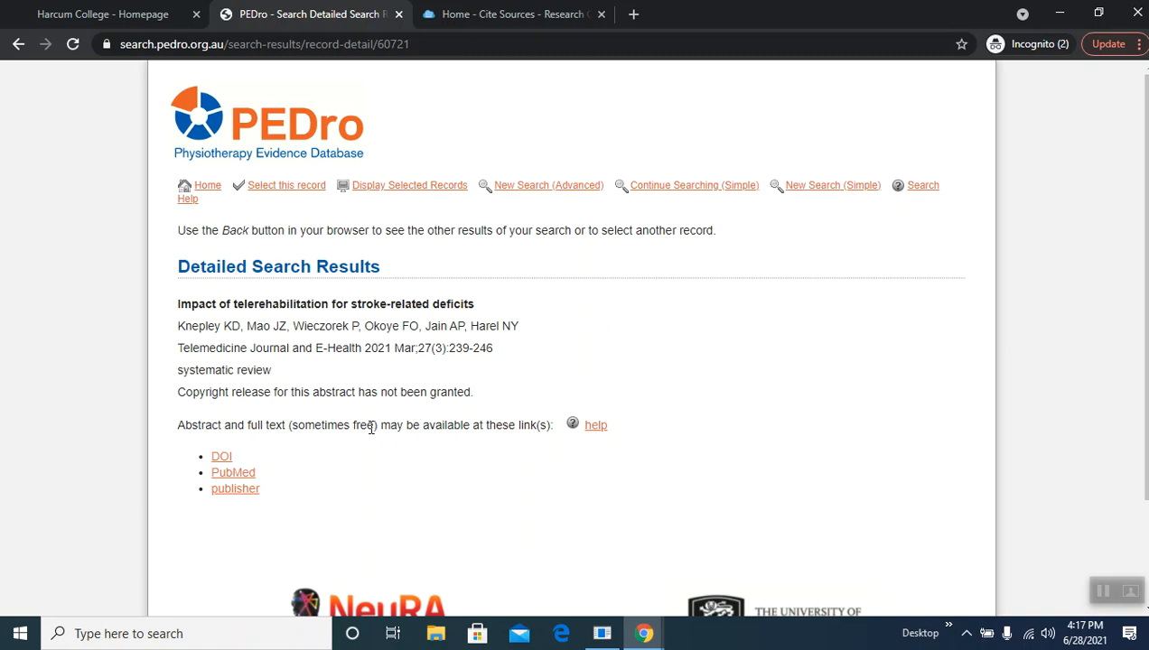
mouse_move(381, 422)
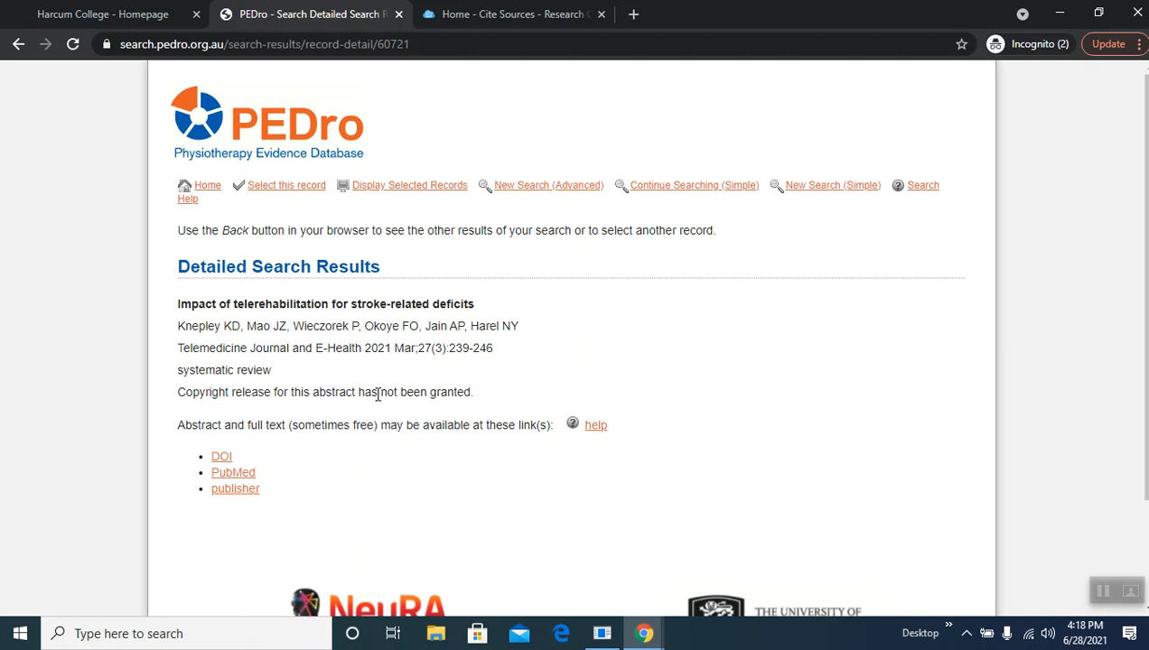
mouse_move(363, 430)
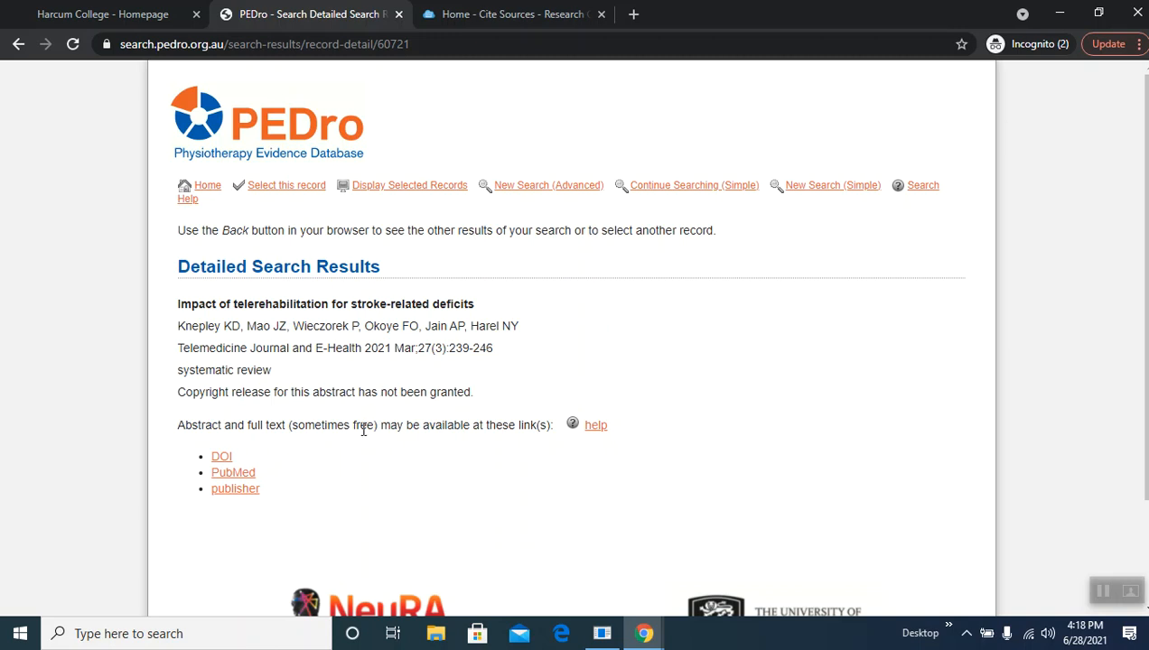
mouse_move(515, 15)
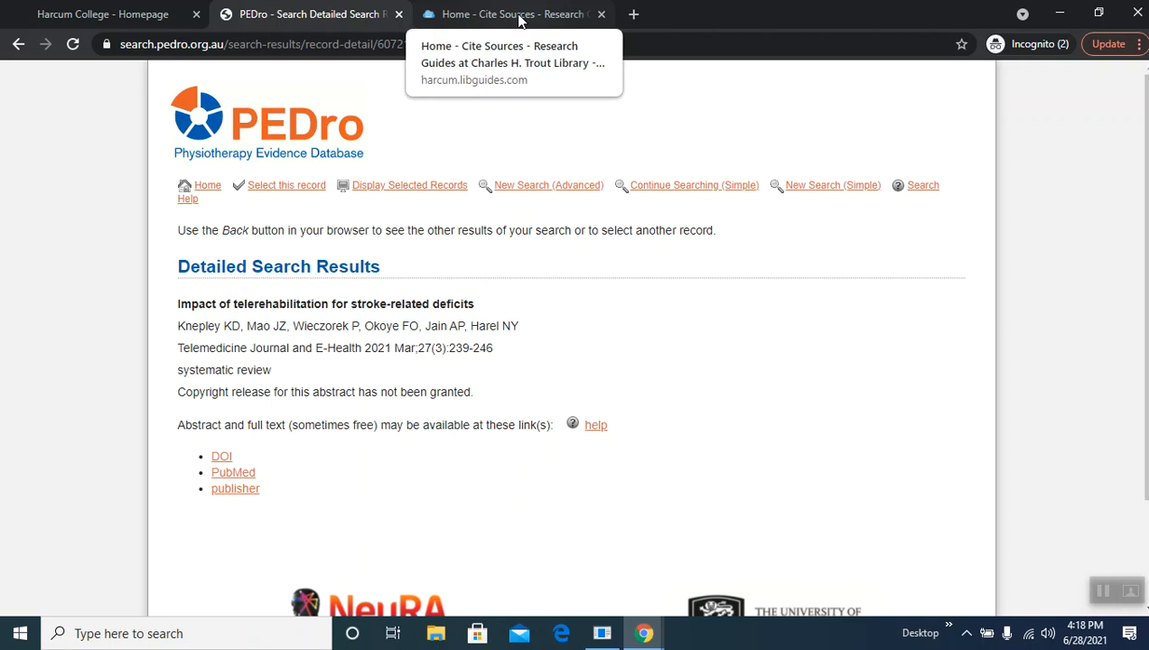
click(510, 13)
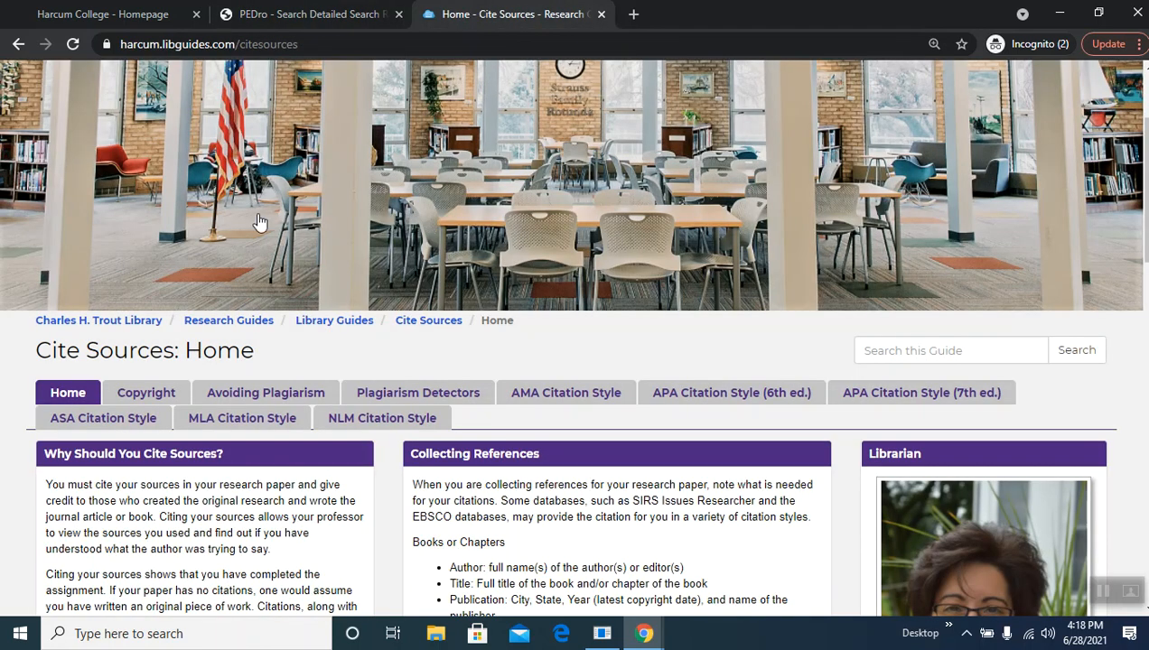
click(98, 319)
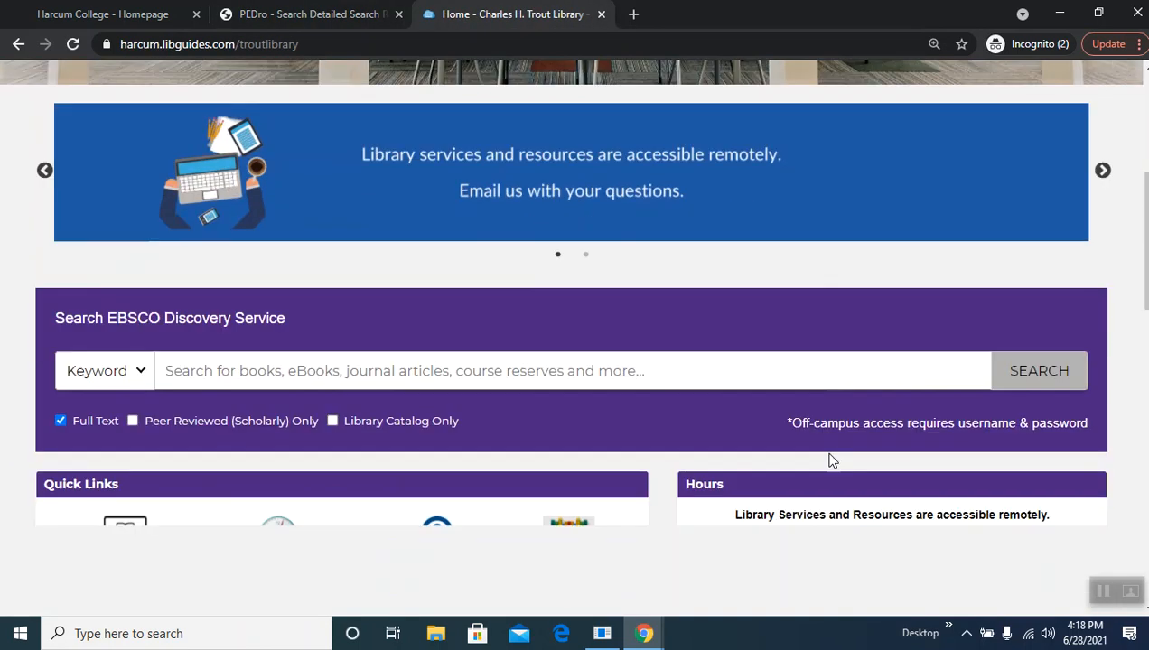
scroll(down, 3)
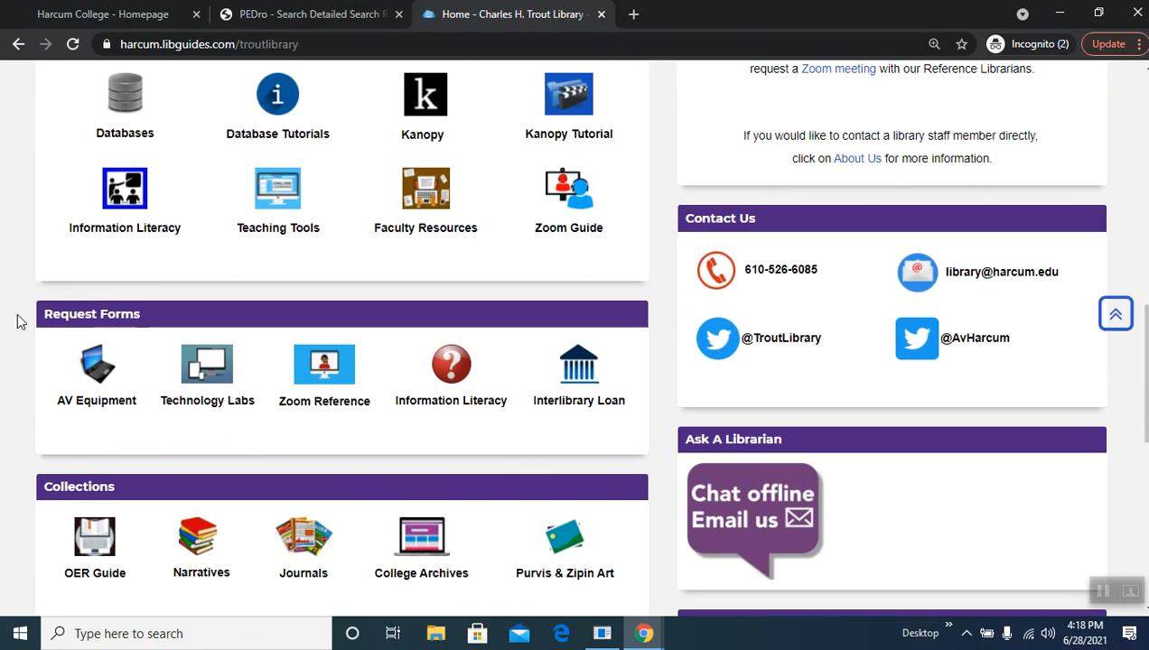
click(579, 365)
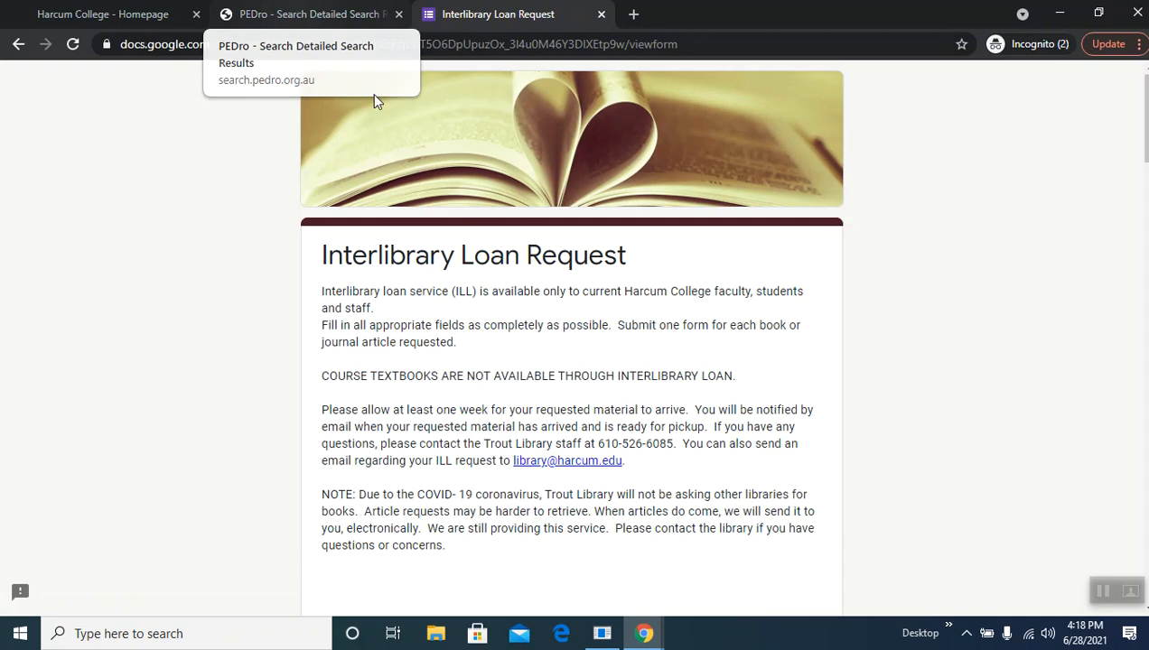
Step: Review the loan form's Article title, Author(s) and Journal title fields, then return to the PEDro record
scroll(down, 3)
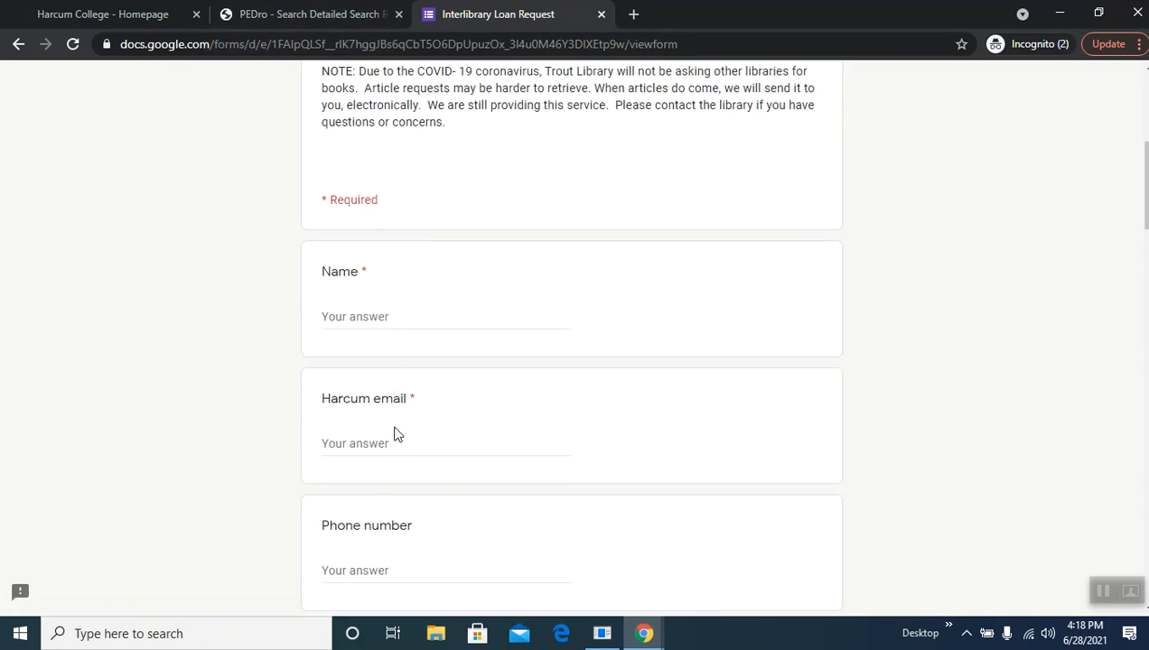
scroll(down, 3)
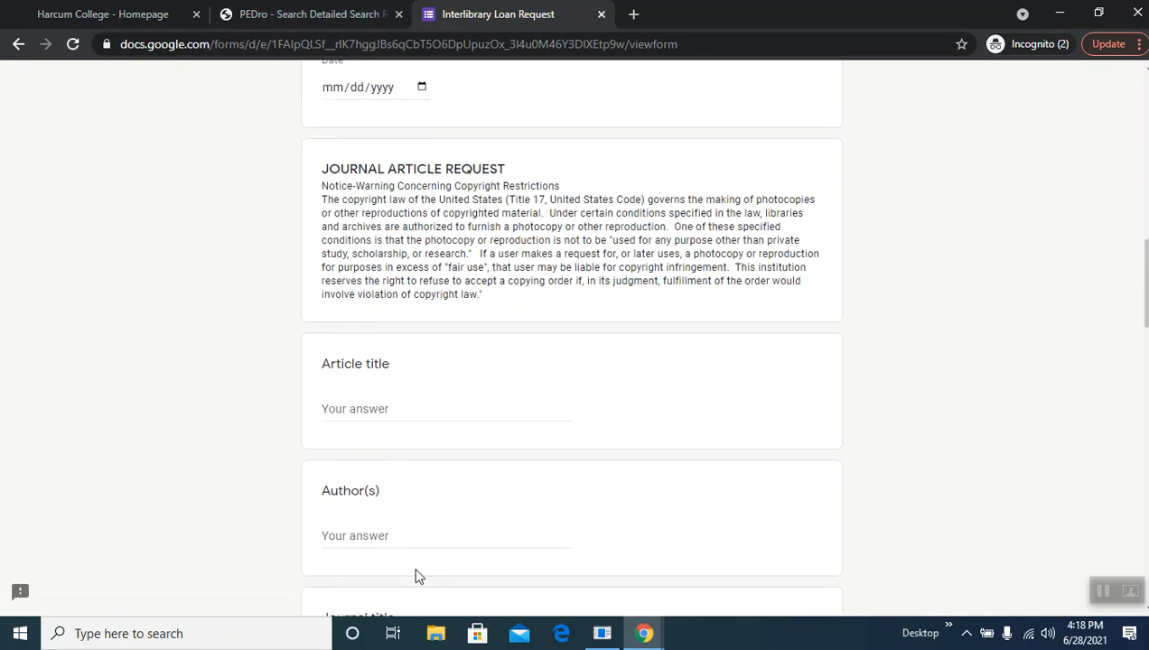
scroll(down, 3)
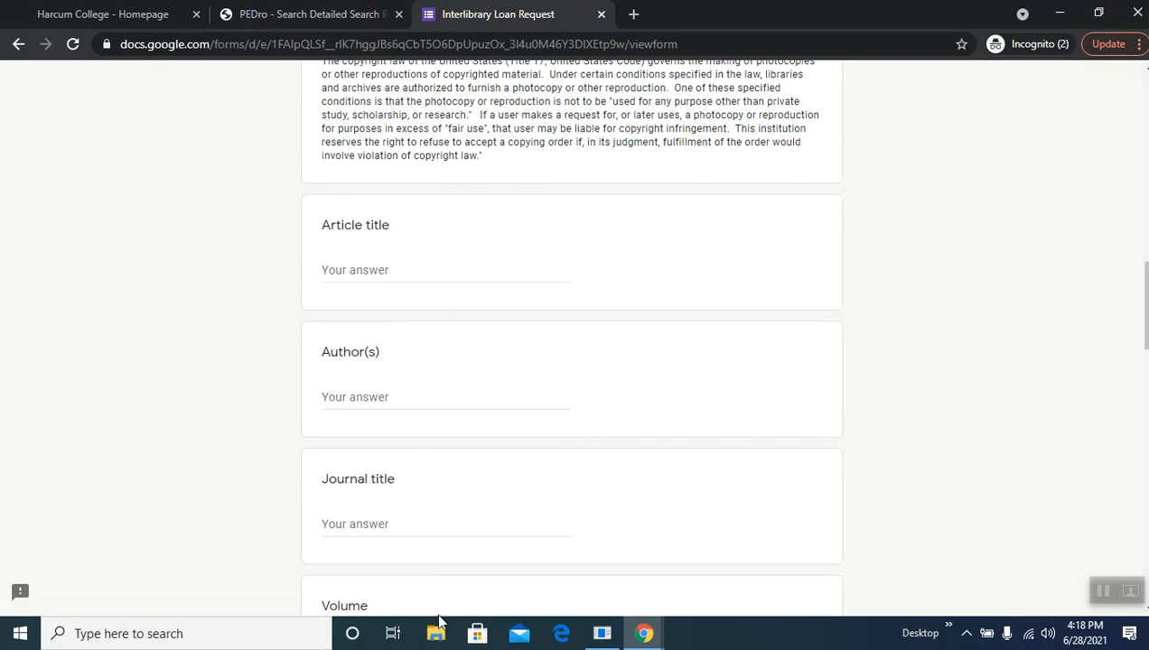
mouse_move(452, 564)
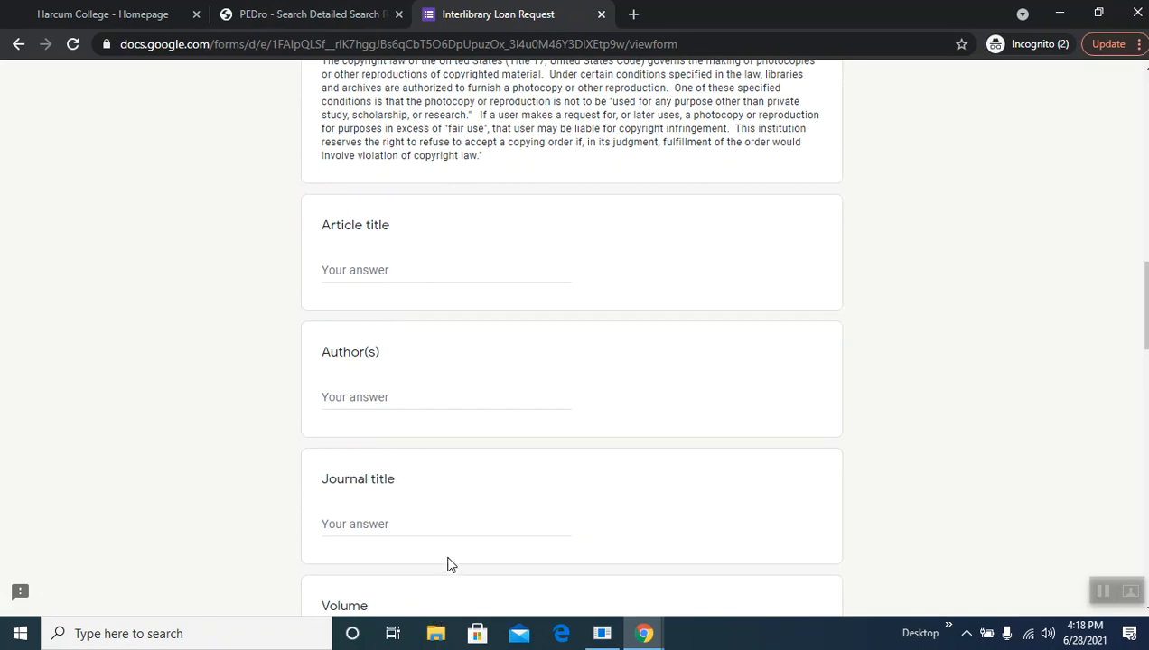
click(312, 13)
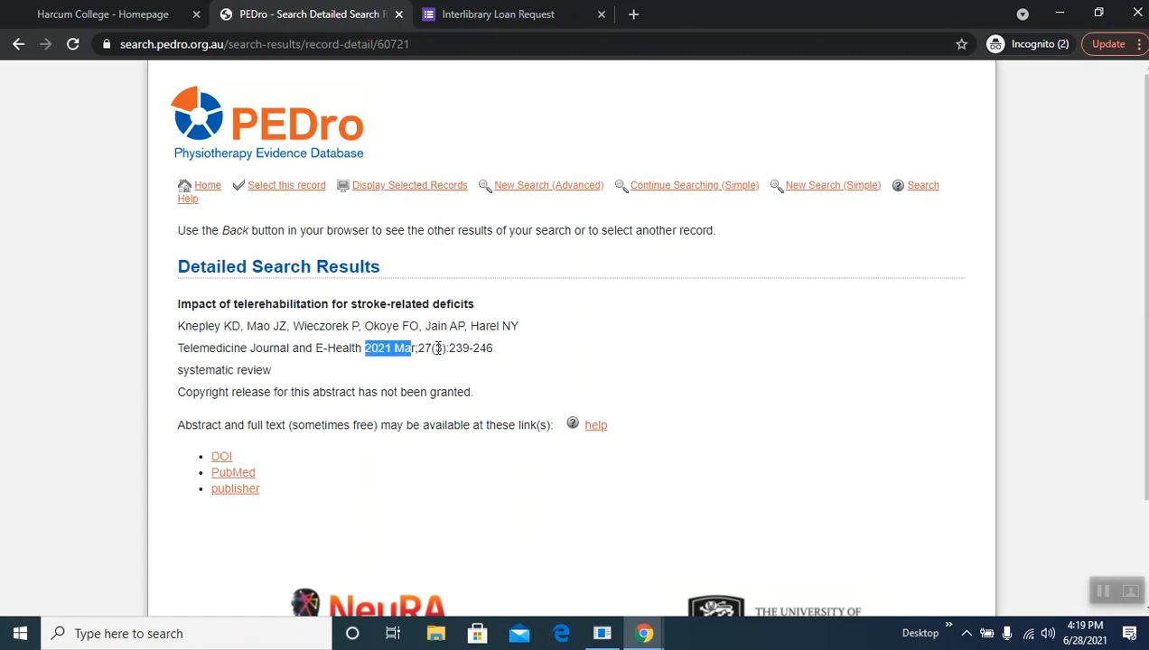
mouse_move(507, 383)
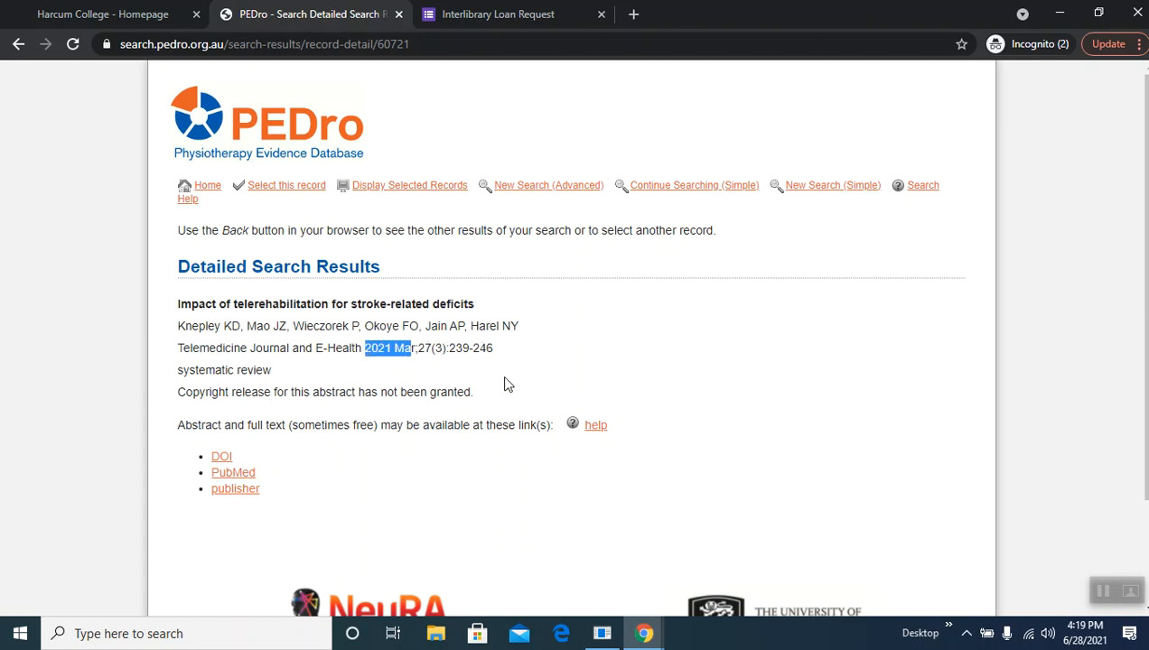
Step: Flip between the loan form and the PEDro record to compare citation details, then go back to the results list
click(497, 13)
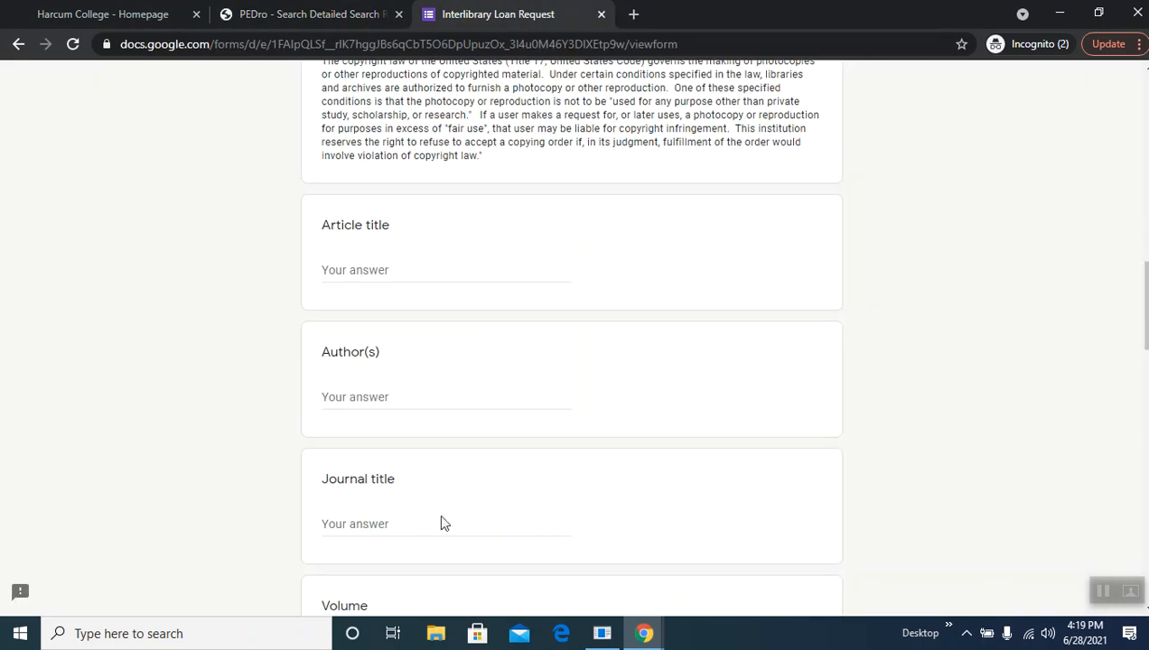
click(312, 13)
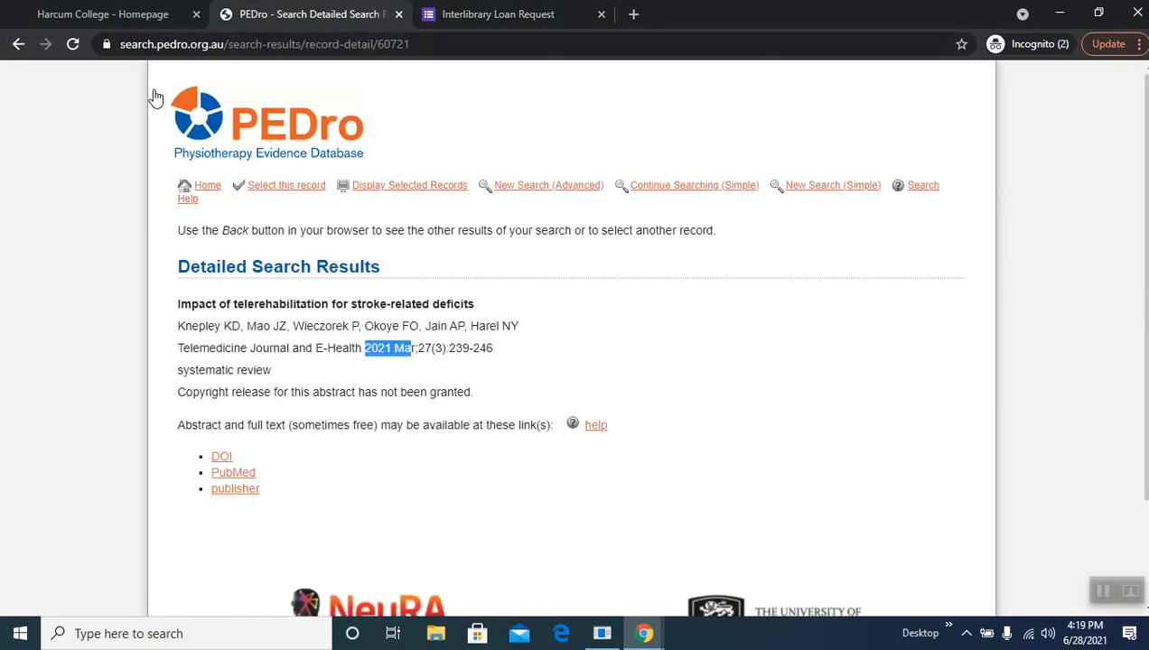
mouse_move(143, 81)
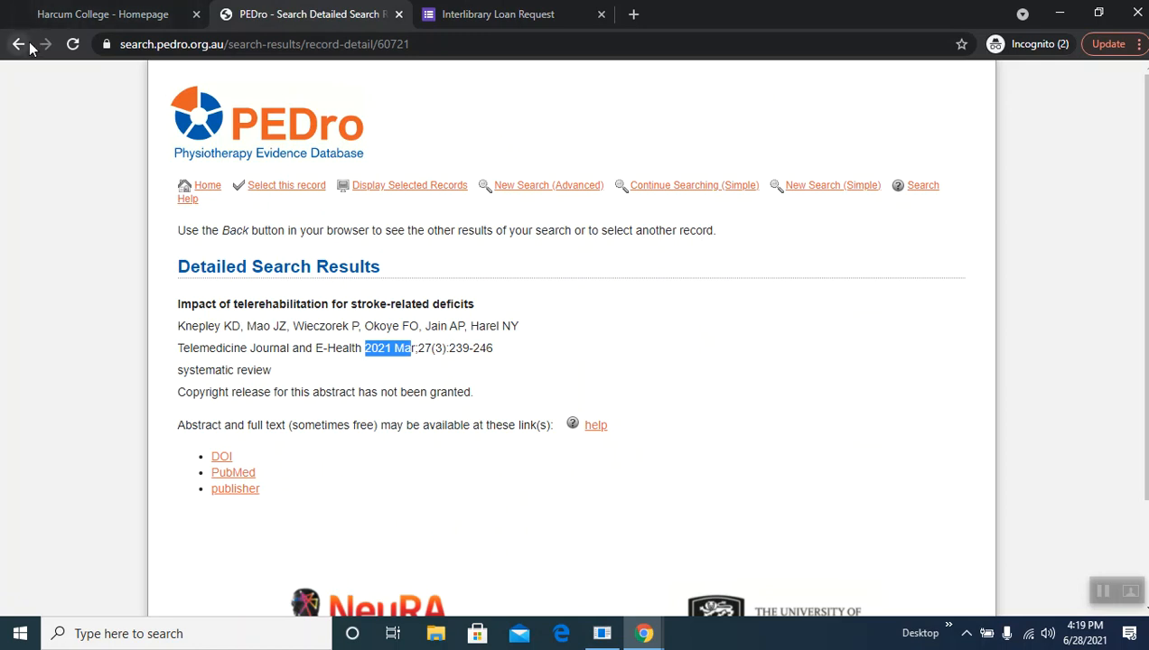
mouse_move(20, 43)
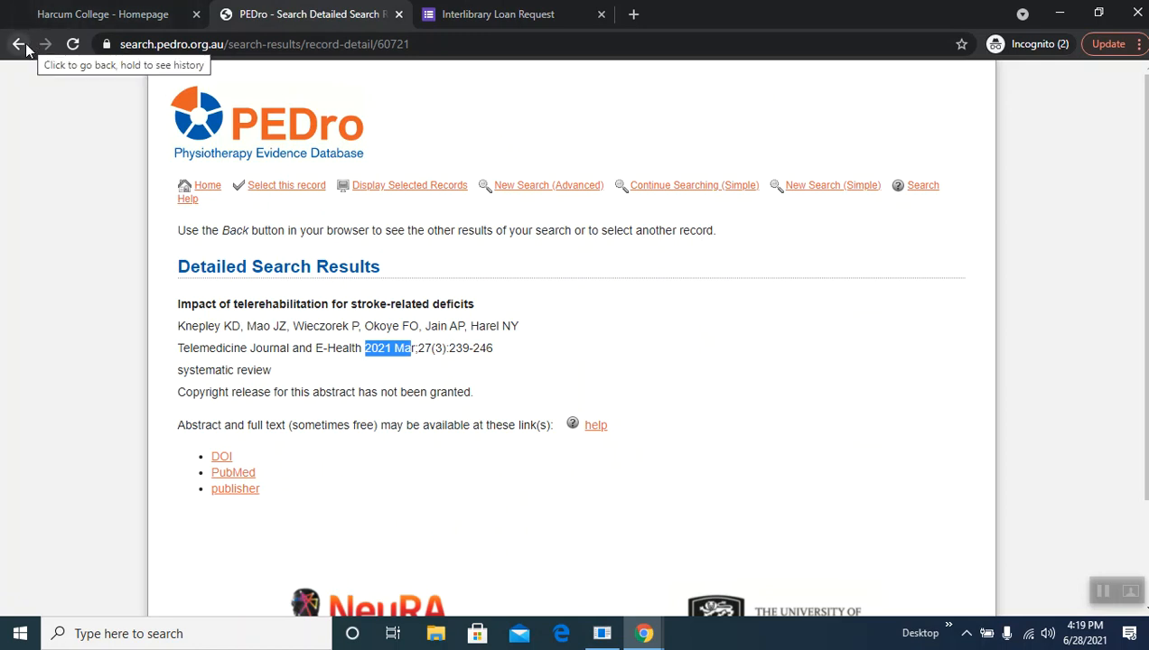
mouse_move(126, 43)
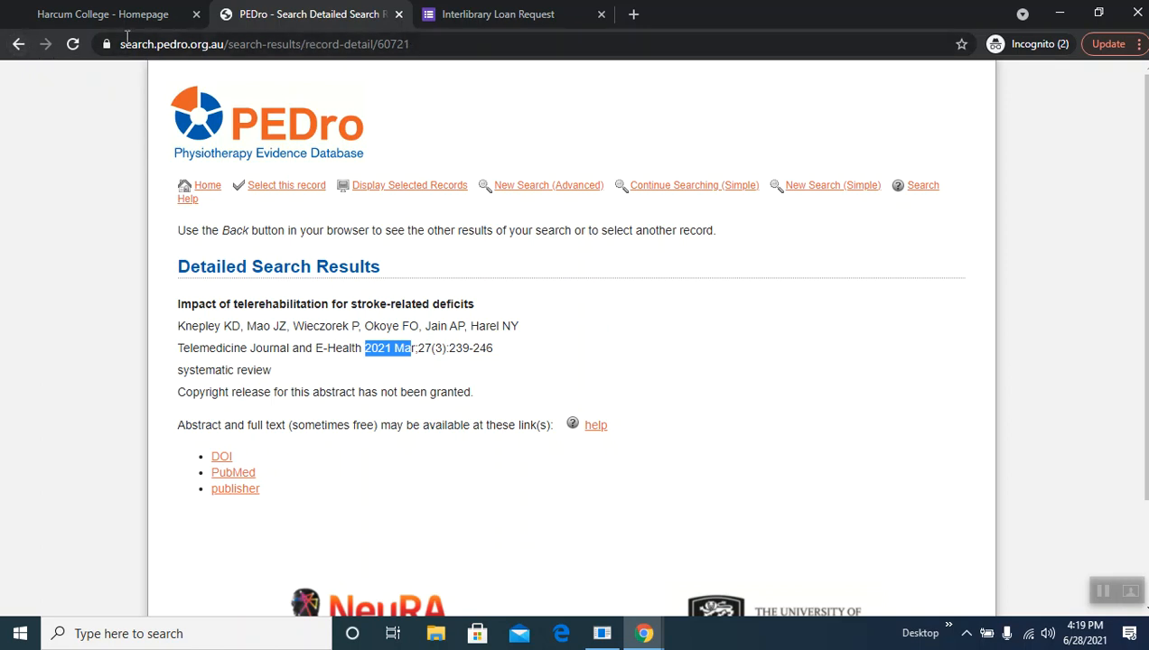
click(19, 43)
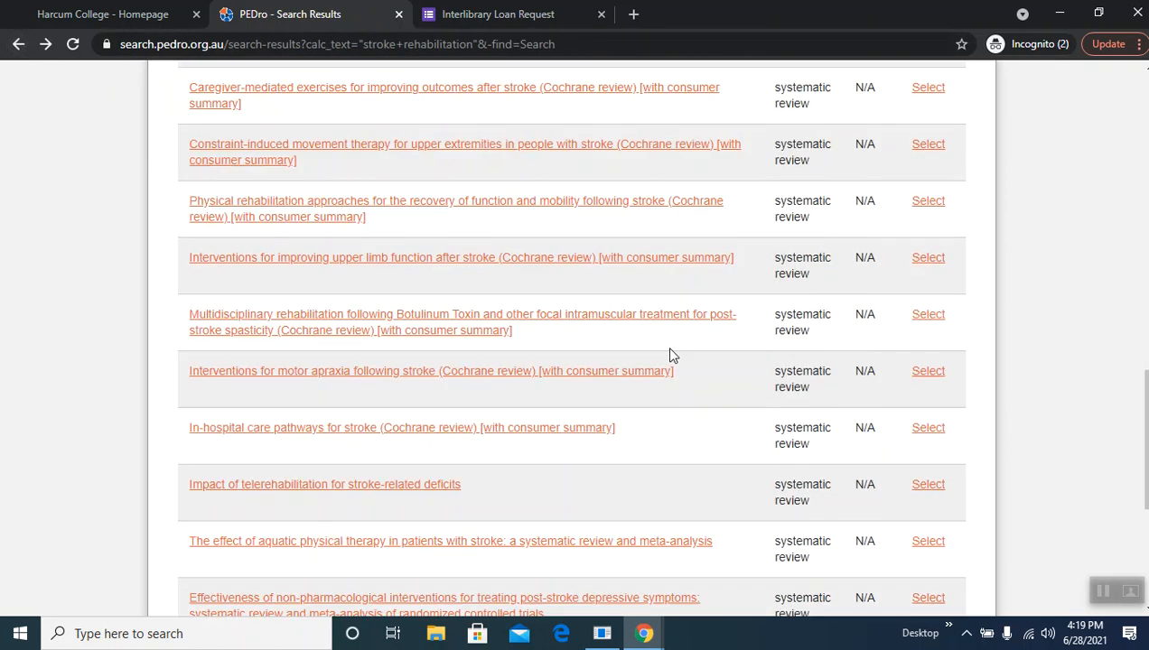
Step: Return to the PEDro home page and start a fresh Advanced Search from the home-page wheel
scroll(up, 3)
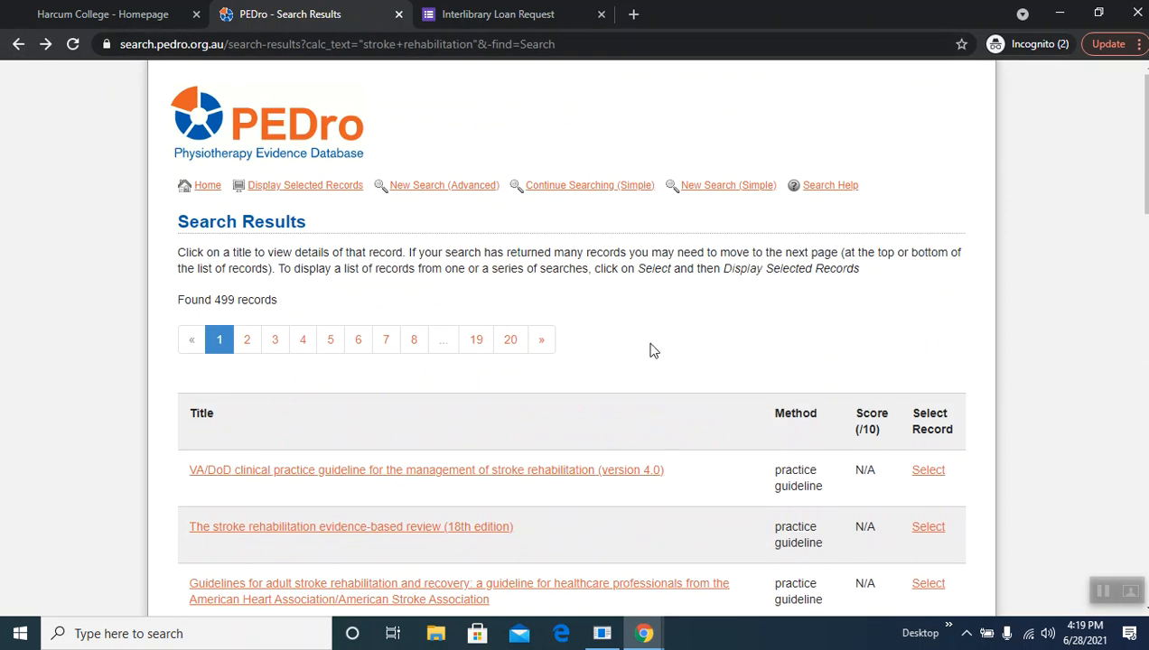
mouse_move(208, 185)
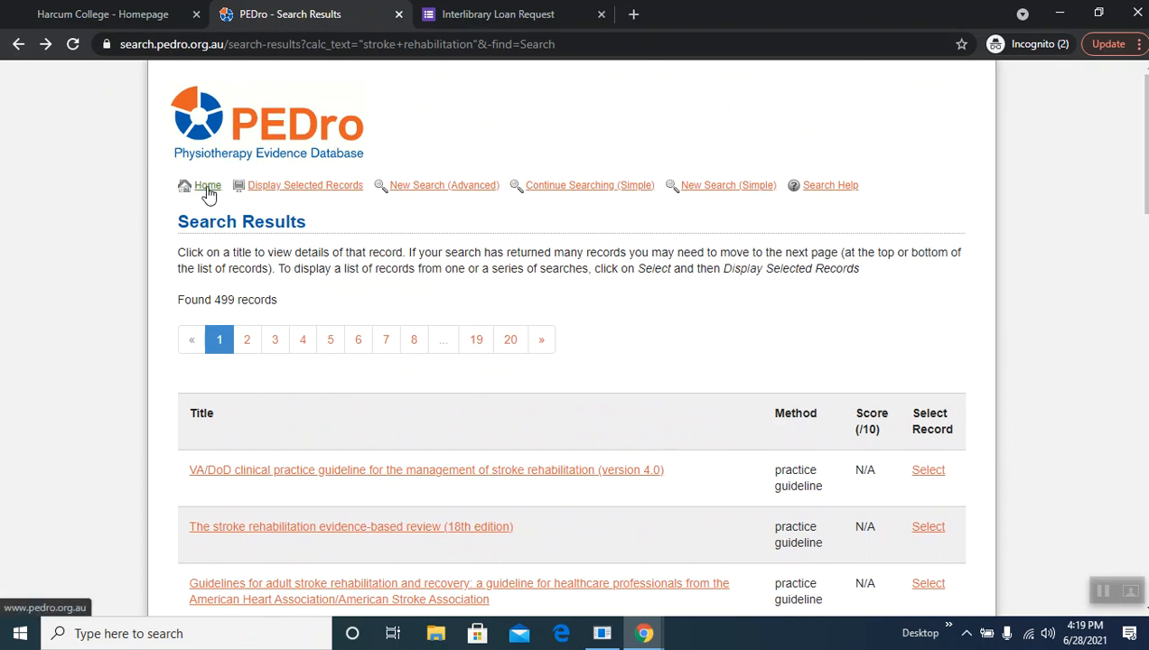
click(208, 185)
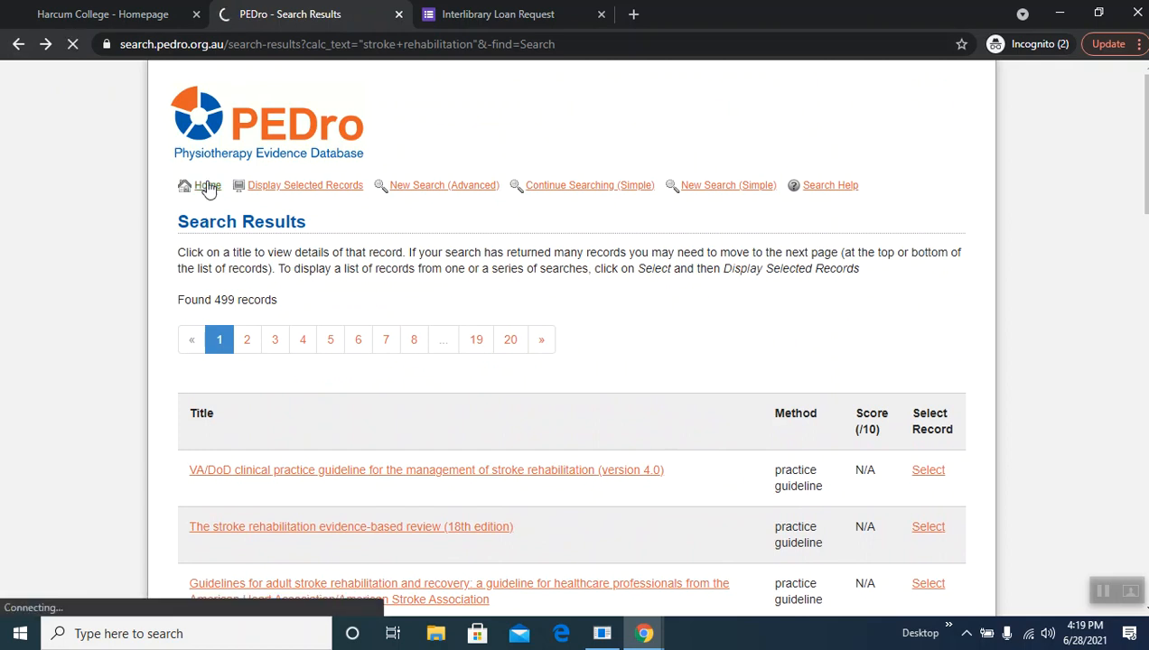
click(208, 185)
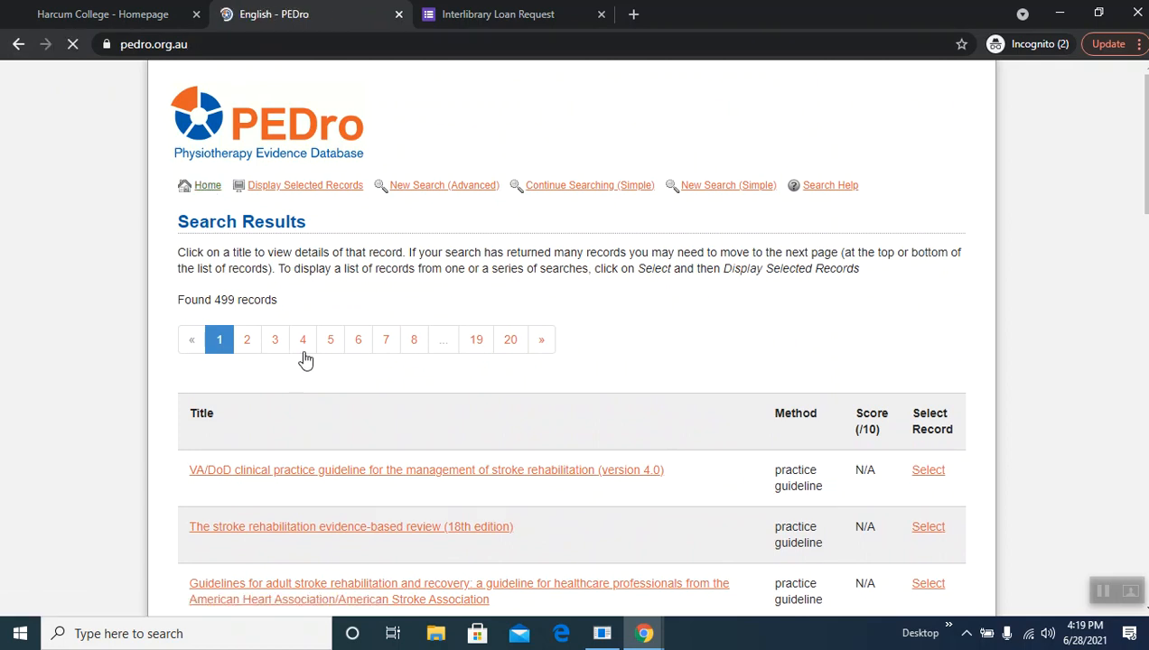
click(208, 186)
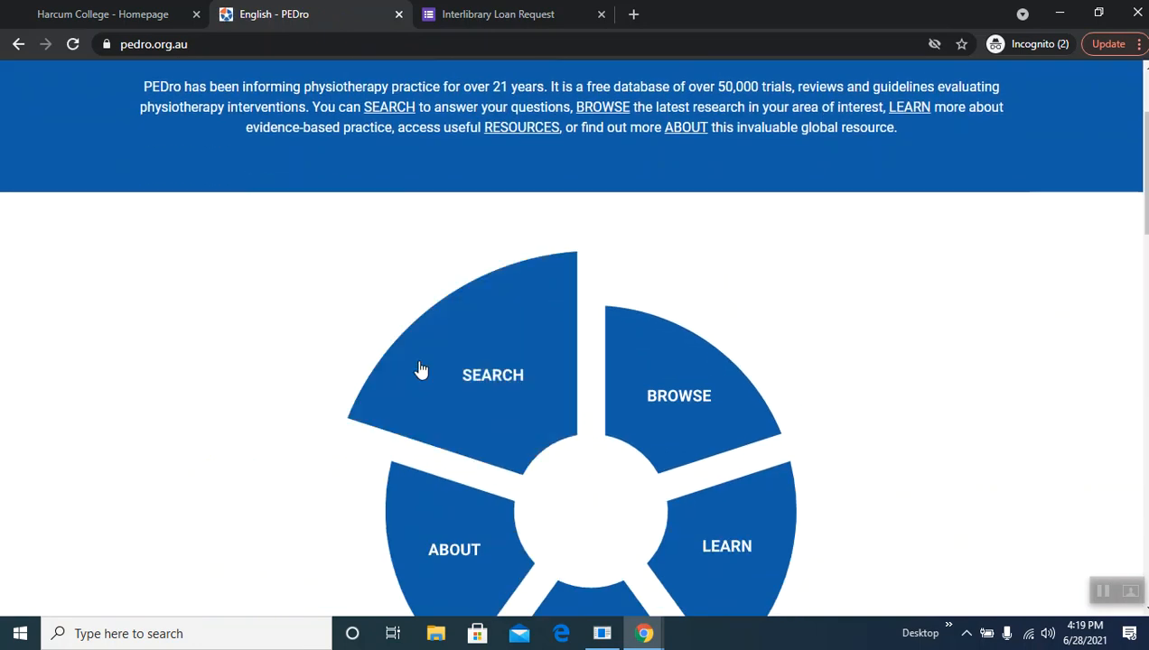
click(492, 375)
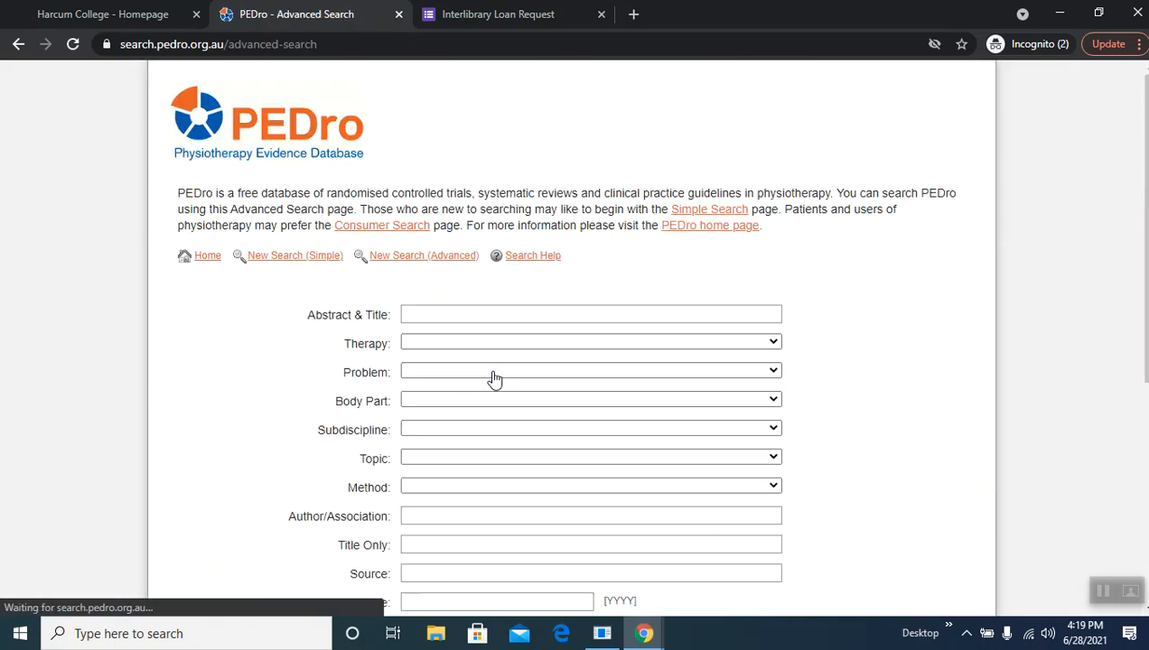
Step: Filter Therapy to fitness training, Problem to frailty and Body Part to lower leg or knee
scroll(down, 3)
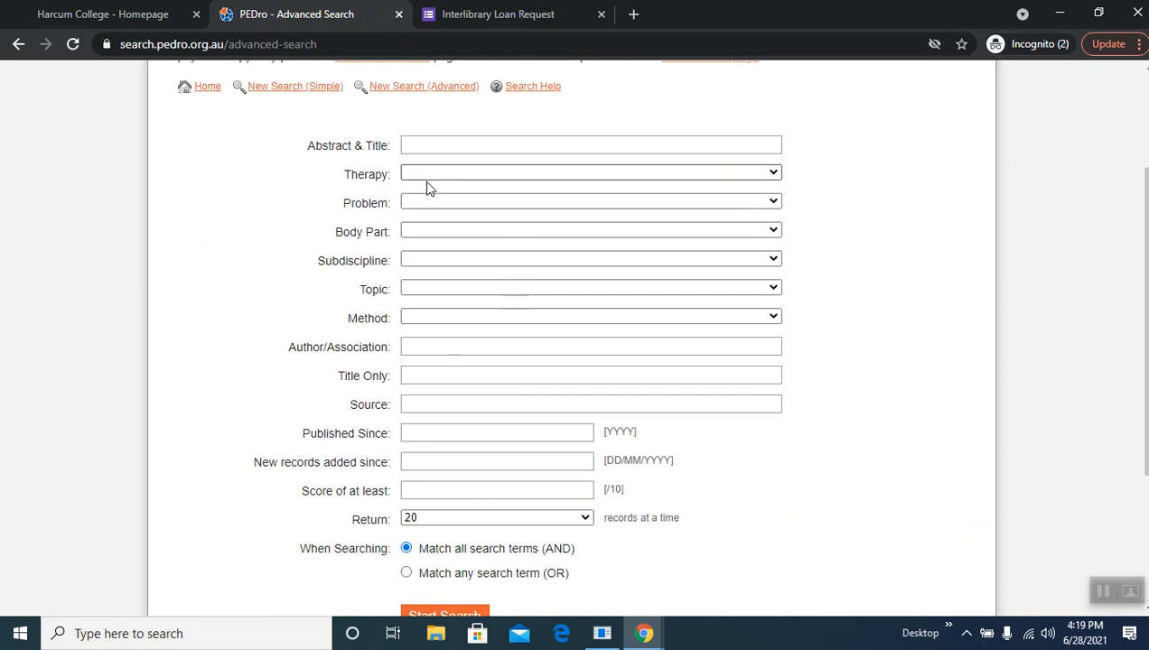
mouse_move(437, 215)
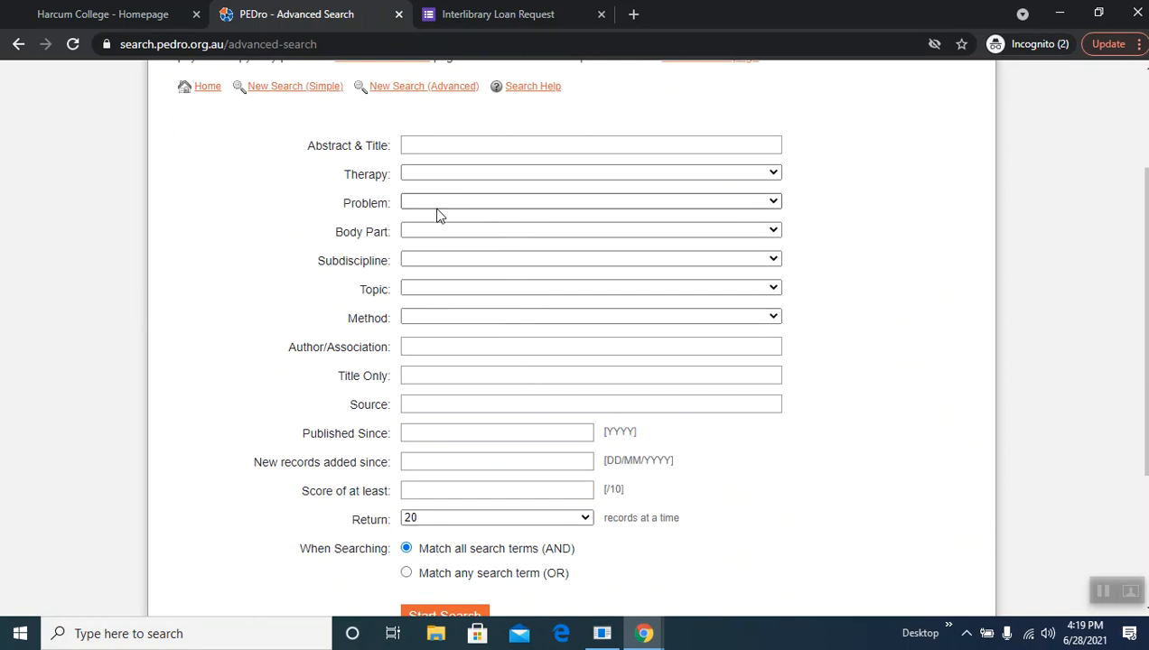
mouse_move(388, 441)
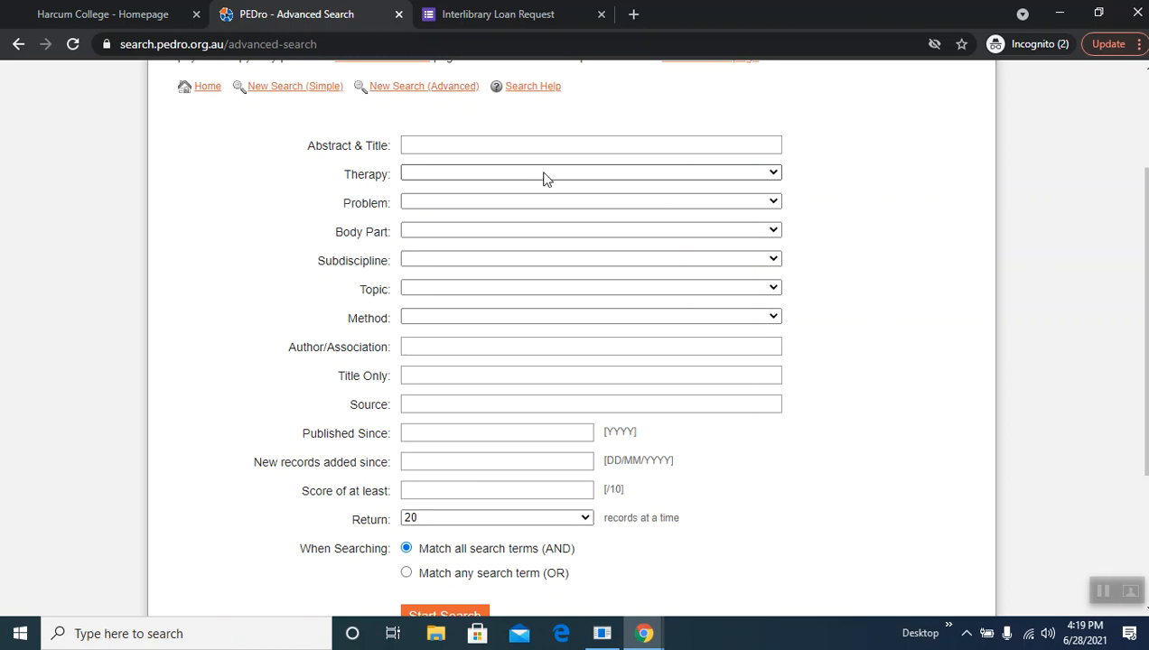
click(591, 173)
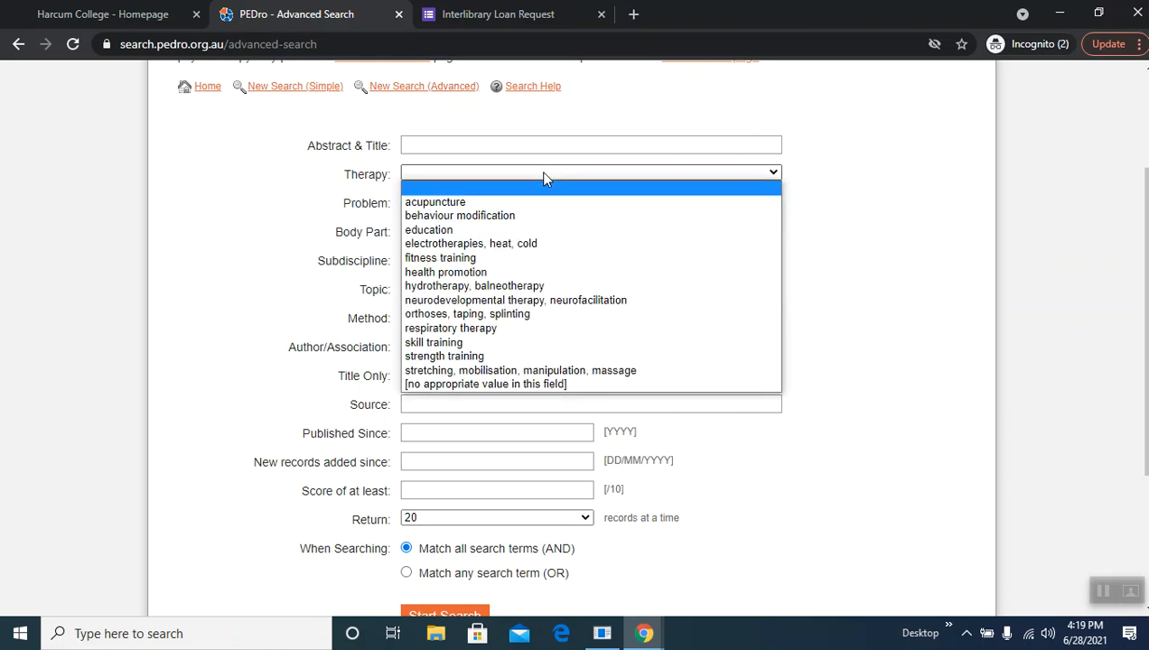
click(439, 258)
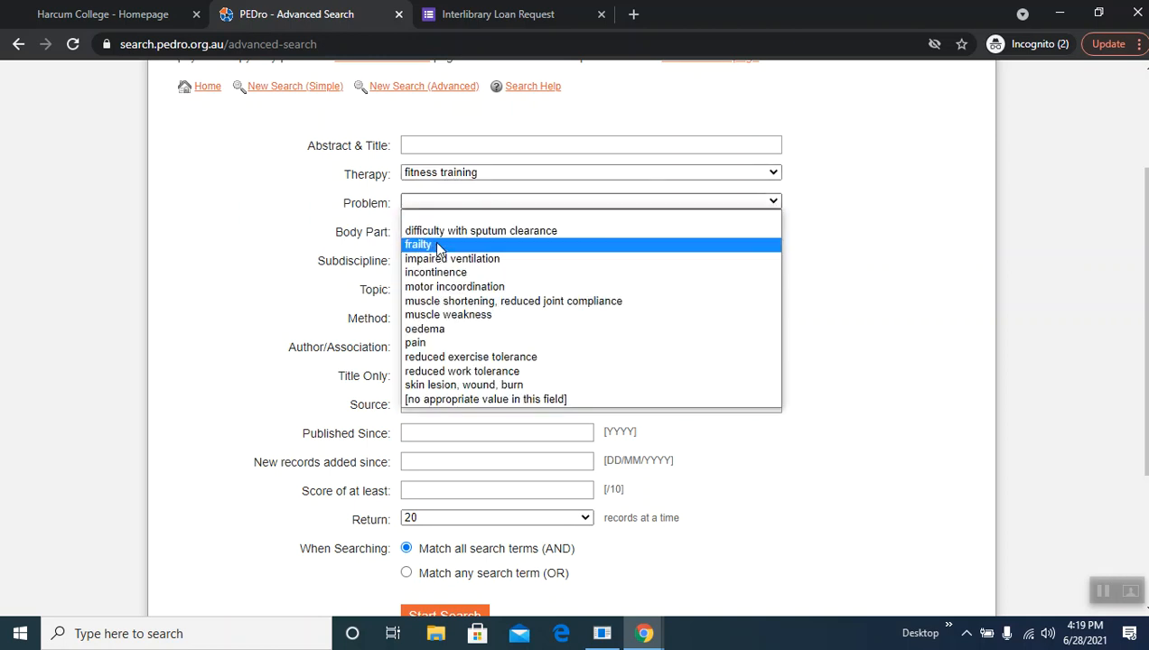
click(418, 244)
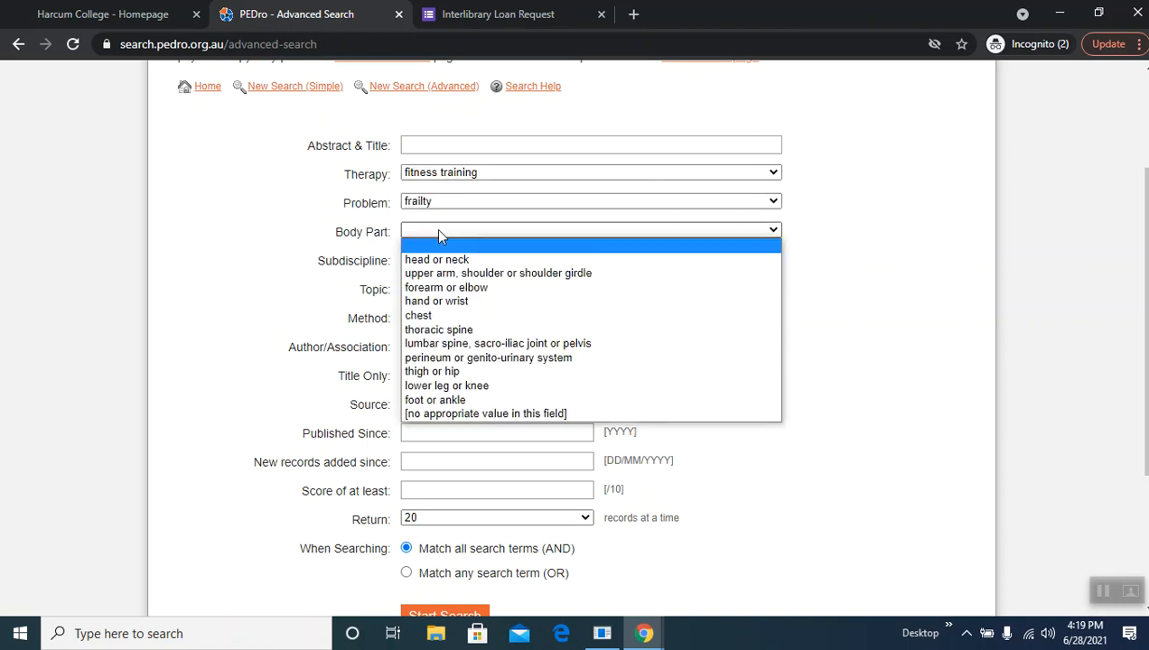
click(447, 386)
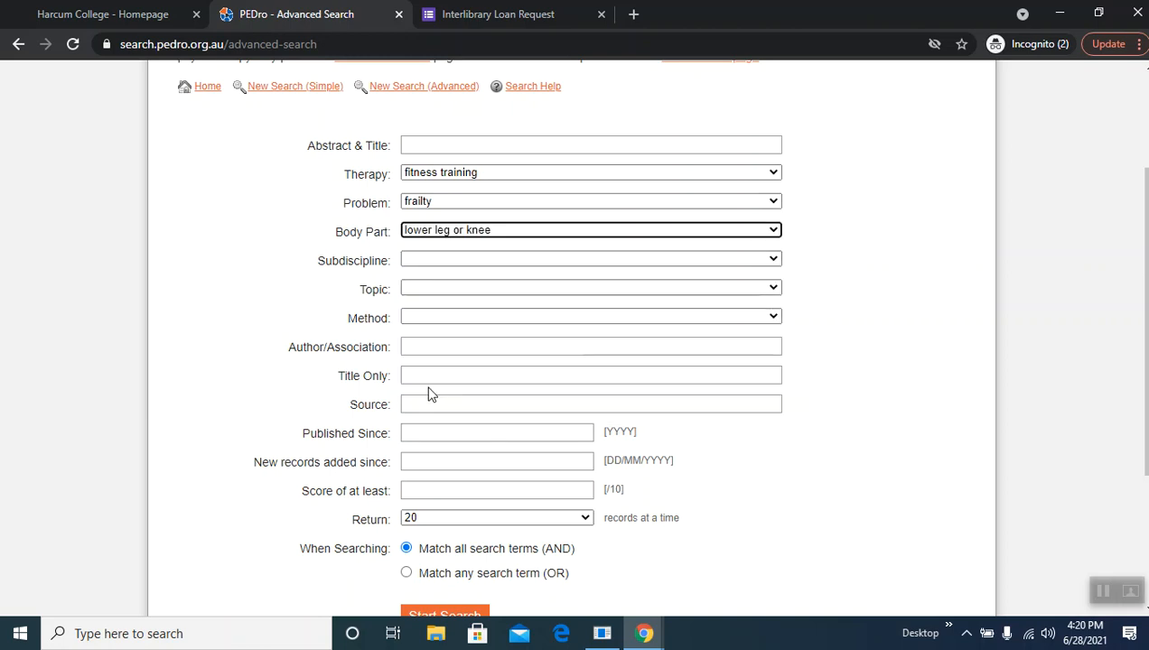
Step: Limit Published Since to 2016 and run the search, returning 28 records
scroll(down, 3)
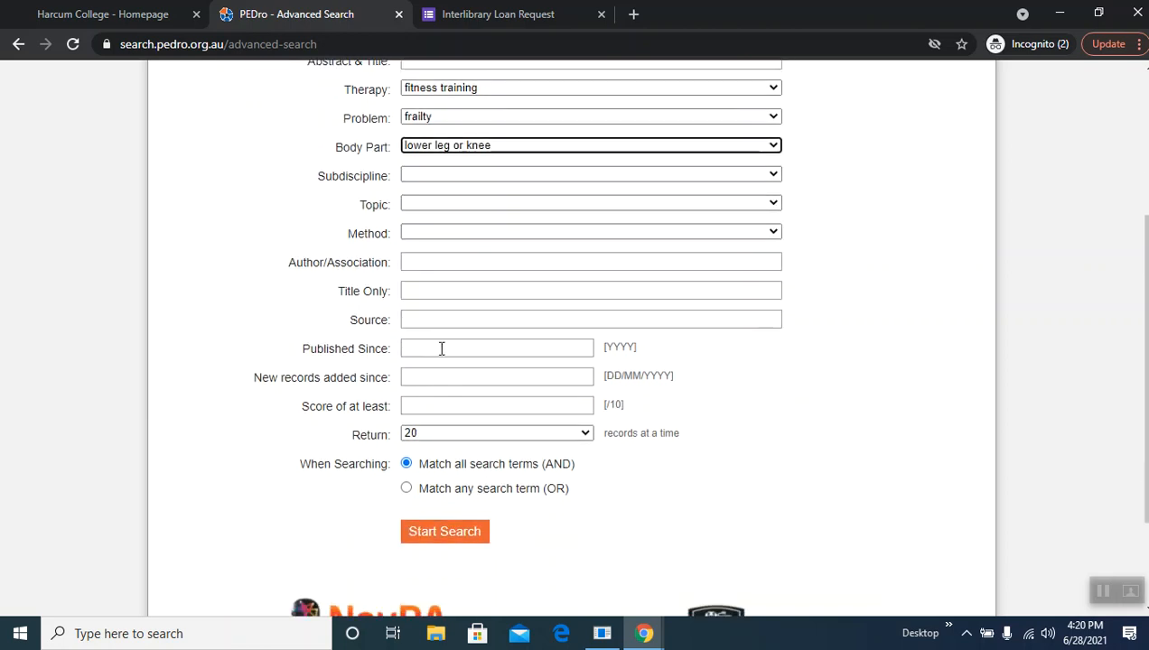
click(497, 347)
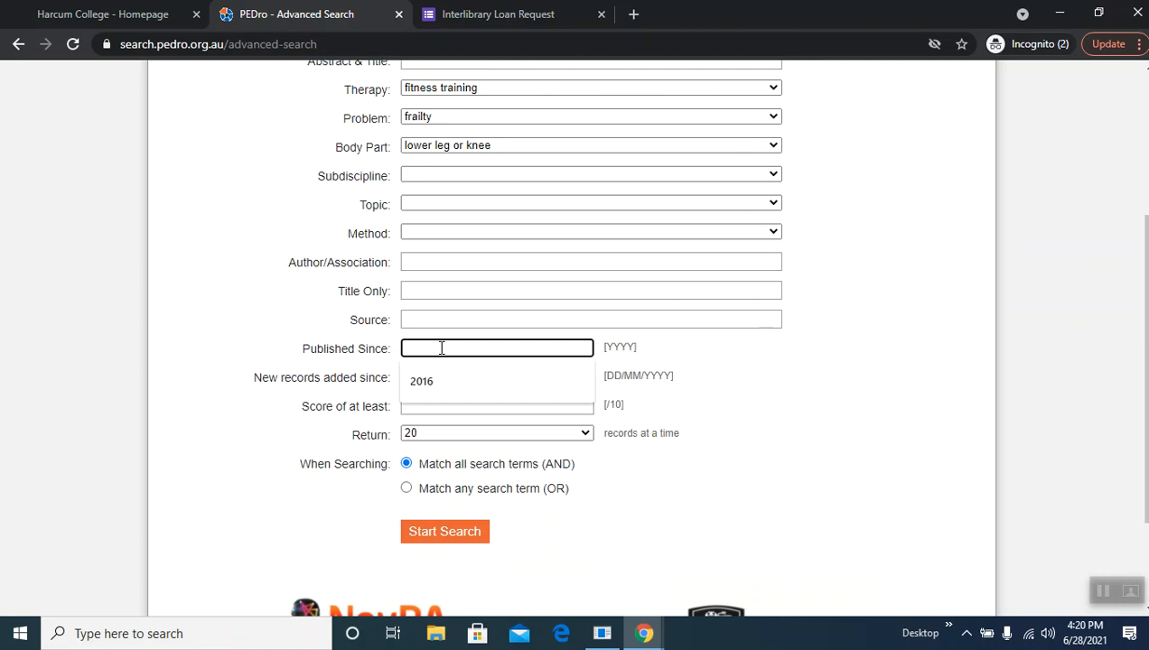
text(2016)
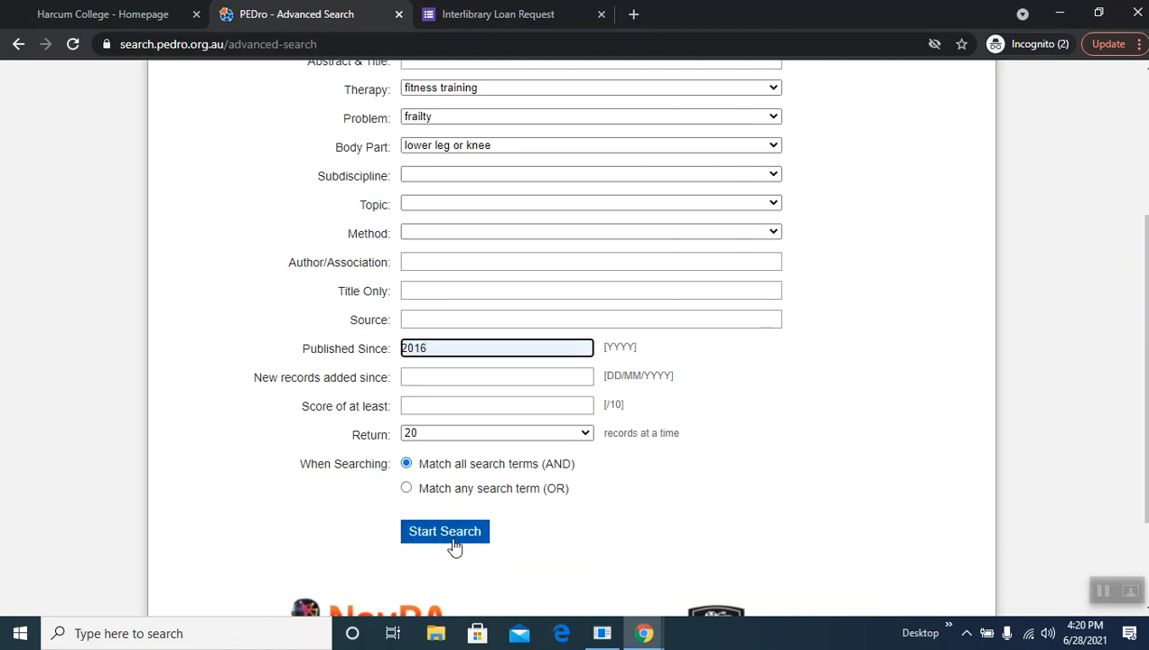
click(445, 531)
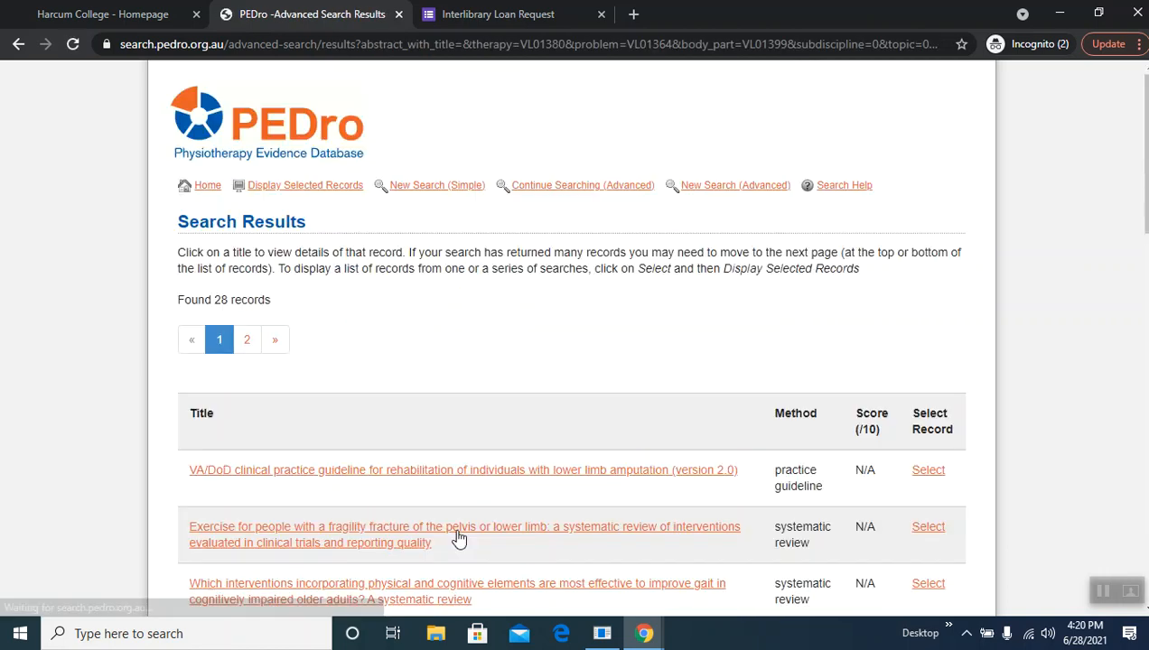
Step: Scroll through the 28 results and go back to the still-filled Advanced Search form
scroll(down, 3)
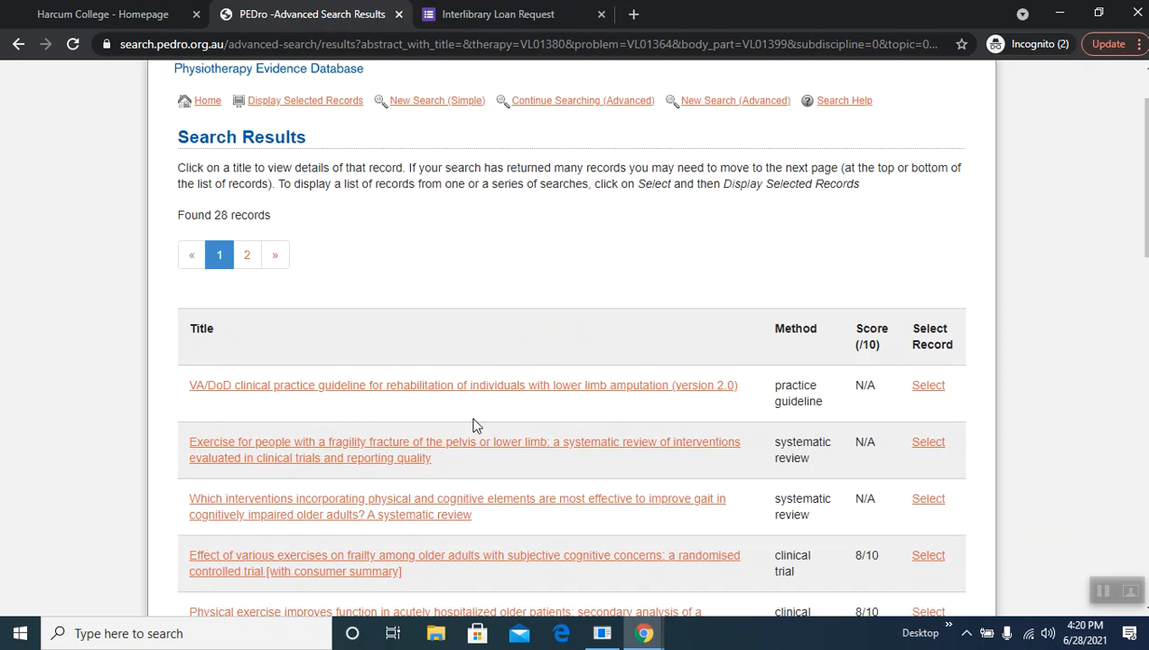
mouse_move(465, 419)
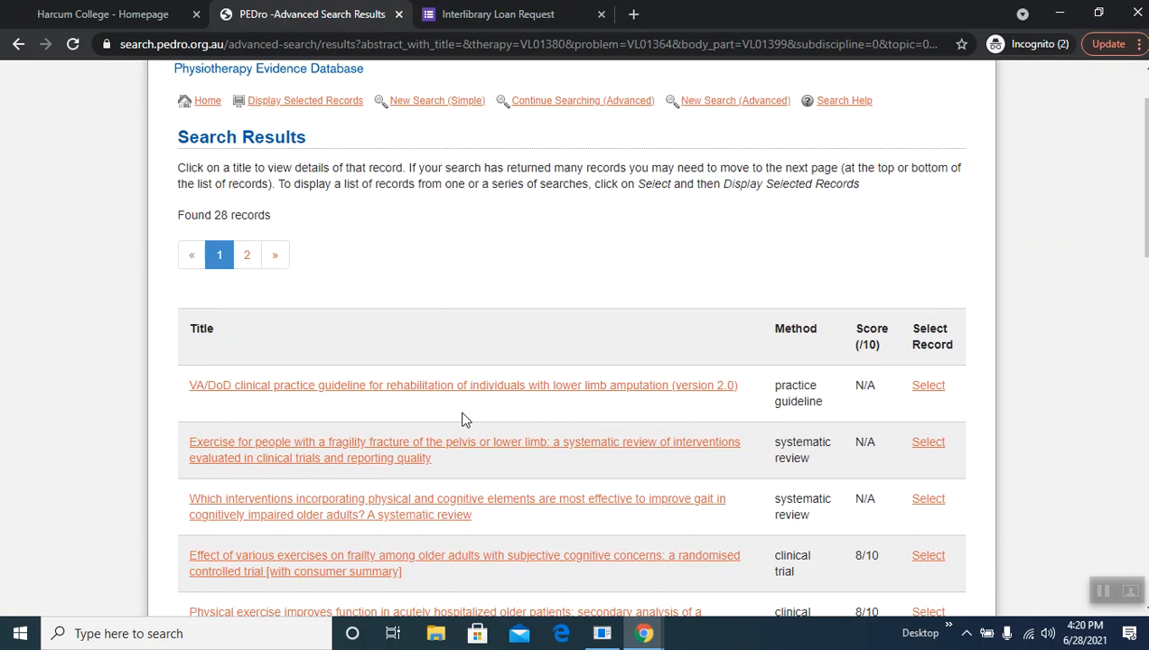
mouse_move(496, 415)
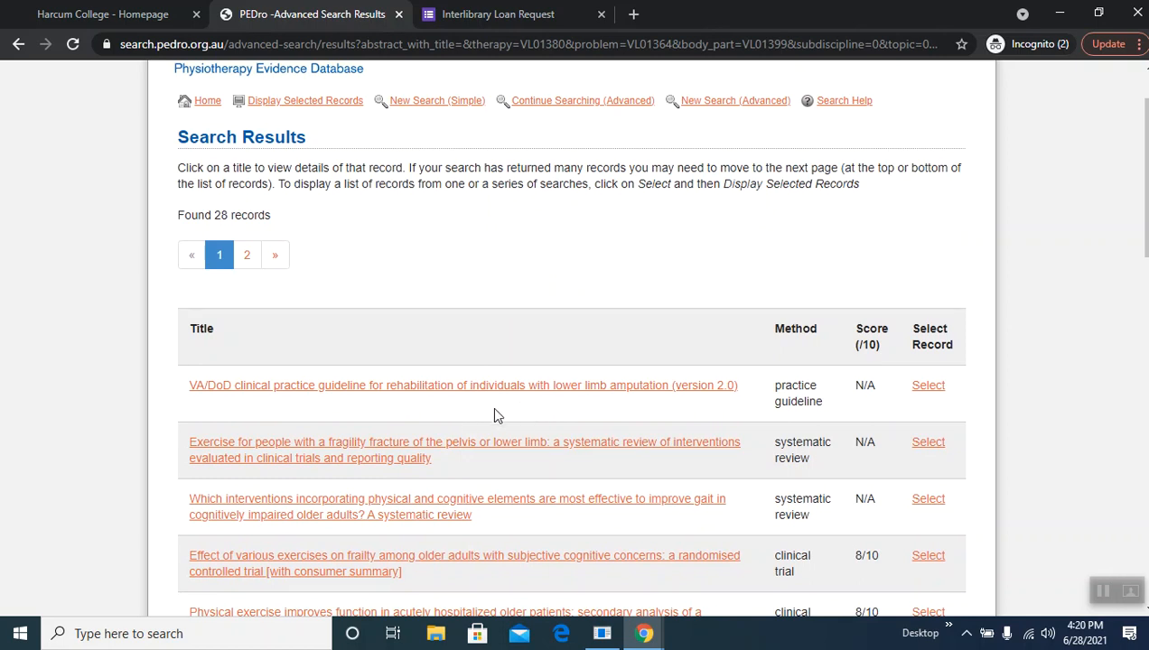
scroll(down, 3)
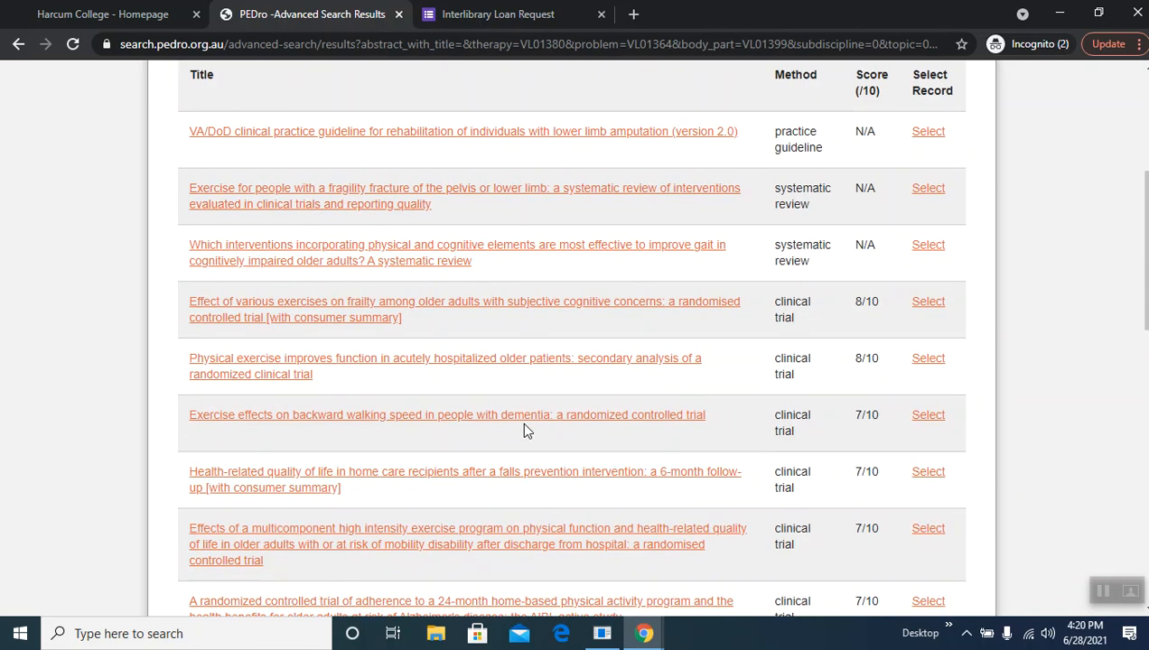
mouse_move(506, 410)
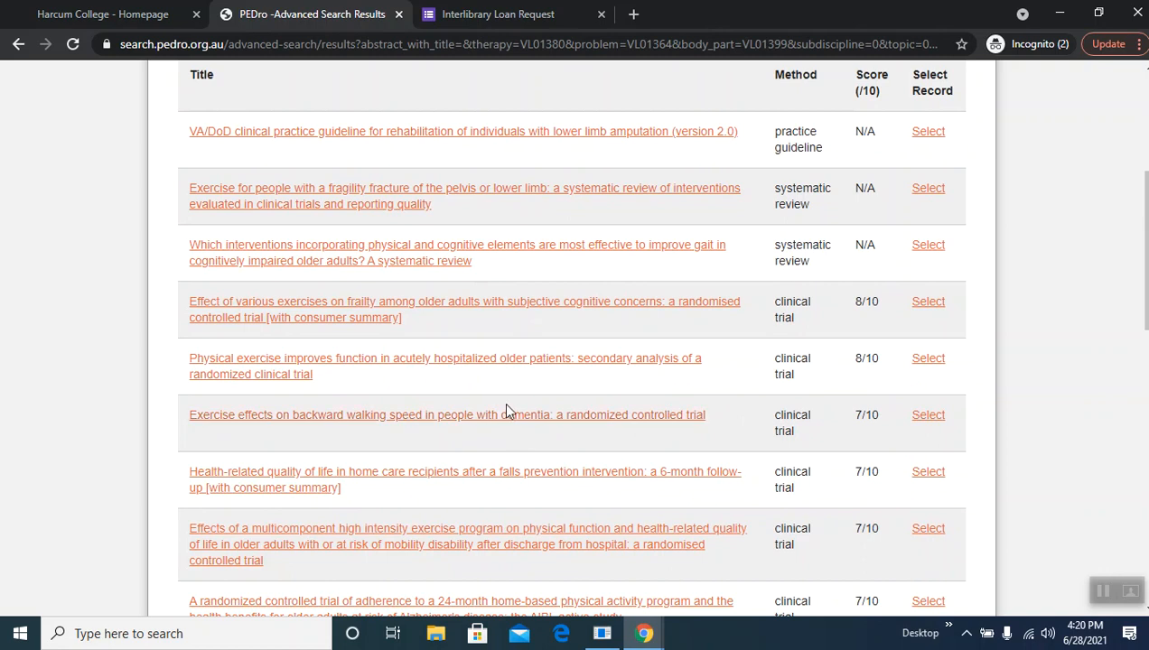
scroll(up, 3)
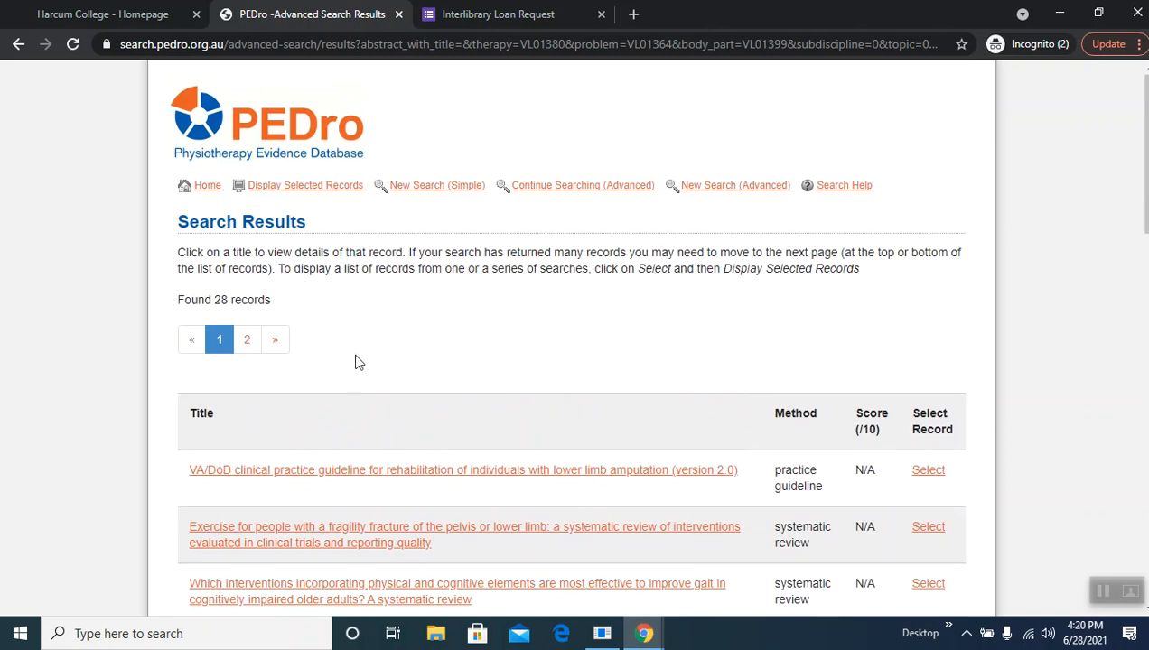
mouse_move(17, 74)
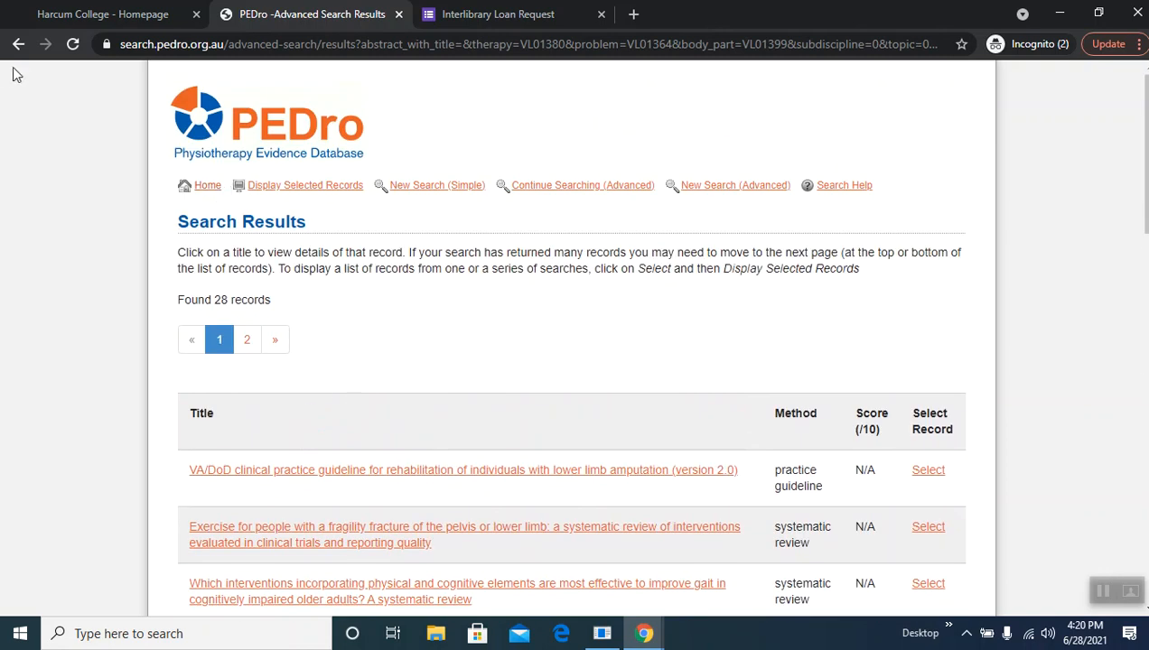
click(19, 43)
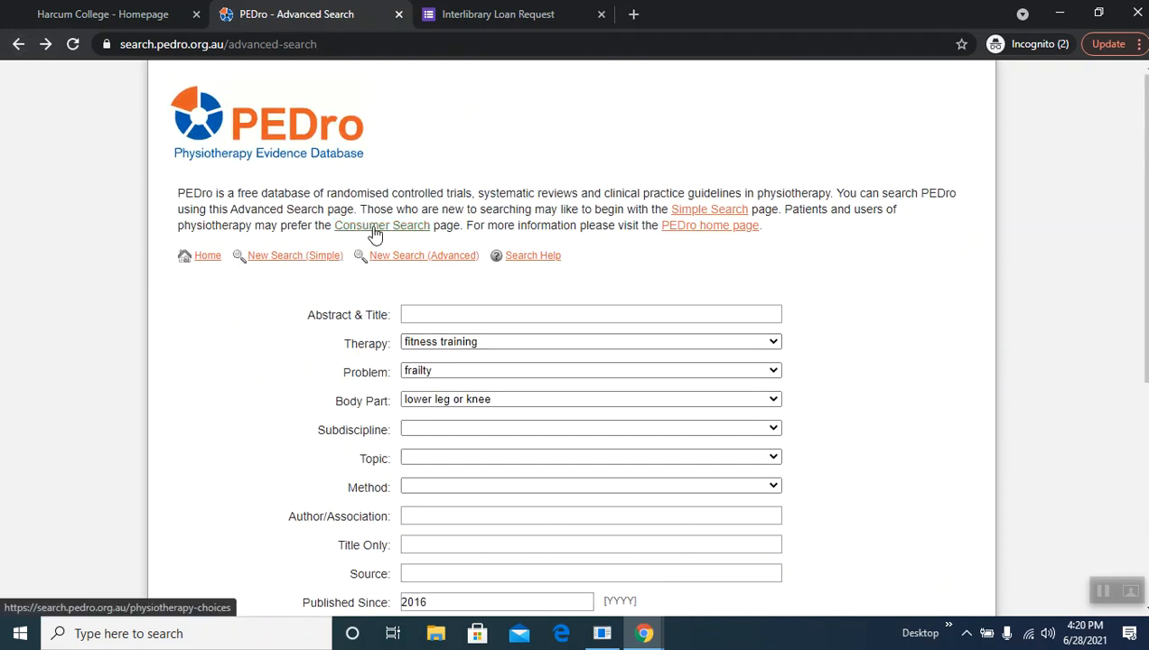
click(381, 224)
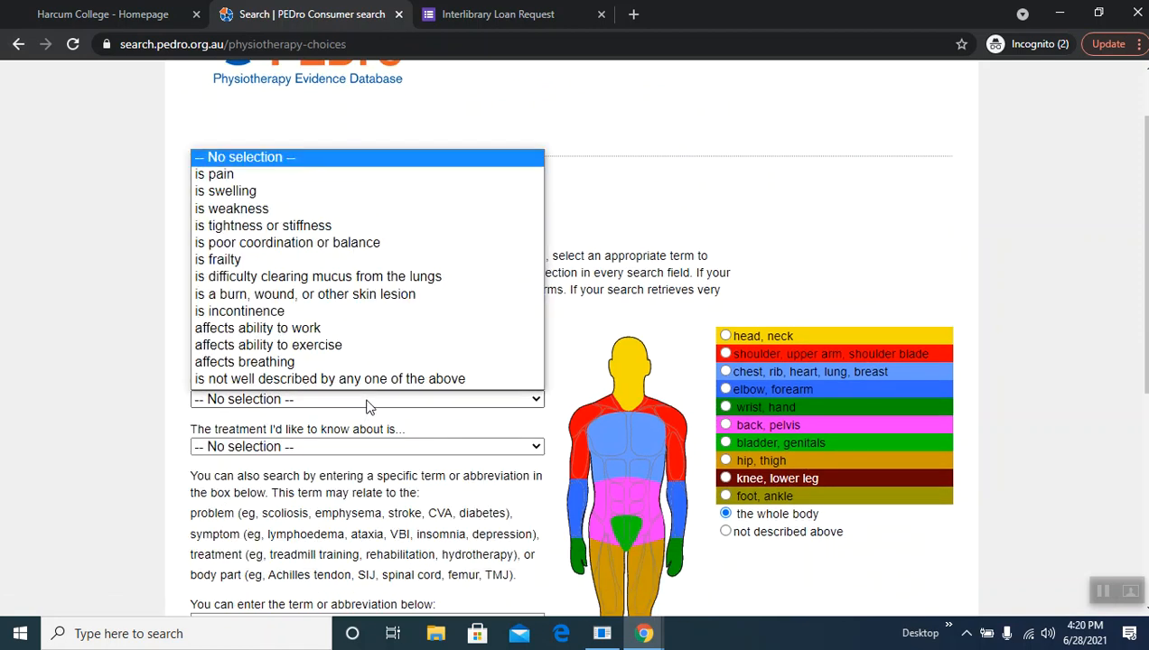
scroll(down, 3)
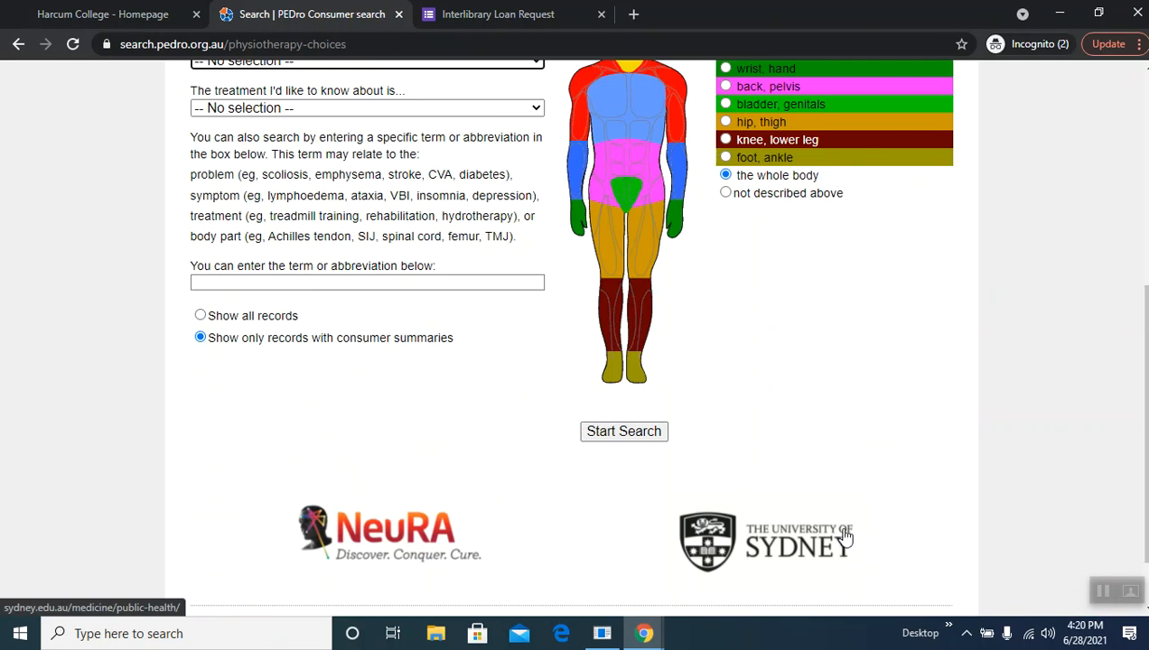
scroll(up, 3)
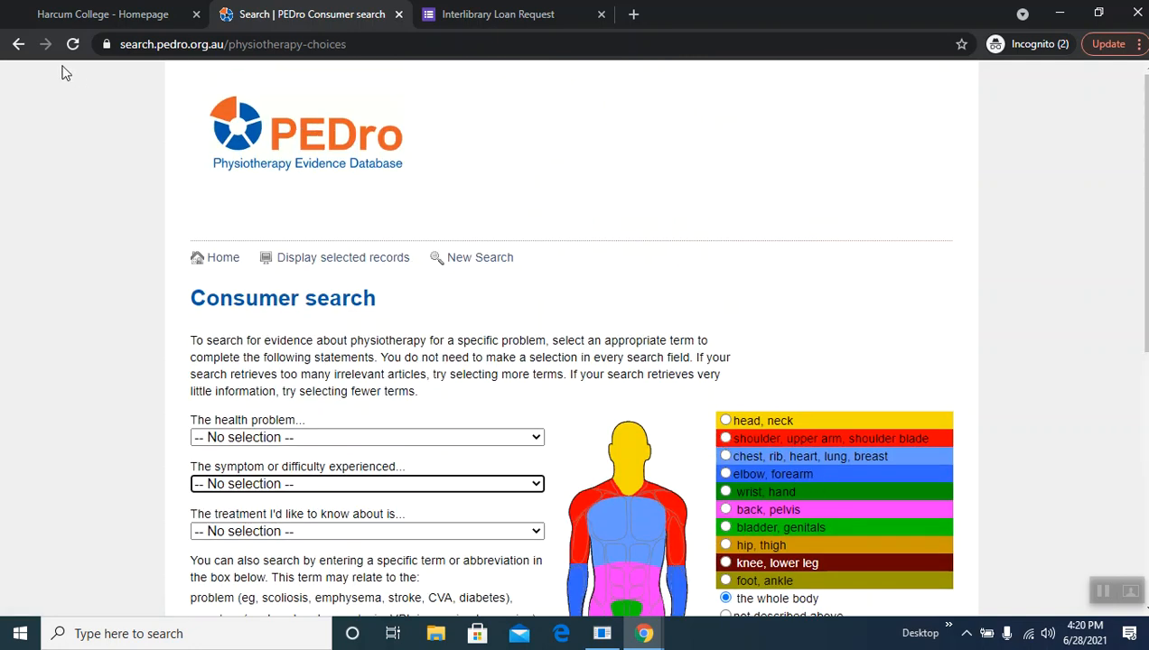
click(20, 44)
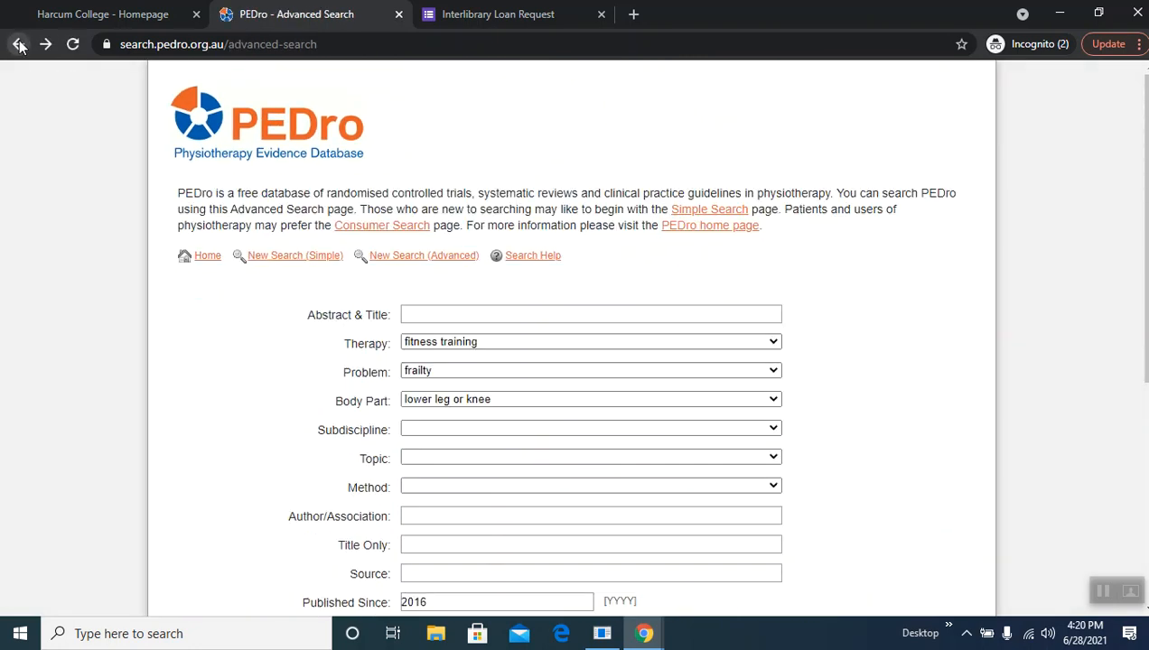
click(20, 44)
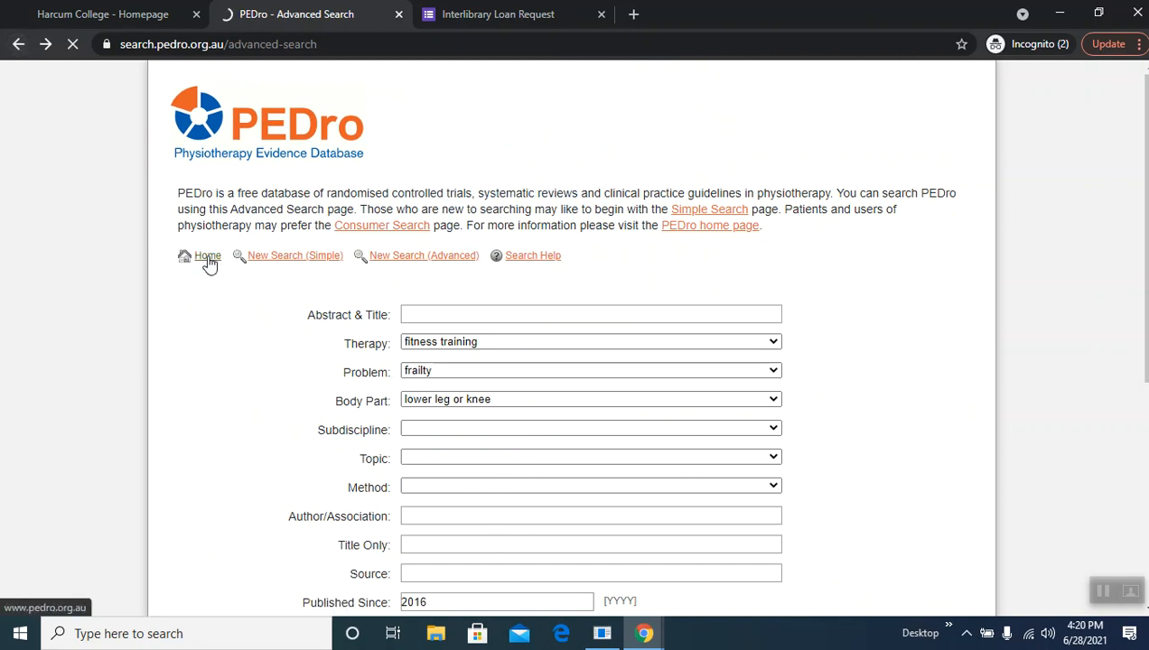
Step: From Evidence in your inbox, open the Sports update with its 10 latest records, then head home
click(206, 255)
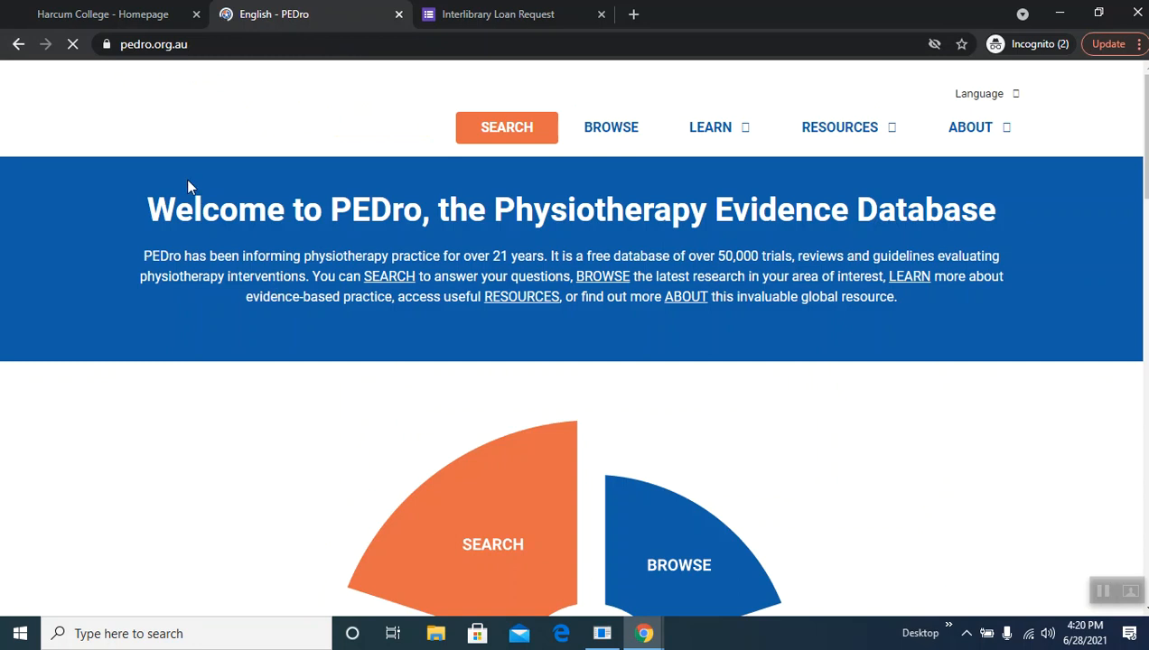
scroll(down, 3)
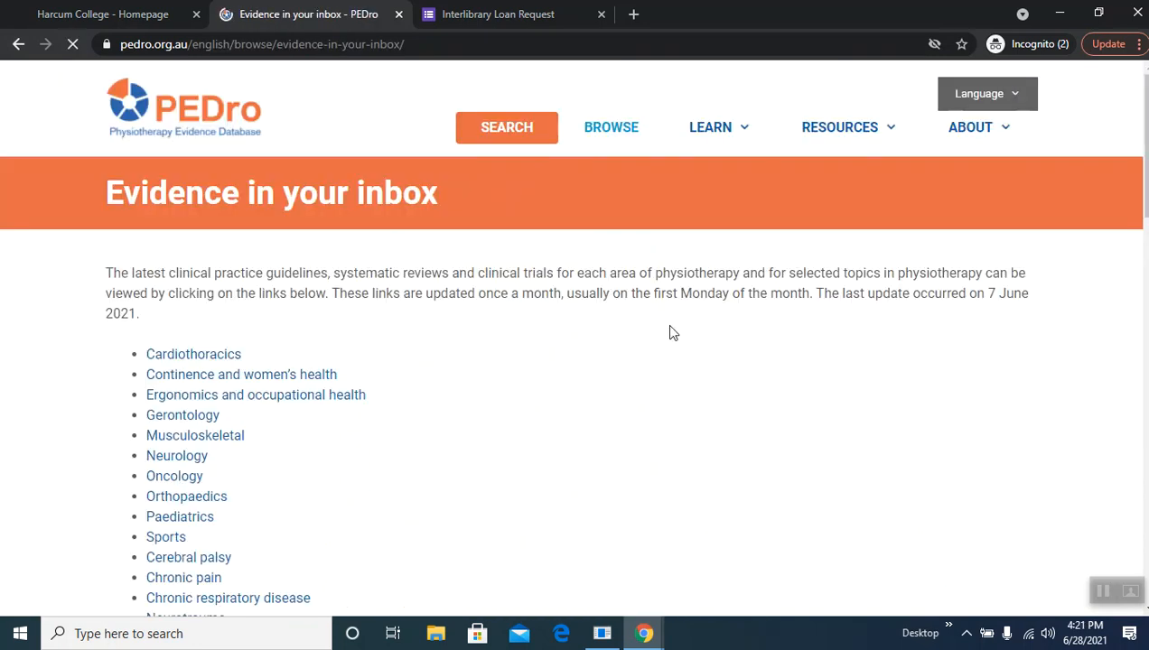
mouse_move(710, 472)
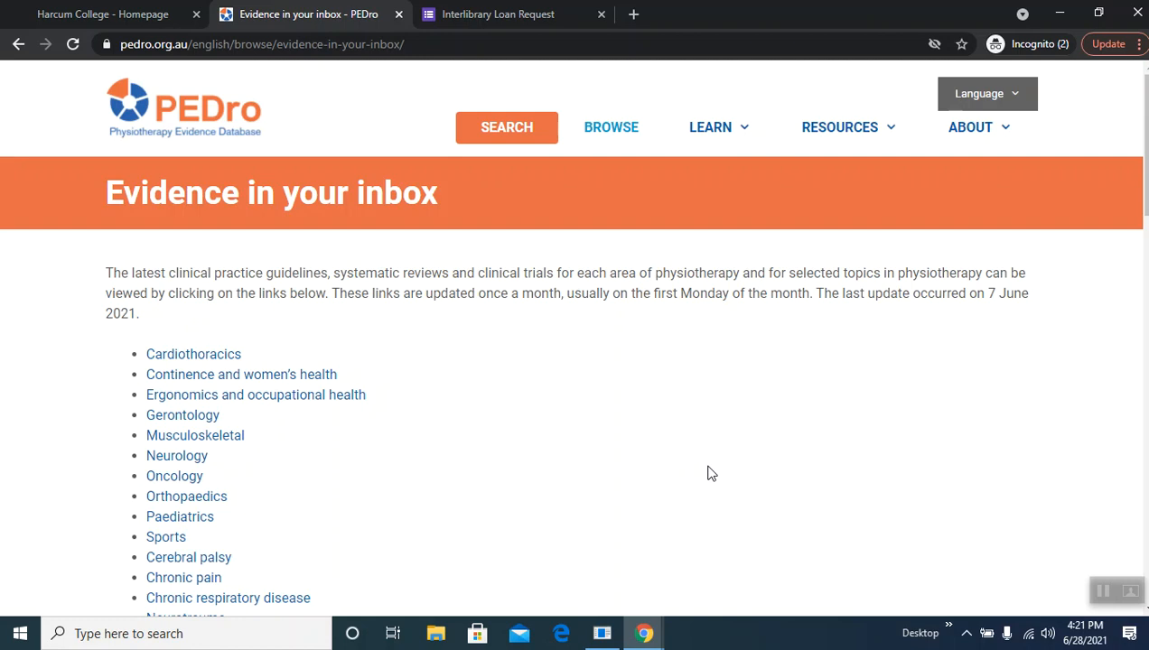
mouse_move(716, 485)
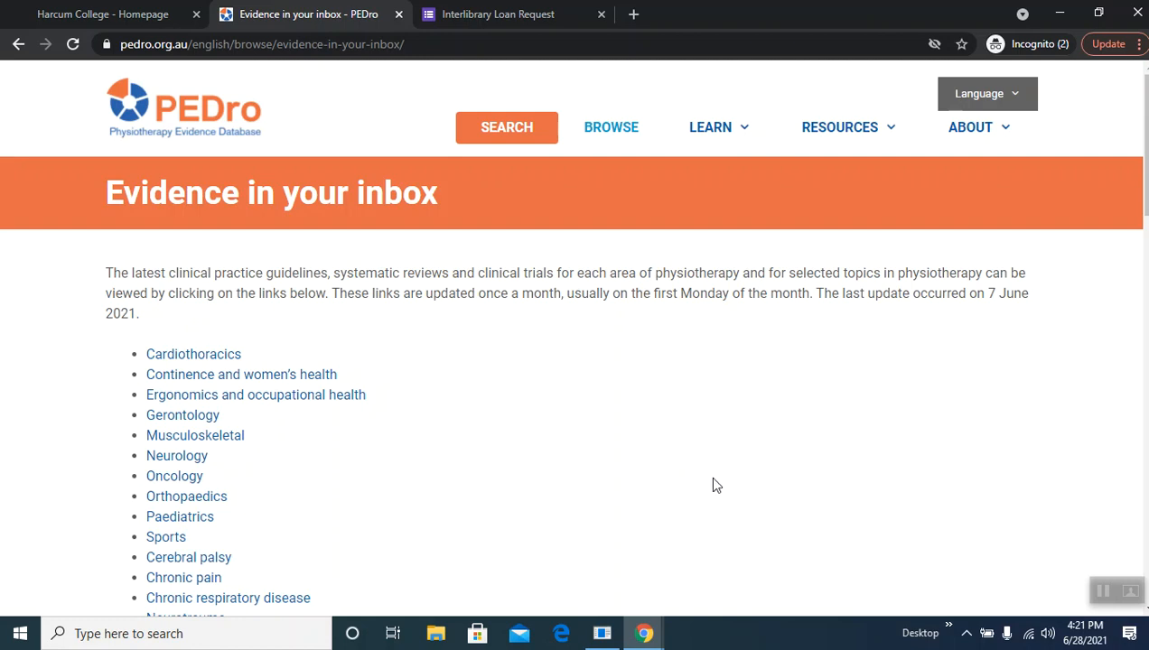
scroll(down, 3)
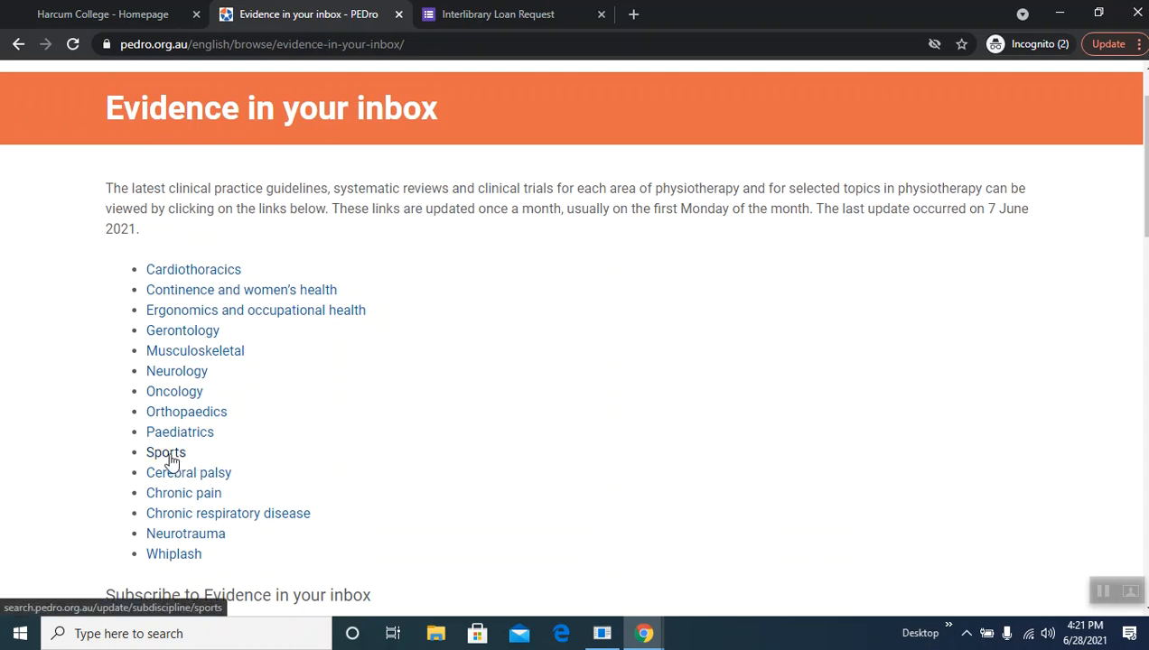
click(165, 451)
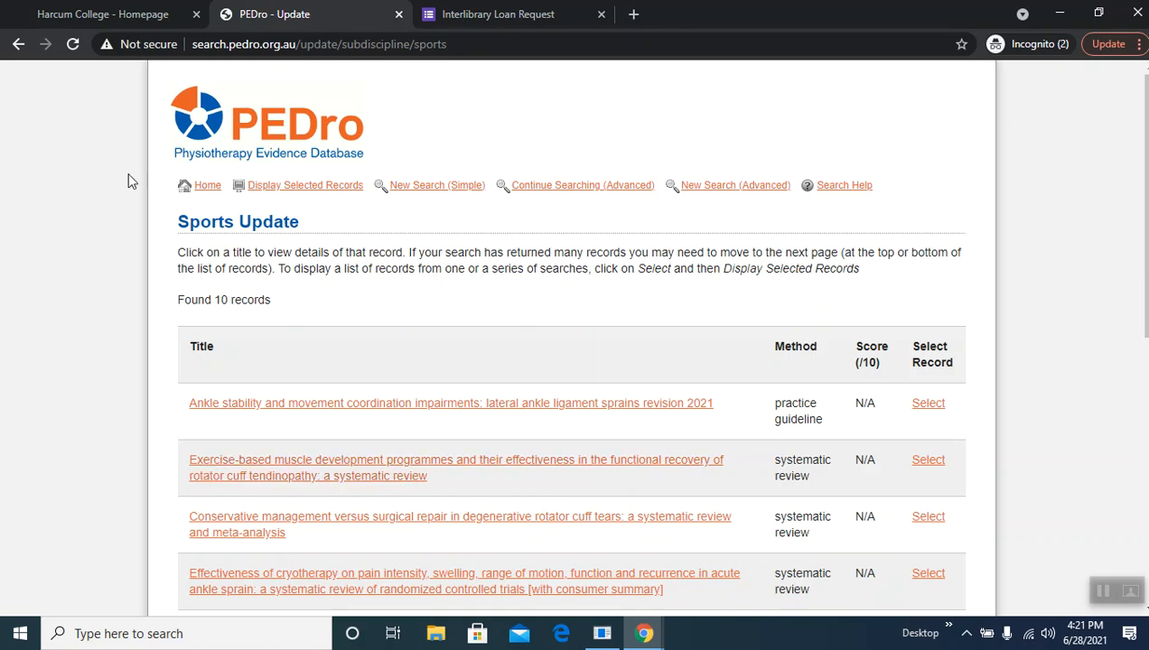
click(207, 185)
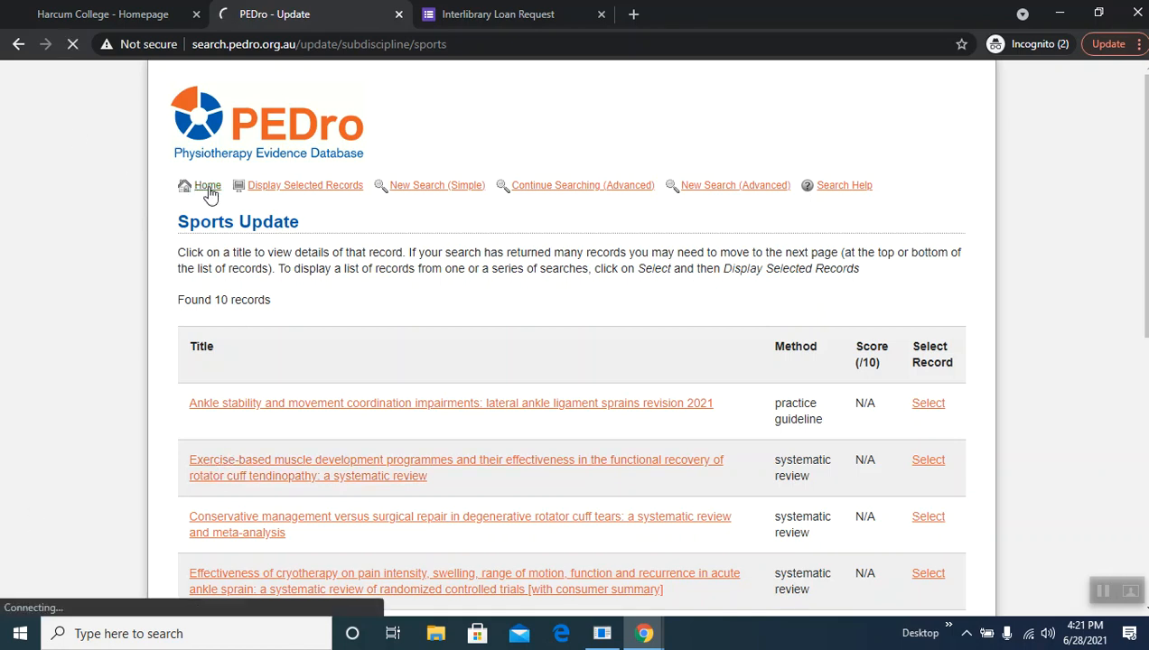
Step: Browse the Learn page's tutorials, FAQ and Top 20 trials topics, then return home
click(207, 185)
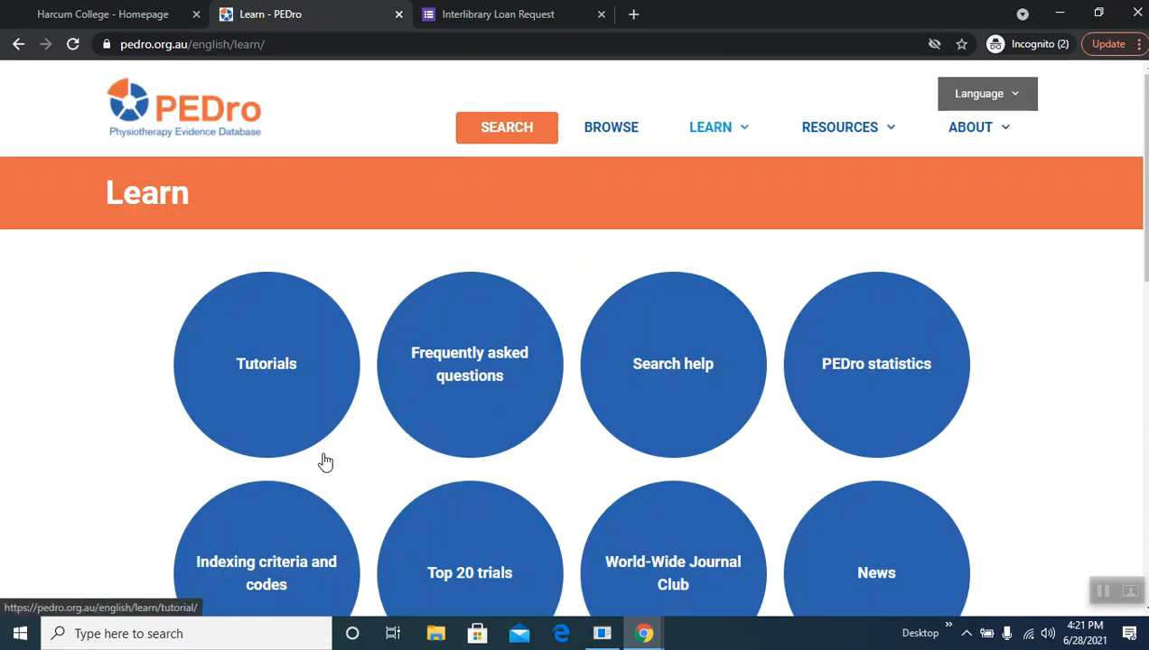
mouse_move(296, 411)
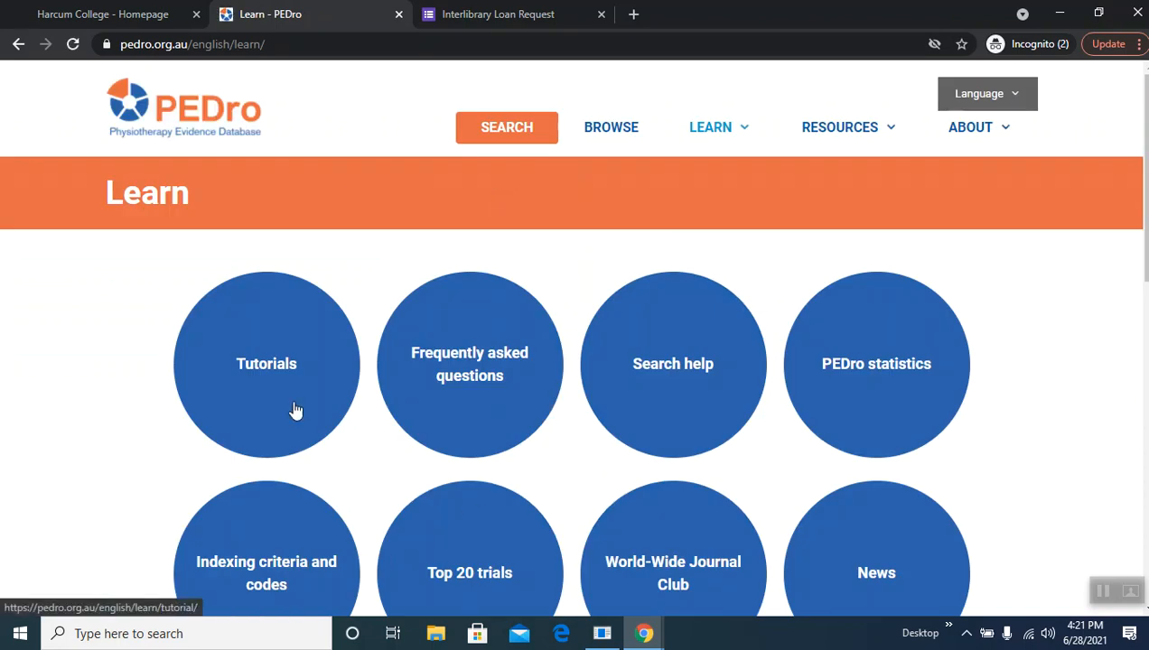
mouse_move(469, 399)
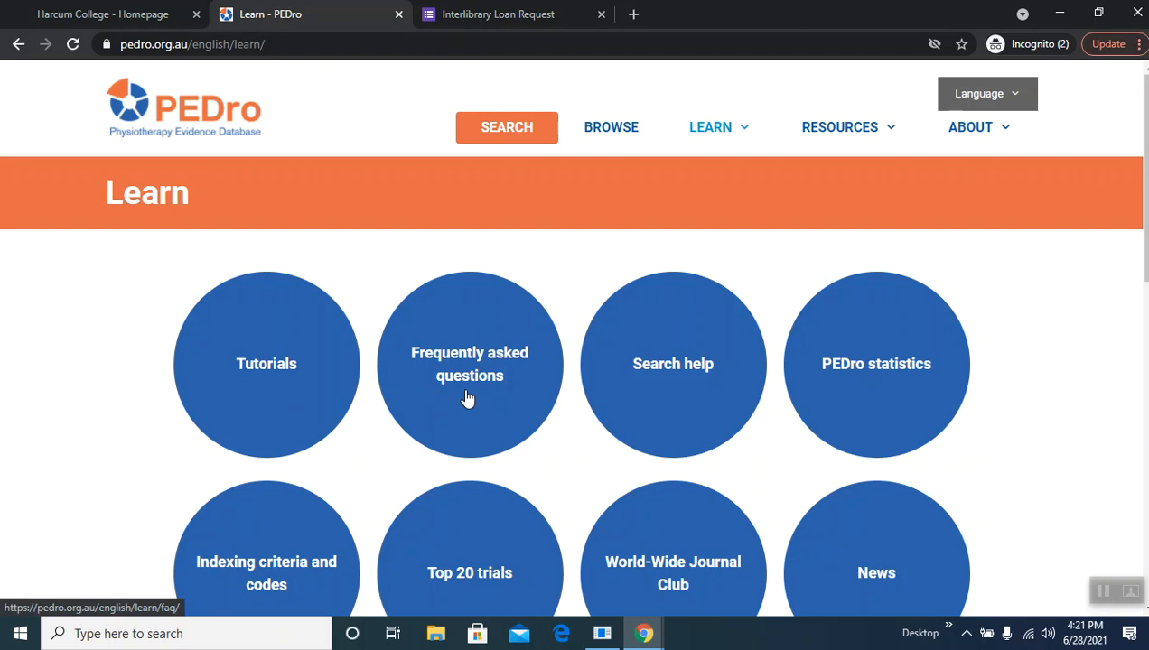
scroll(down, 3)
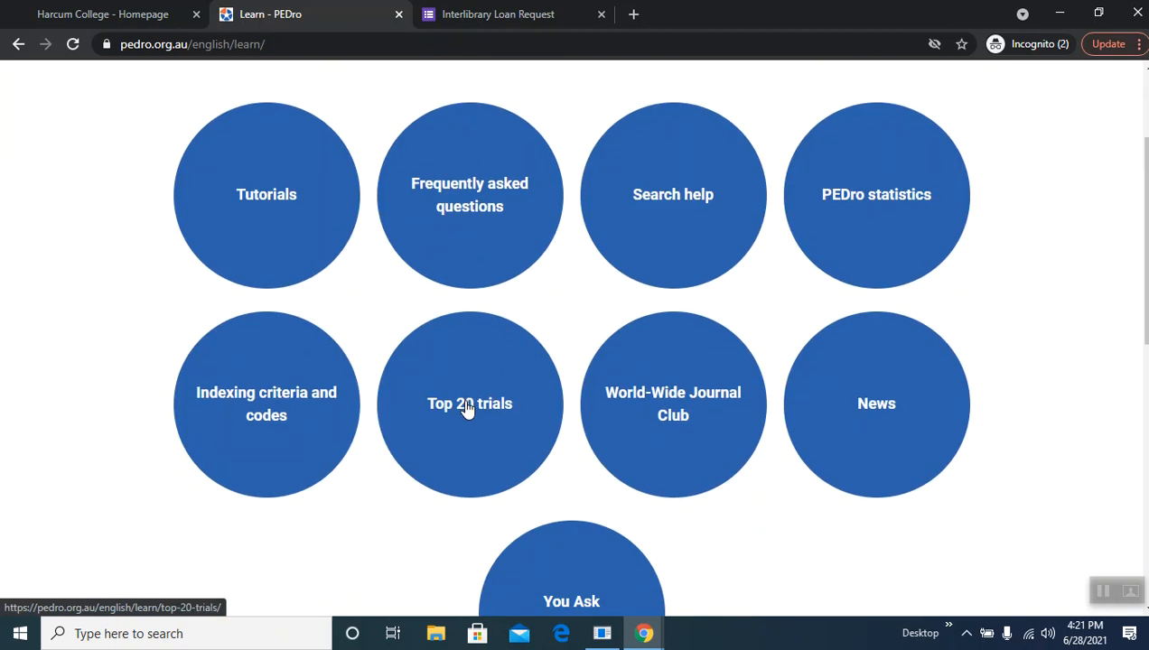
scroll(up, 3)
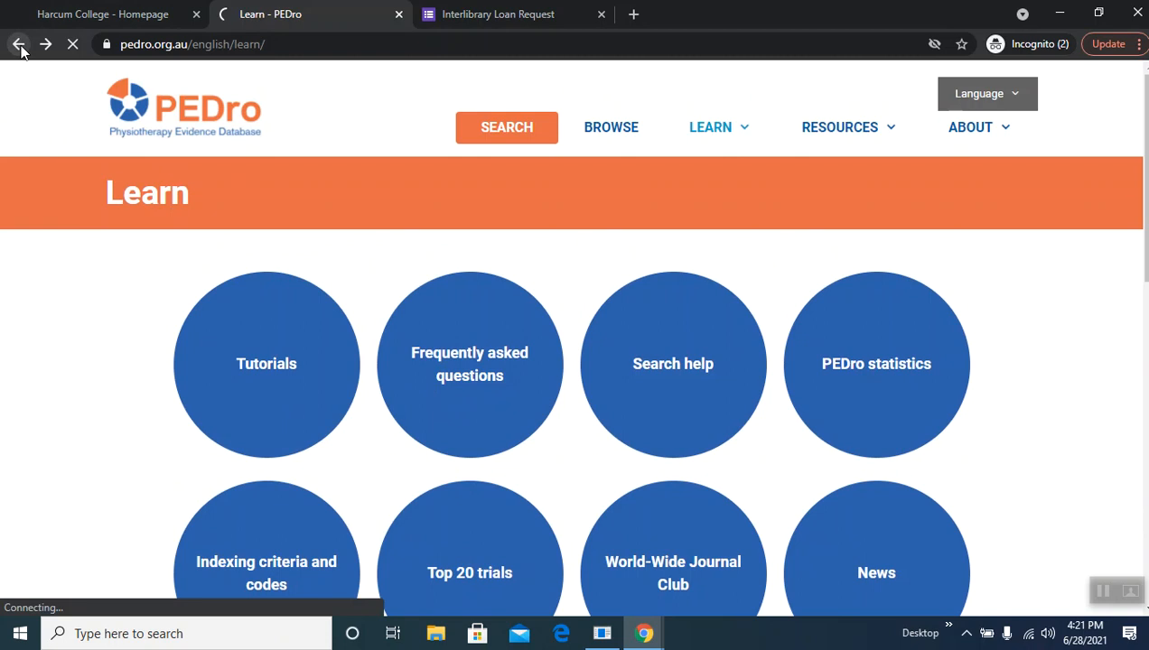
click(20, 44)
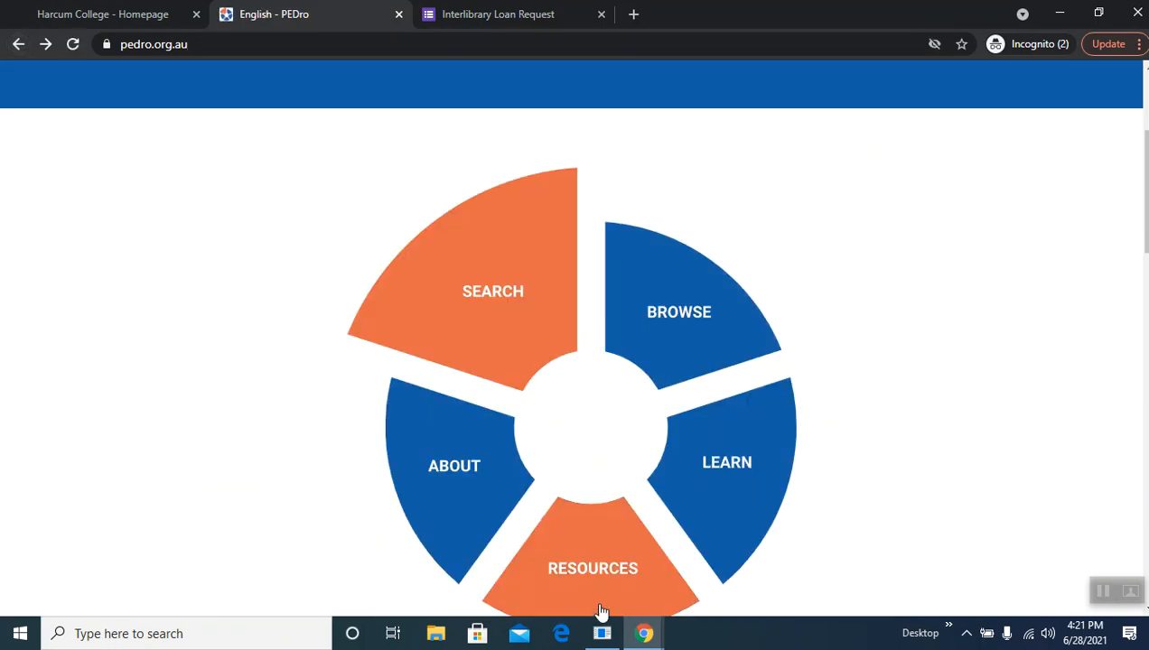
Step: Open Resources from the home wheel and scroll its PEDro scale, calculator and archive tiles
click(592, 568)
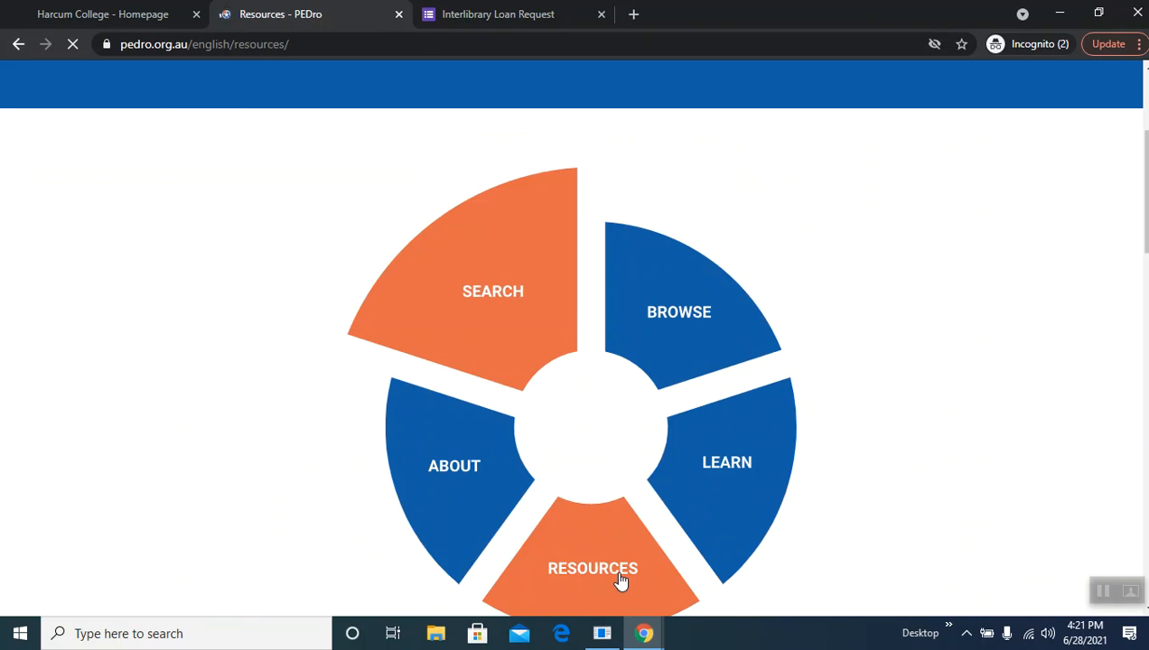
click(592, 568)
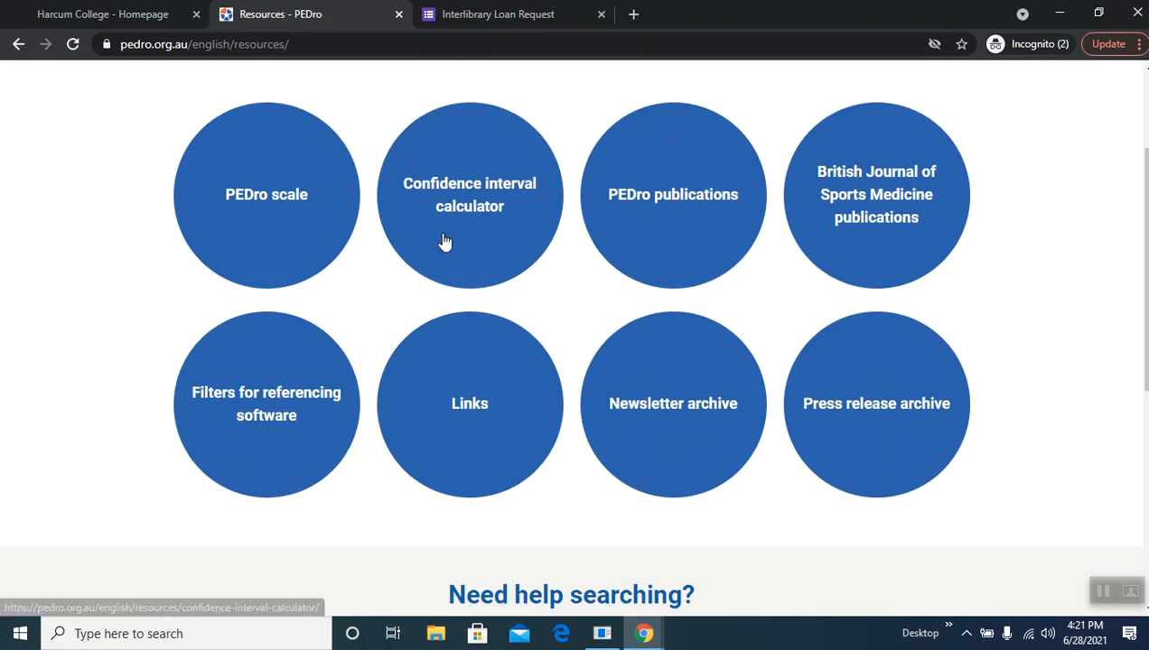
mouse_move(458, 222)
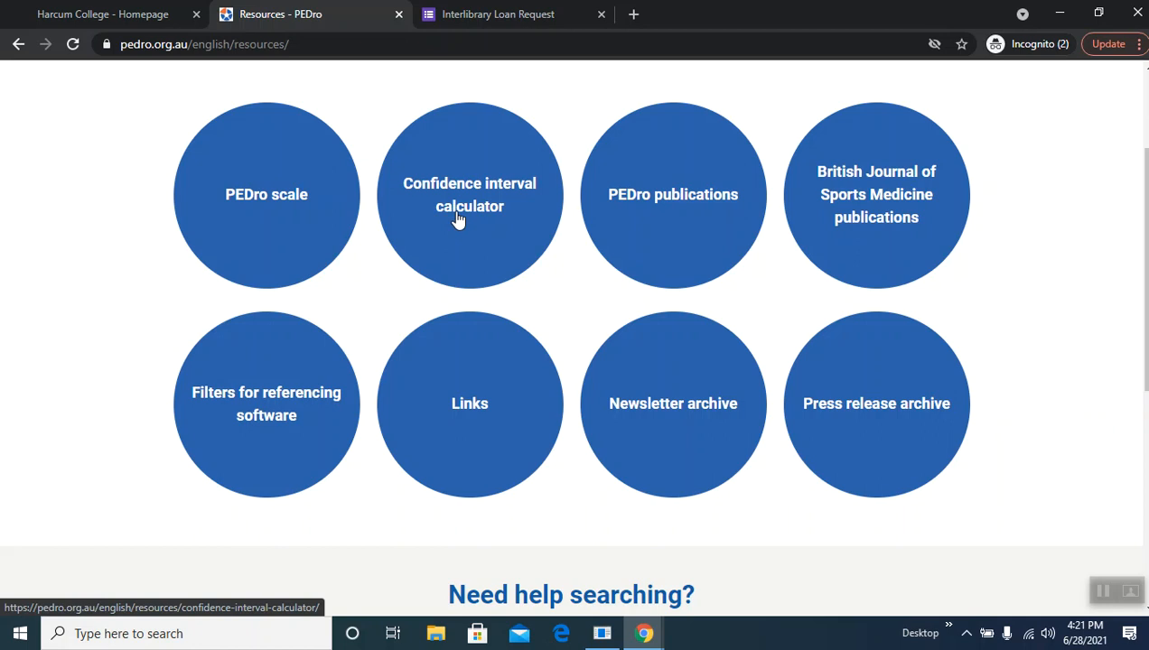
mouse_move(465, 389)
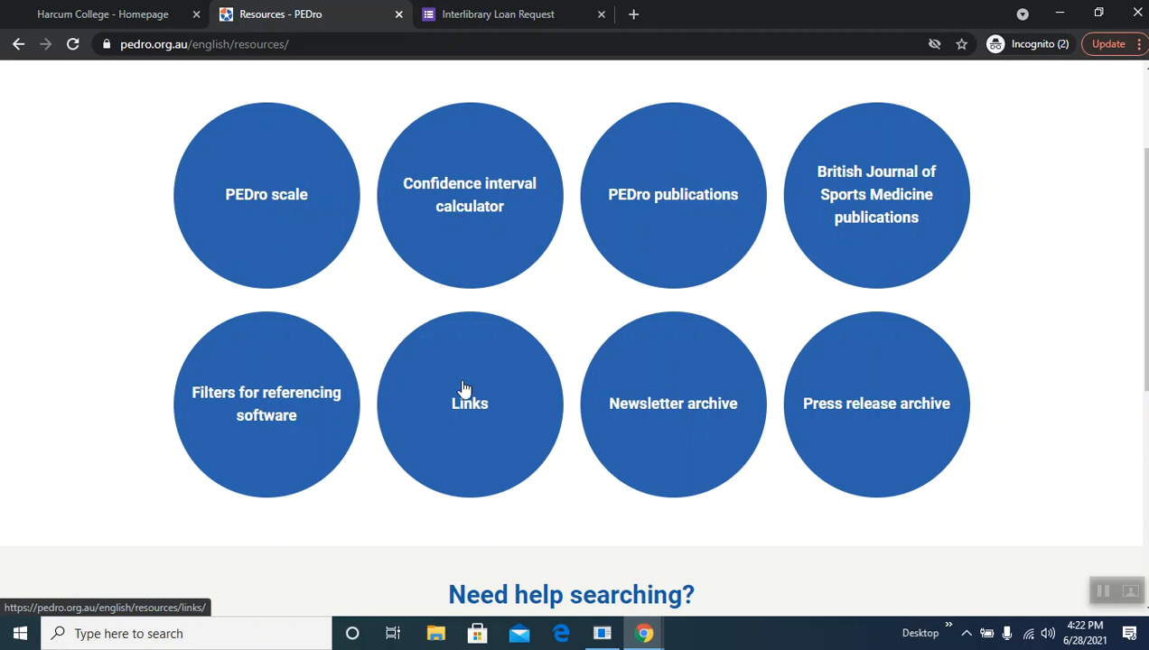
mouse_move(468, 417)
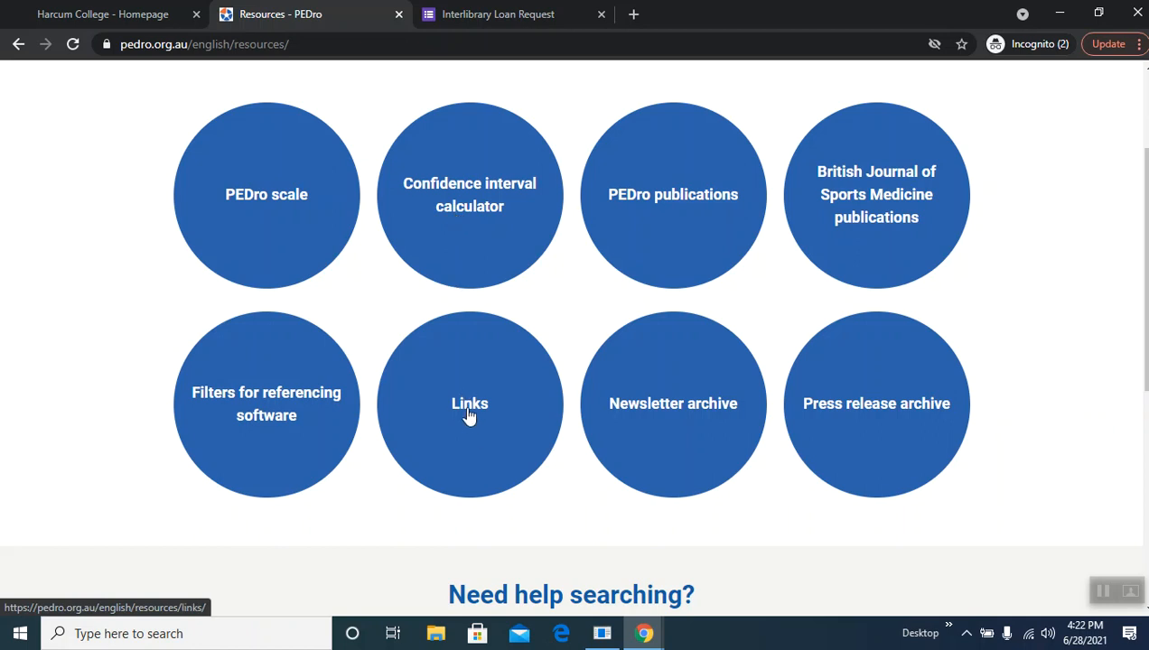
mouse_move(460, 426)
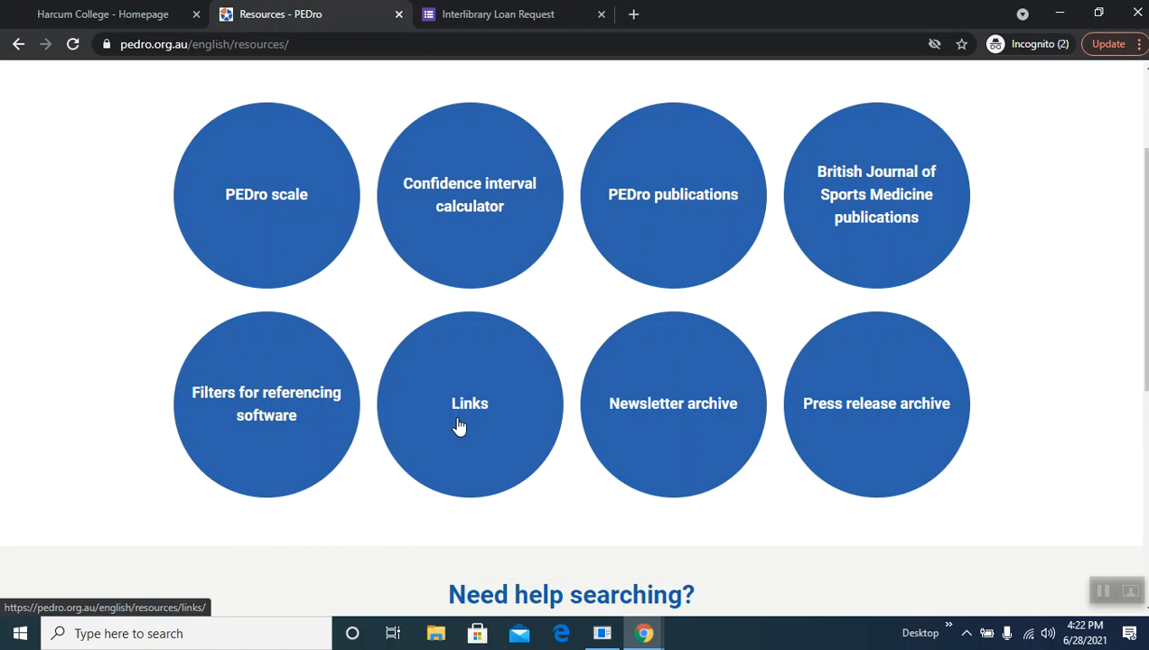
mouse_move(921, 197)
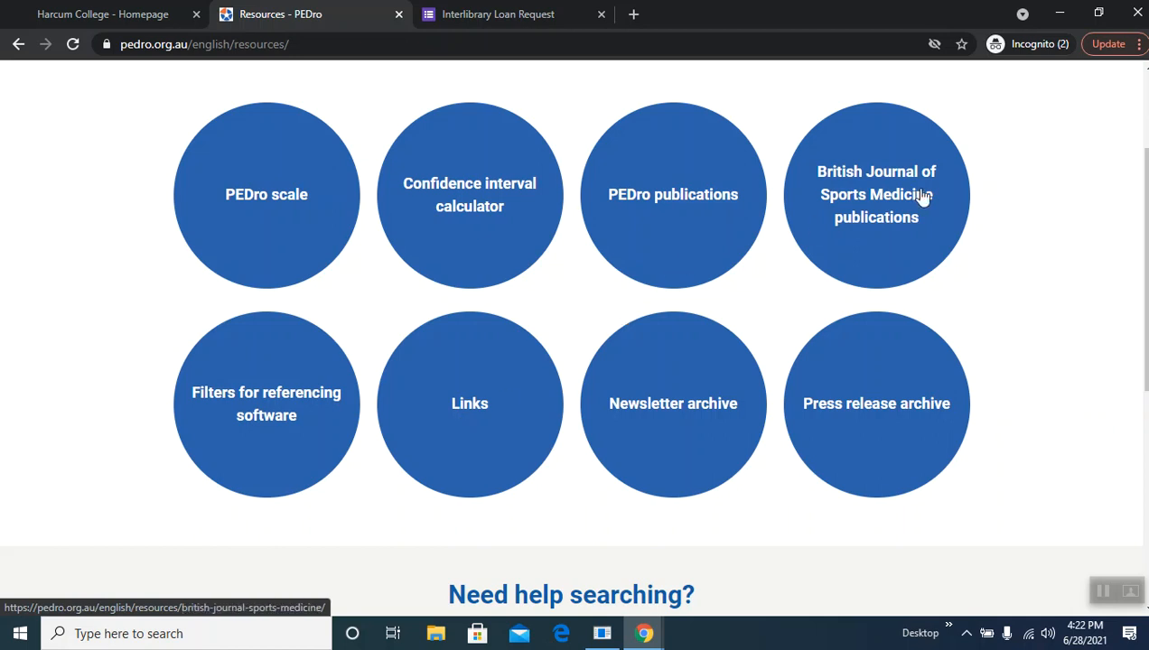
mouse_move(893, 233)
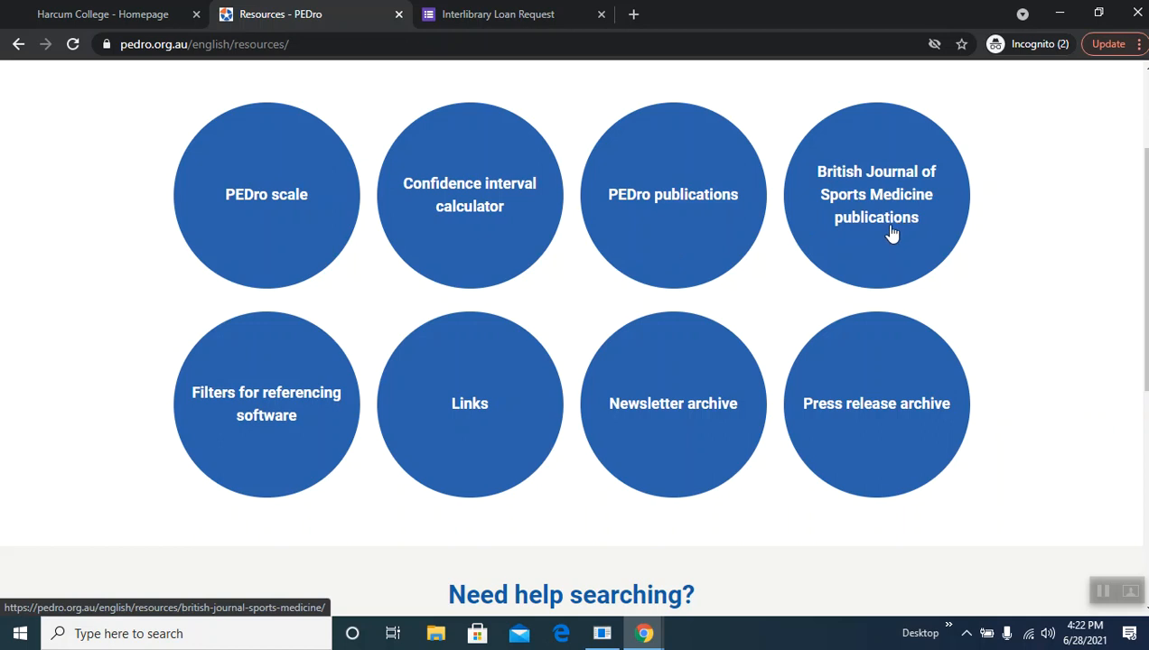
mouse_move(838, 224)
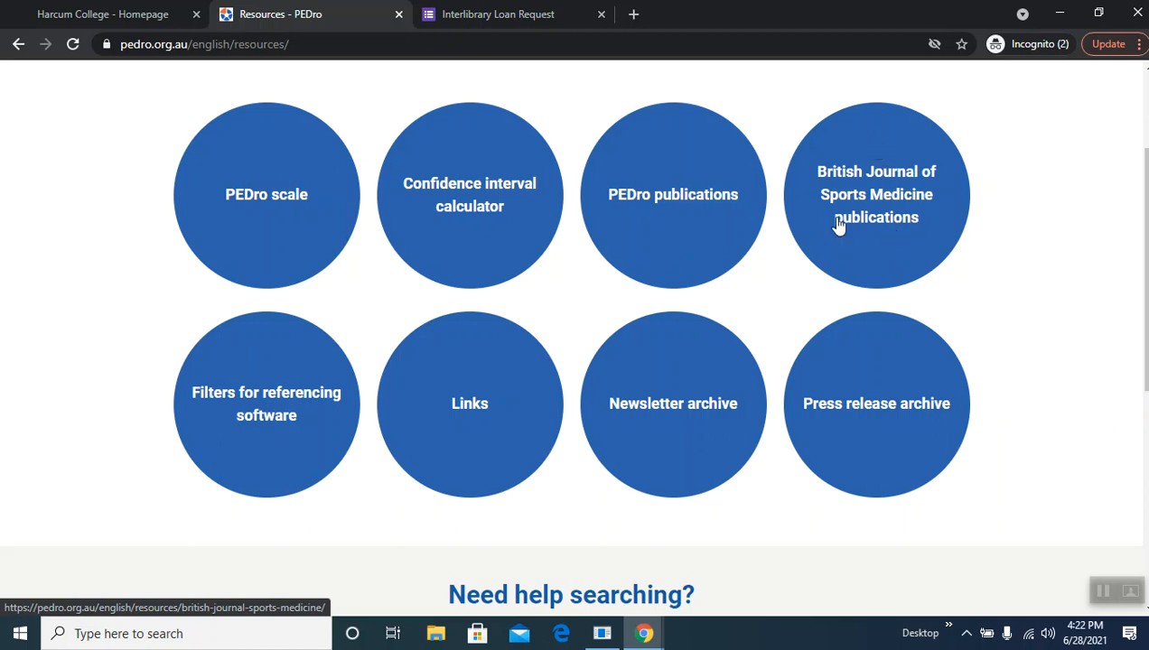
mouse_move(891, 203)
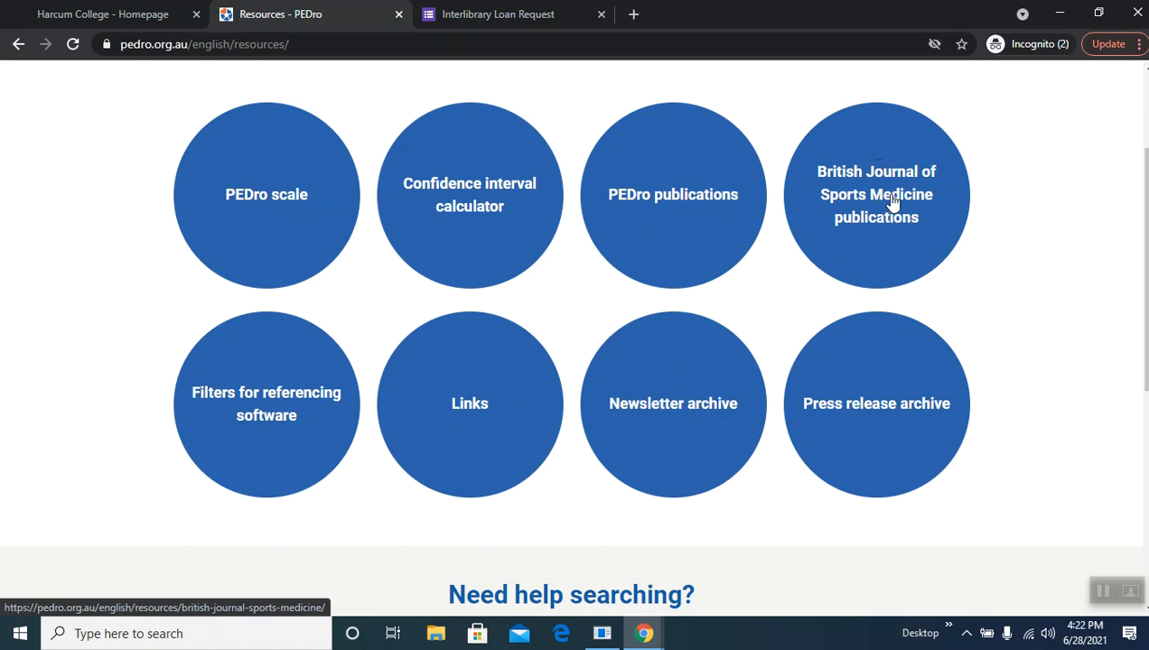
scroll(up, 3)
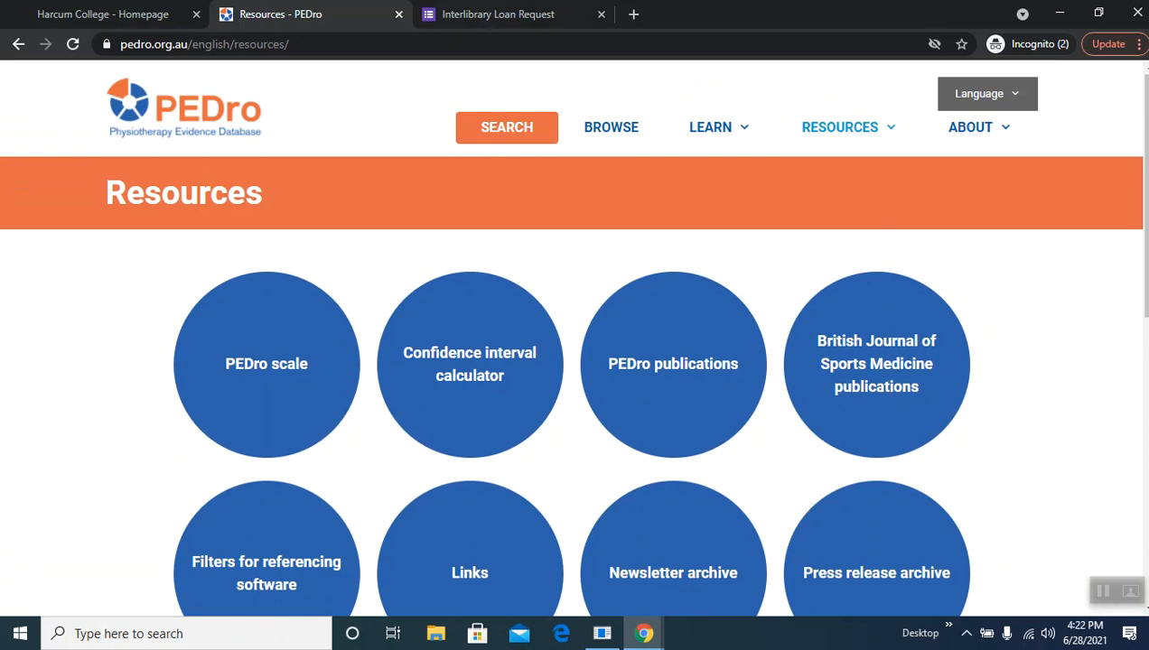
click(839, 127)
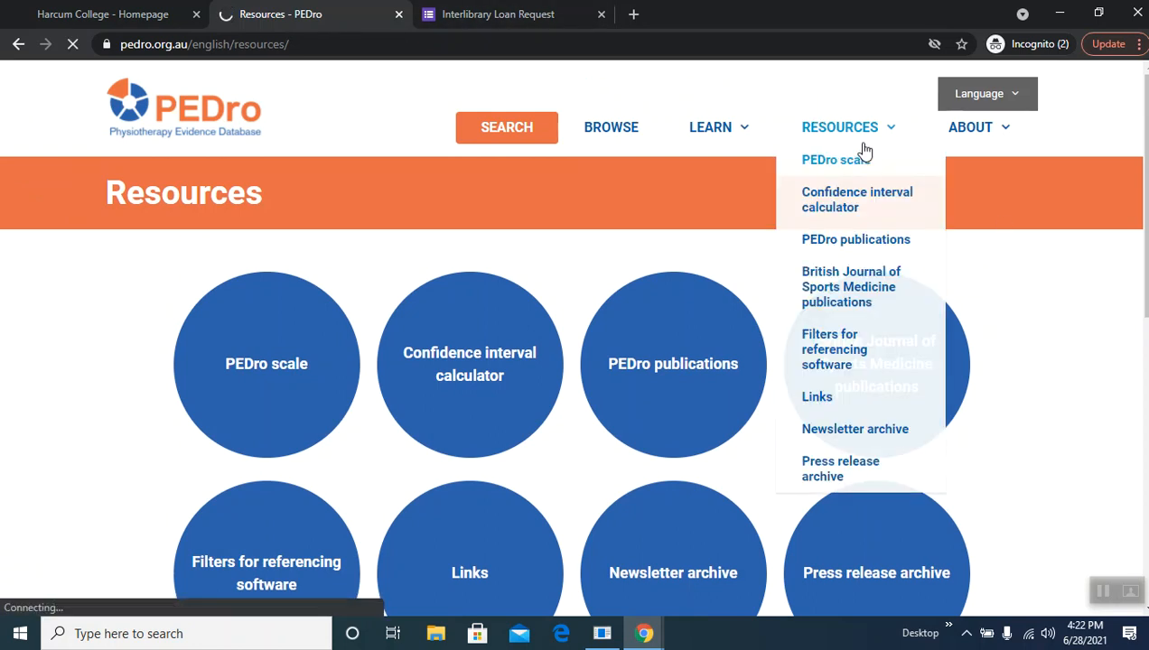
click(830, 159)
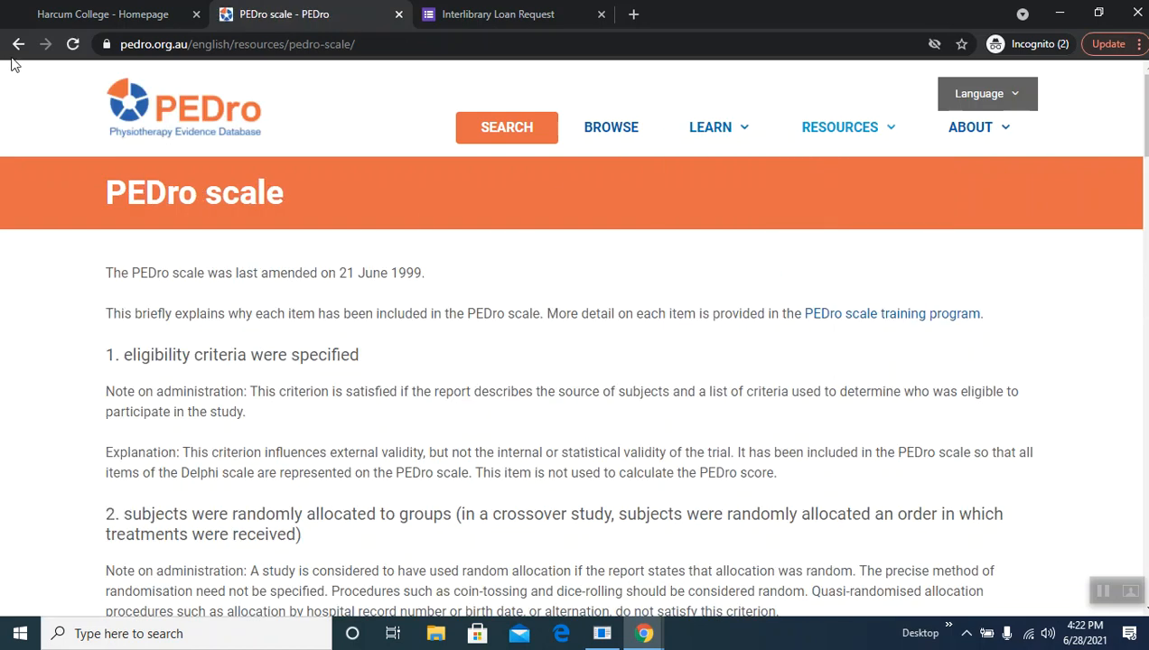
click(19, 44)
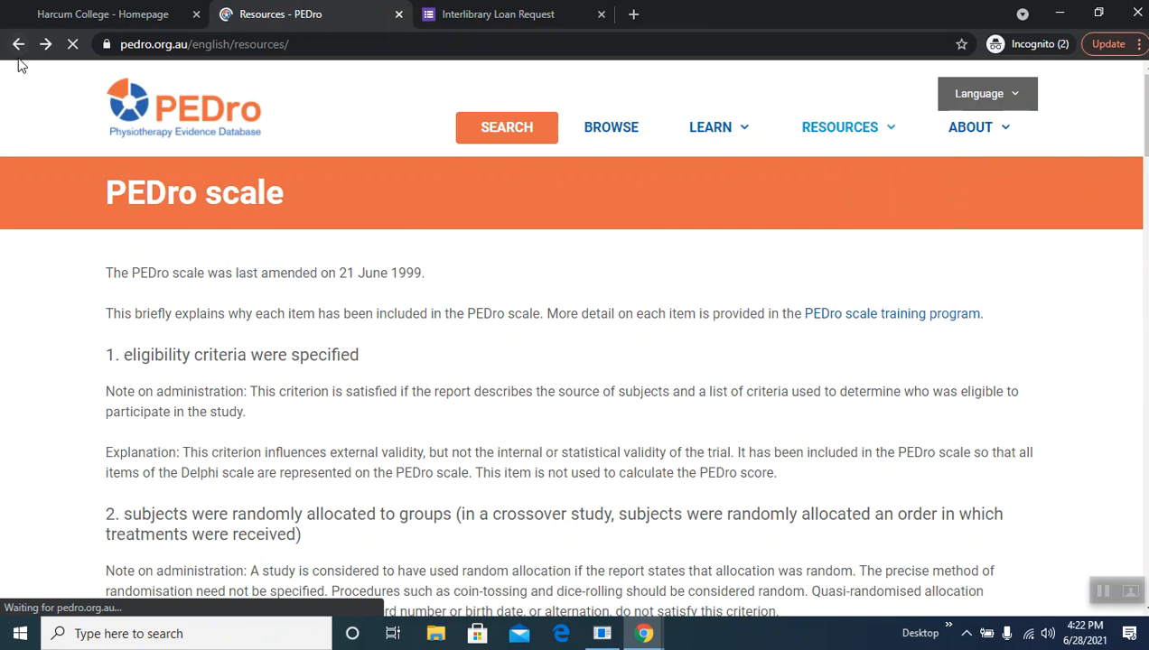
click(19, 44)
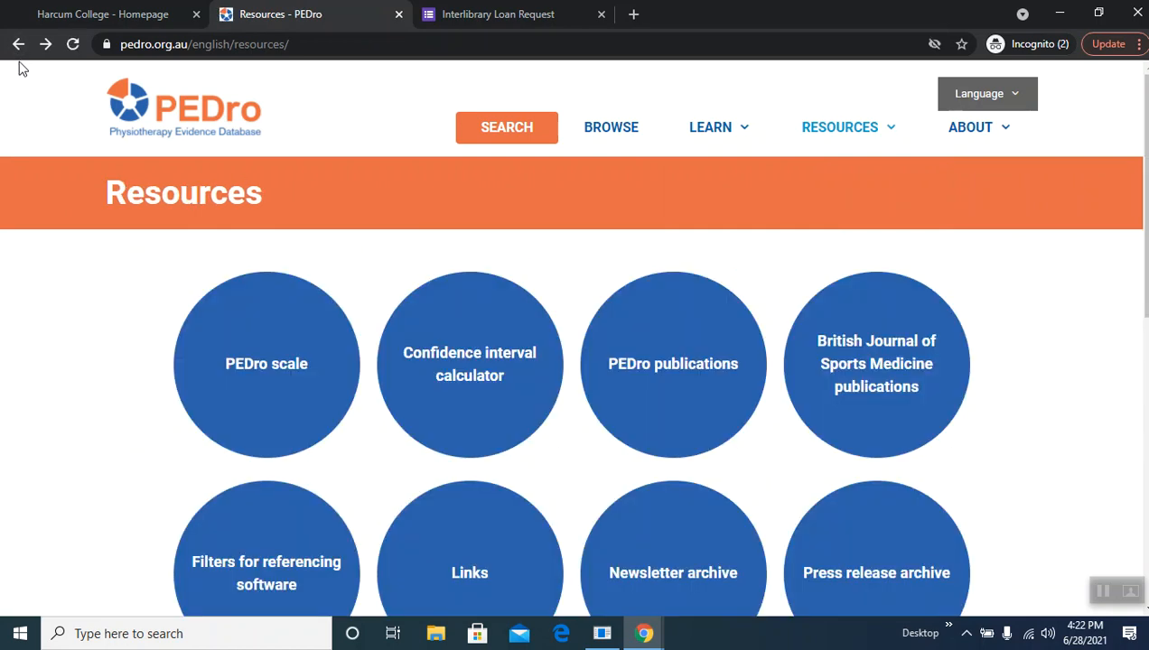
mouse_move(74, 148)
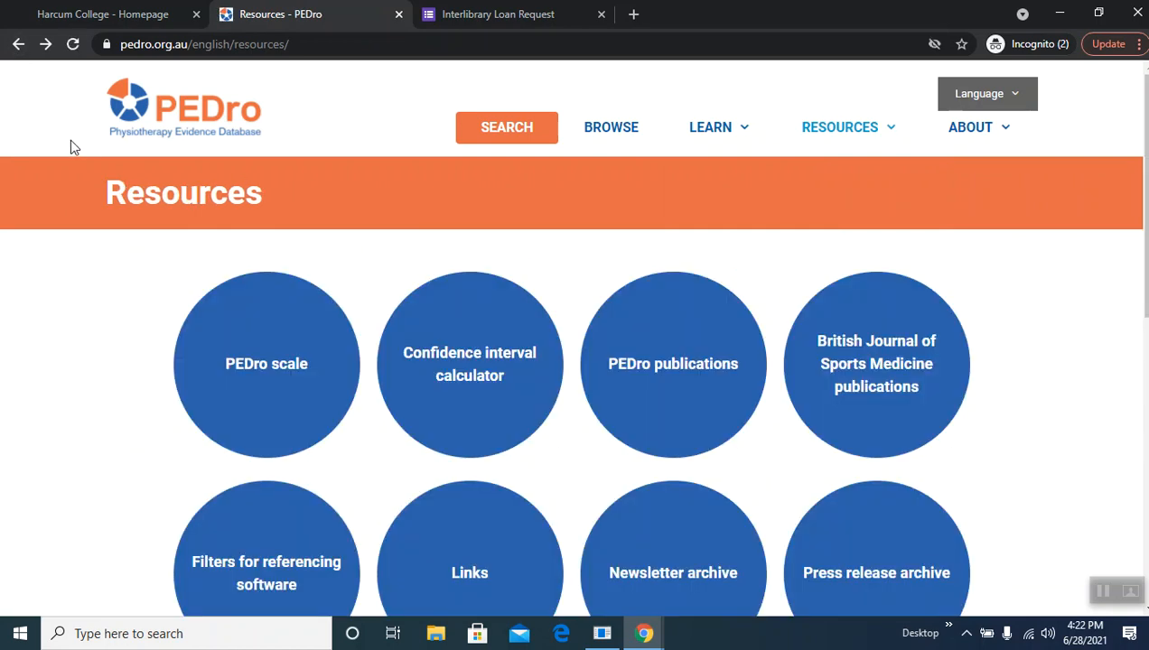
mouse_move(65, 162)
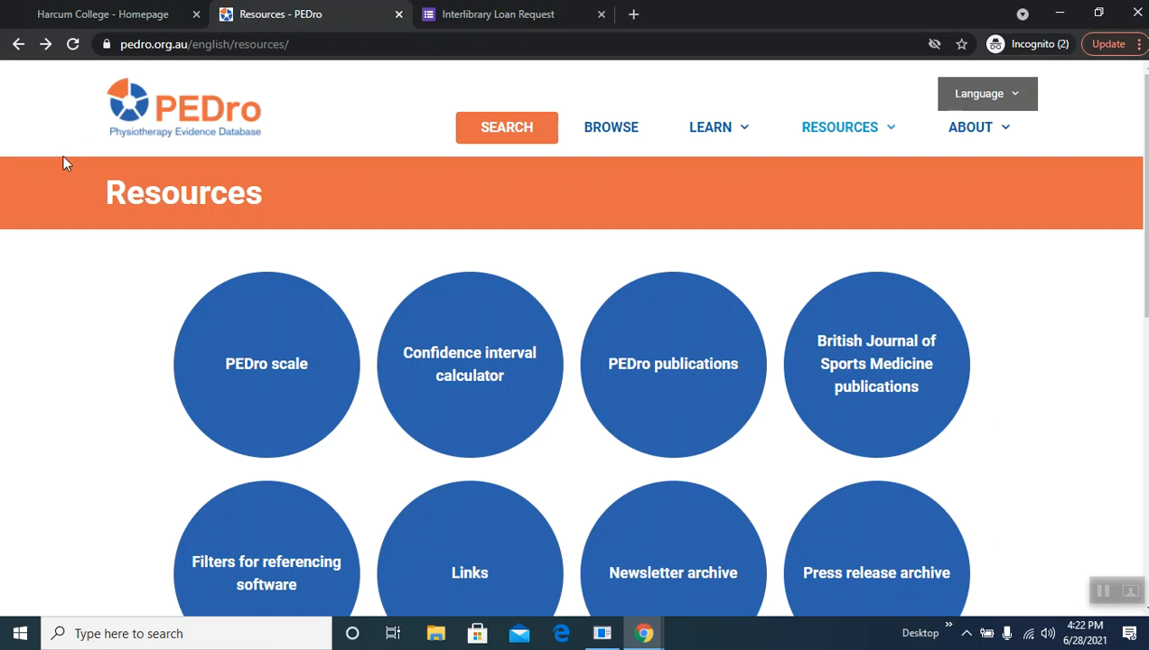
mouse_move(79, 160)
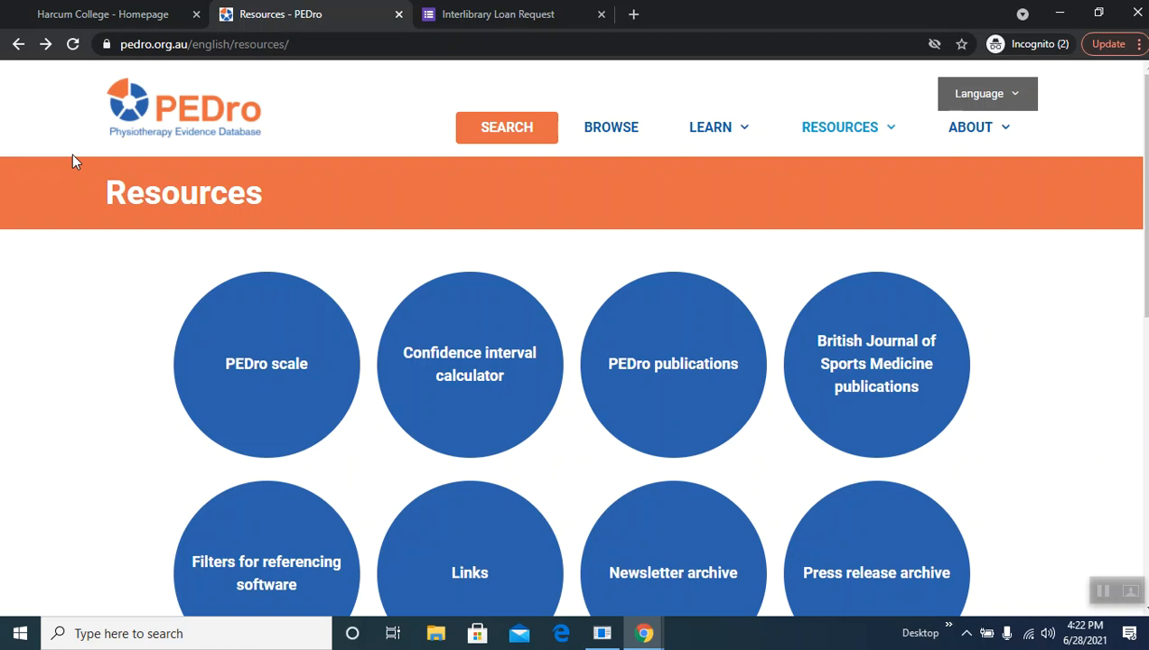
mouse_move(255, 363)
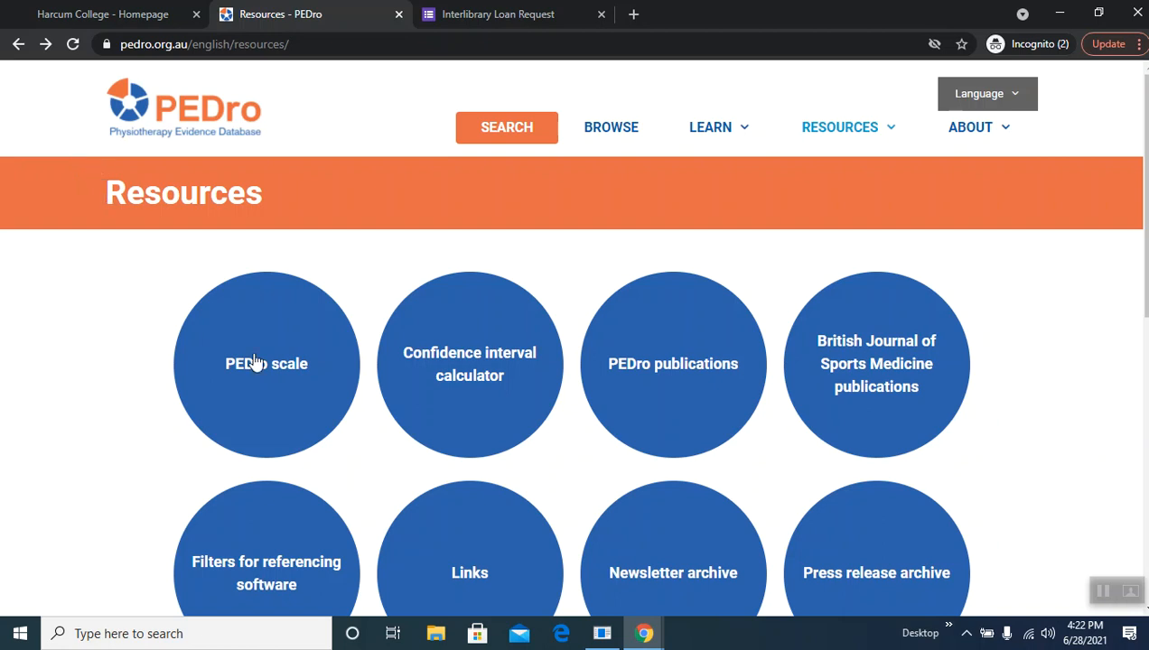